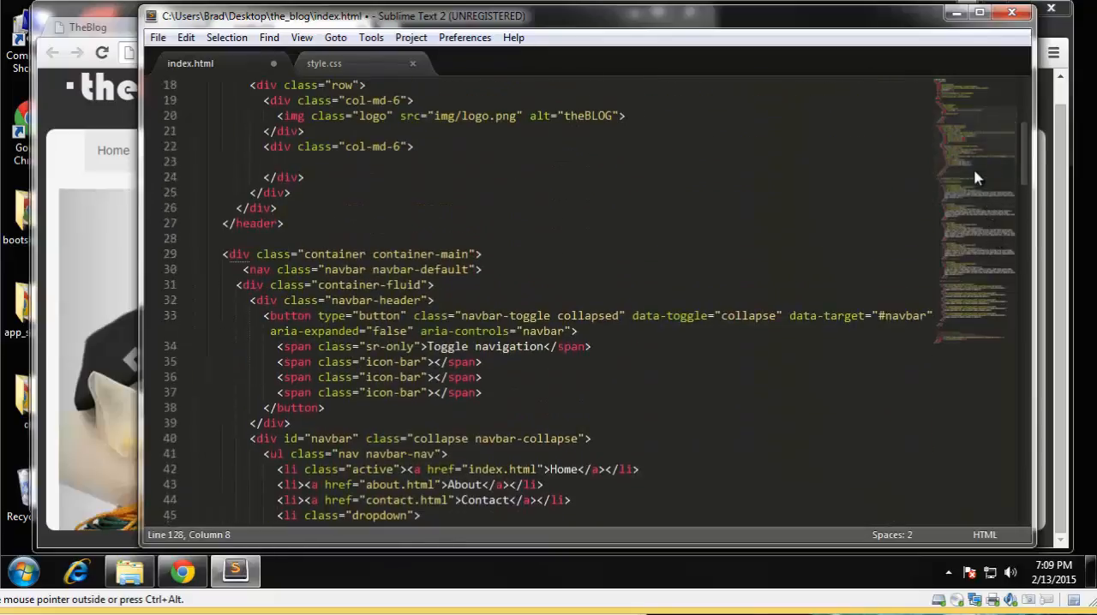
- Add a /* Carousel Styles */ comment at the end of style.css
scroll("down", 3)
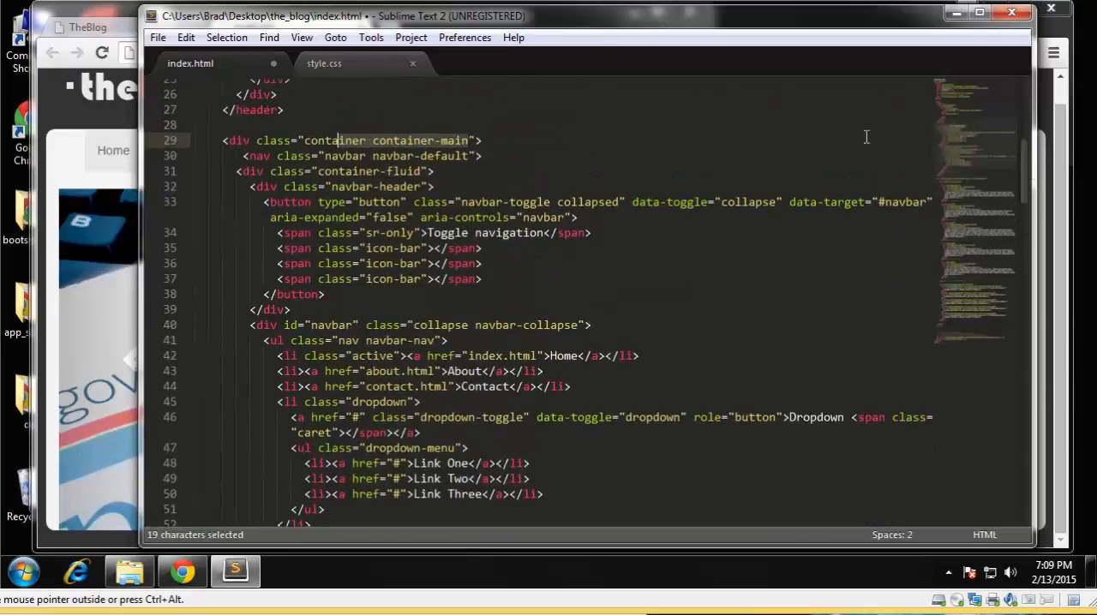
scroll("down", 3)
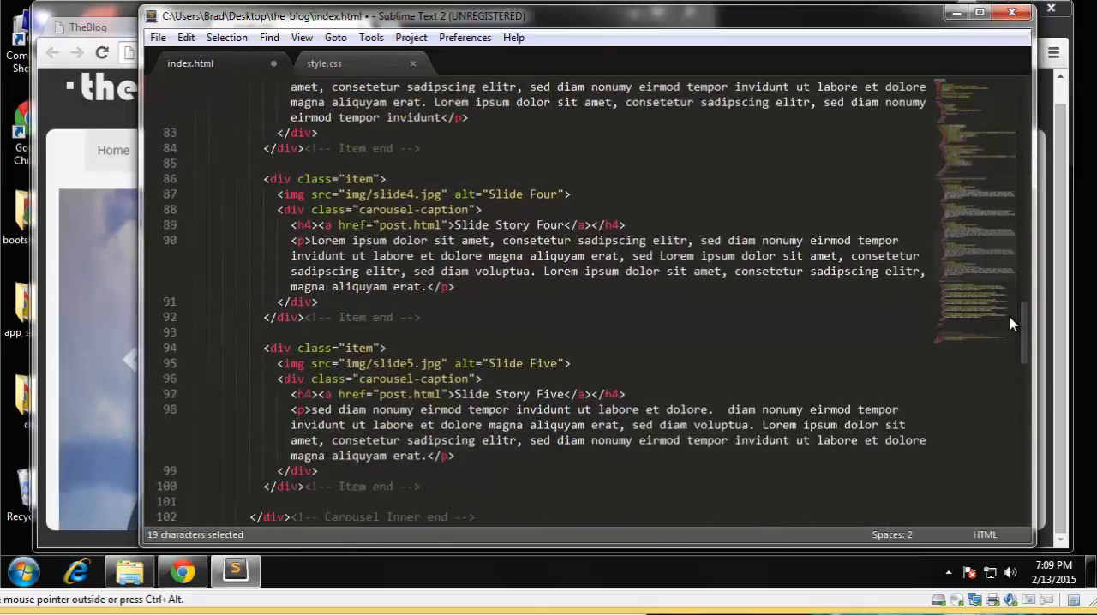
scroll("down", 3)
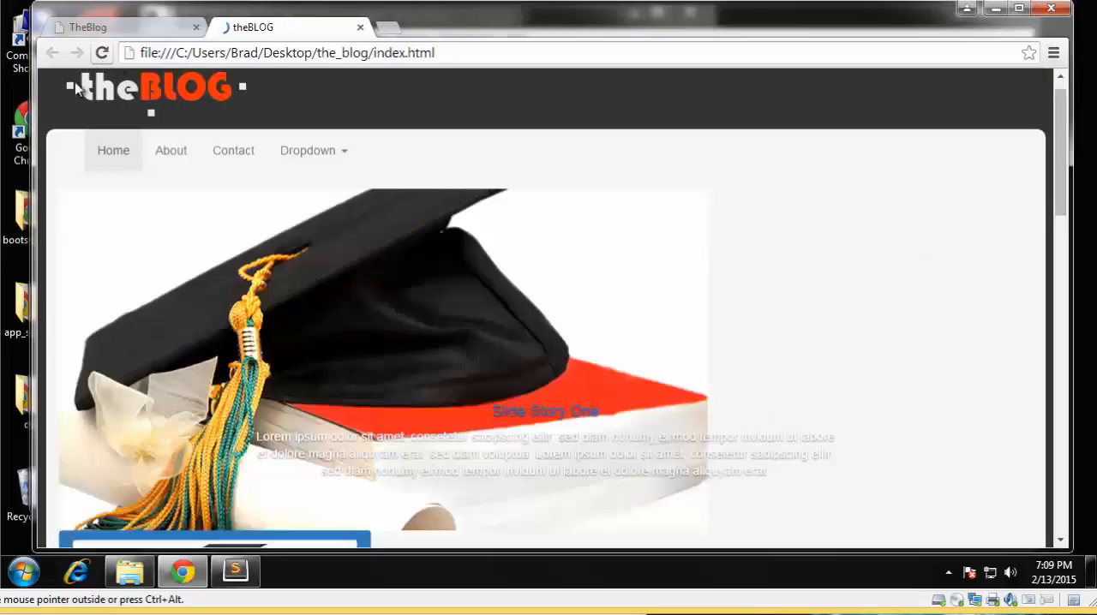
scroll("down", 3)
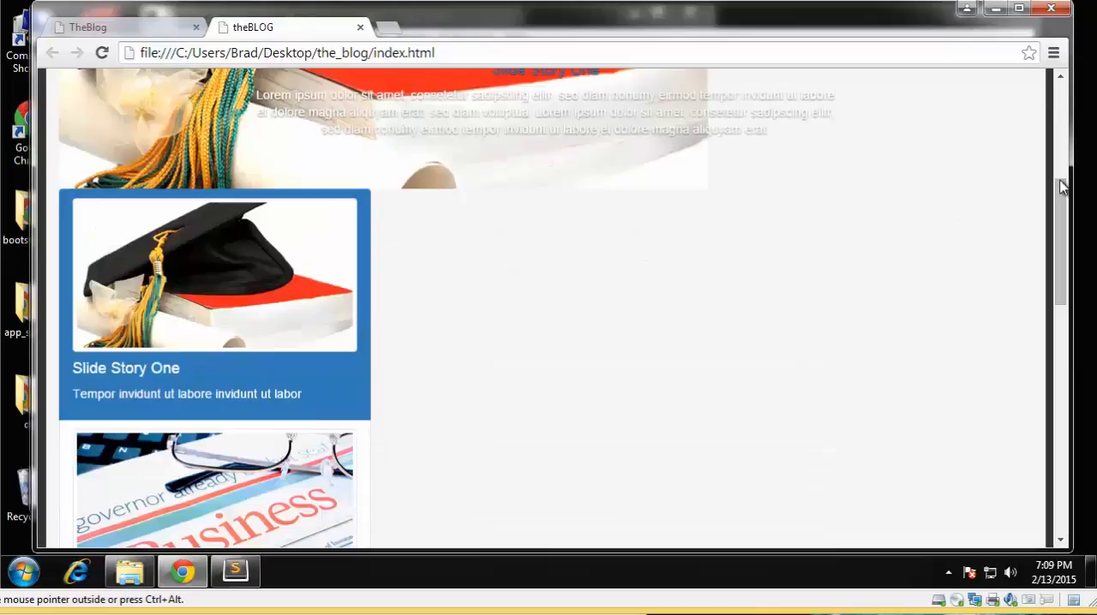
scroll("down", 3)
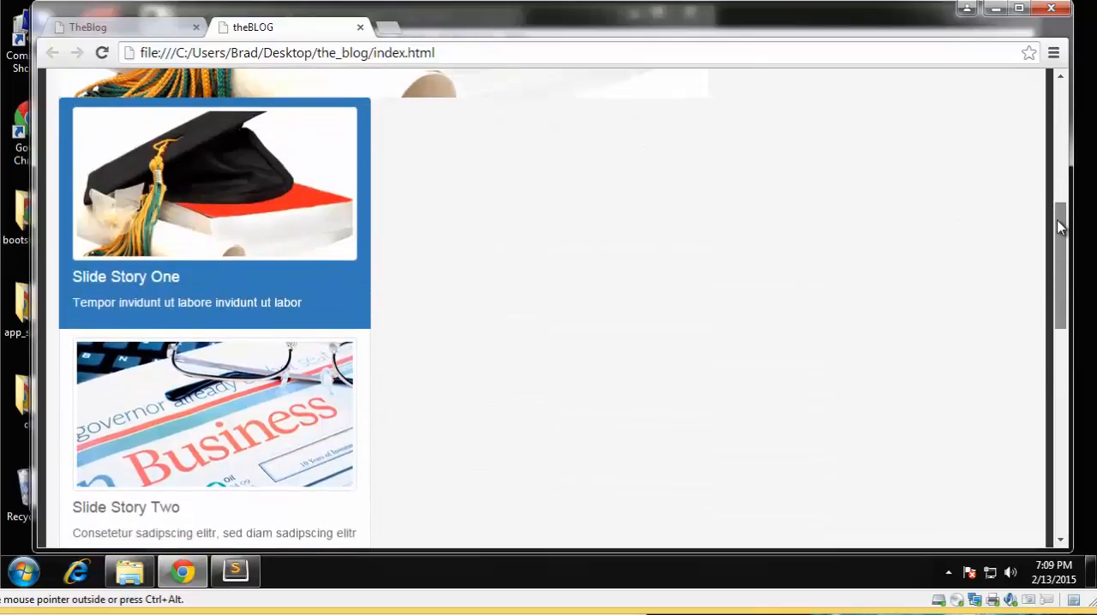
scroll("down", 3)
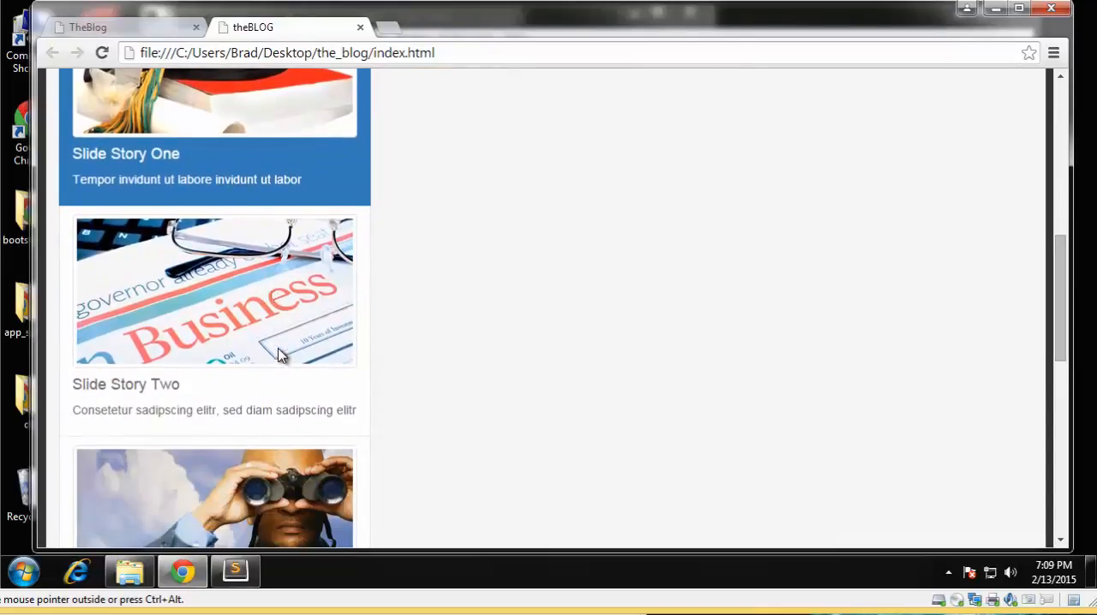
scroll("down", 3)
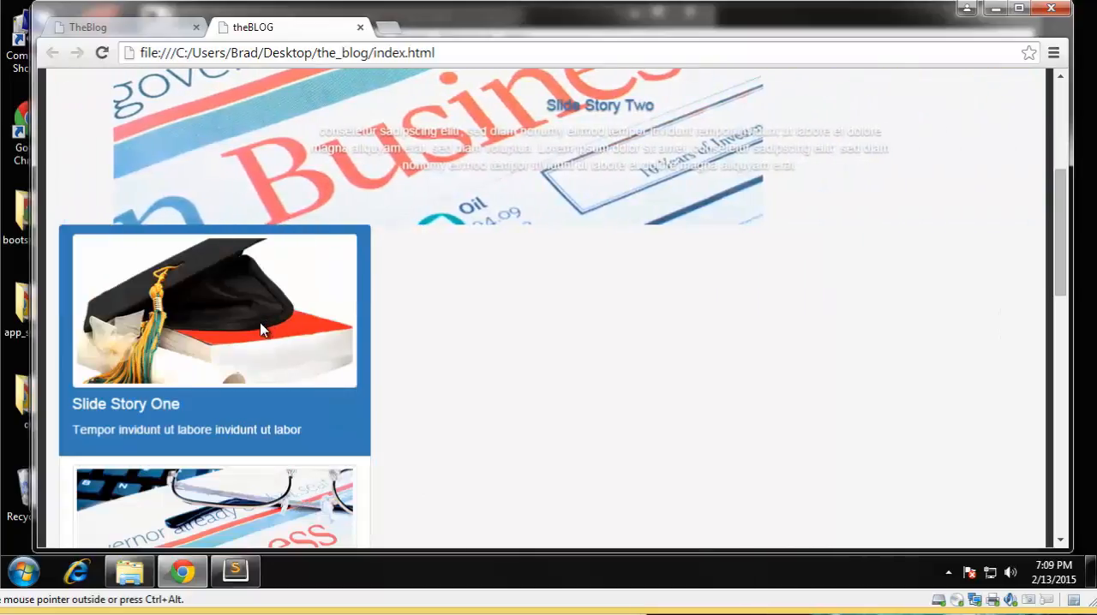
scroll("down", 3)
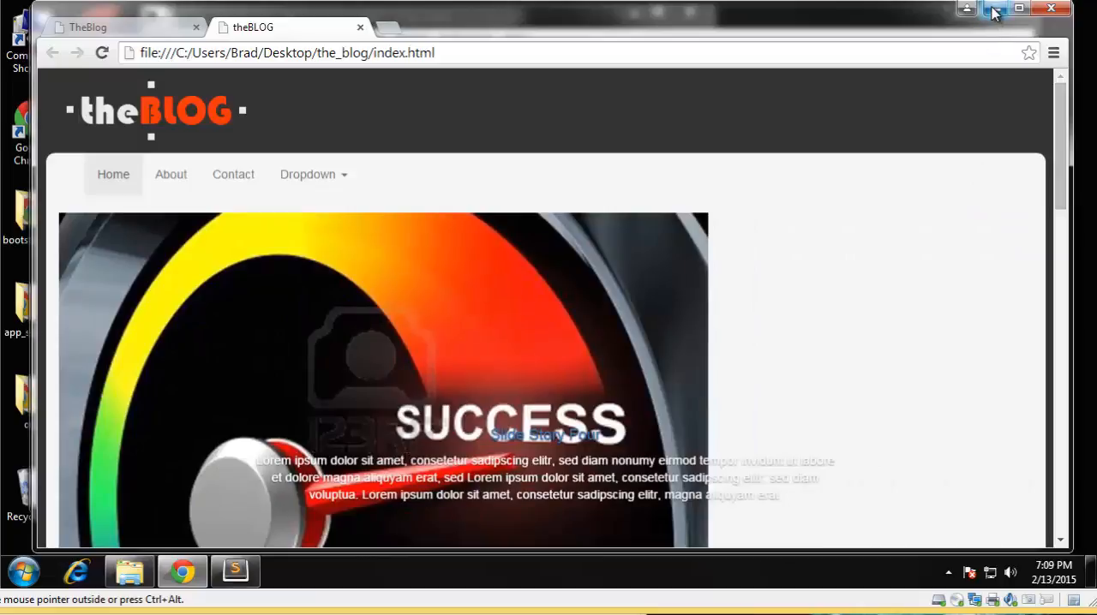
scroll("down", 3)
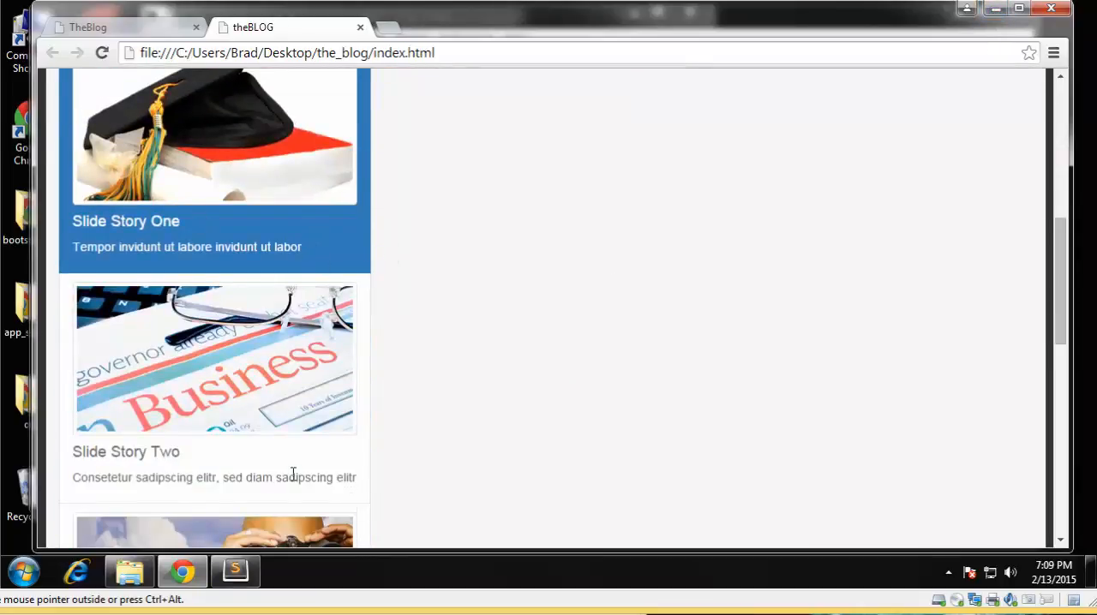
mouse_move(420, 449)
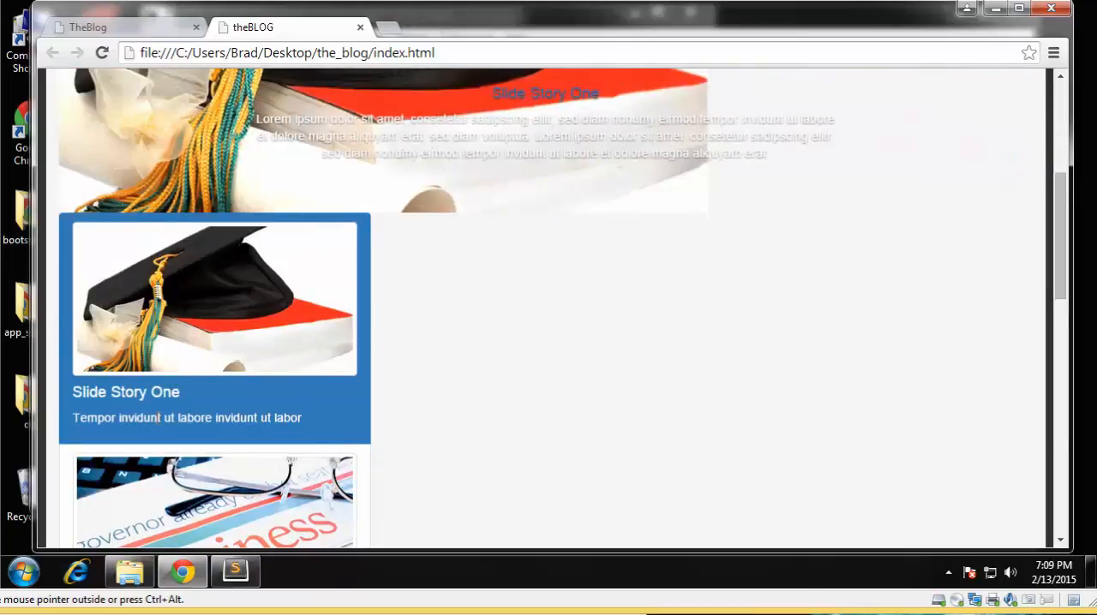
scroll("down", 3)
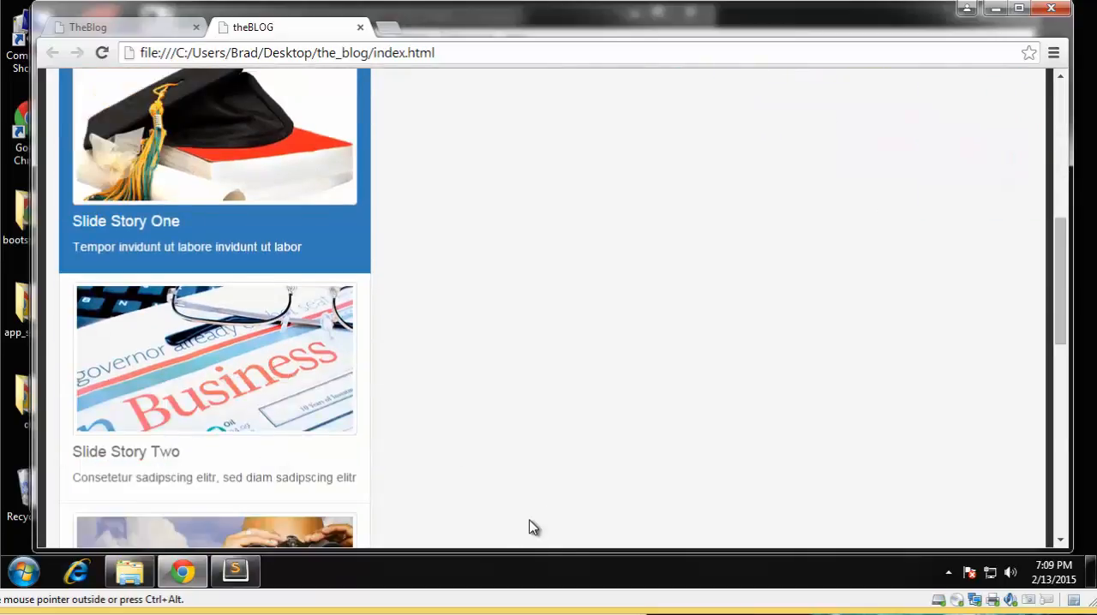
left_click(235, 570)
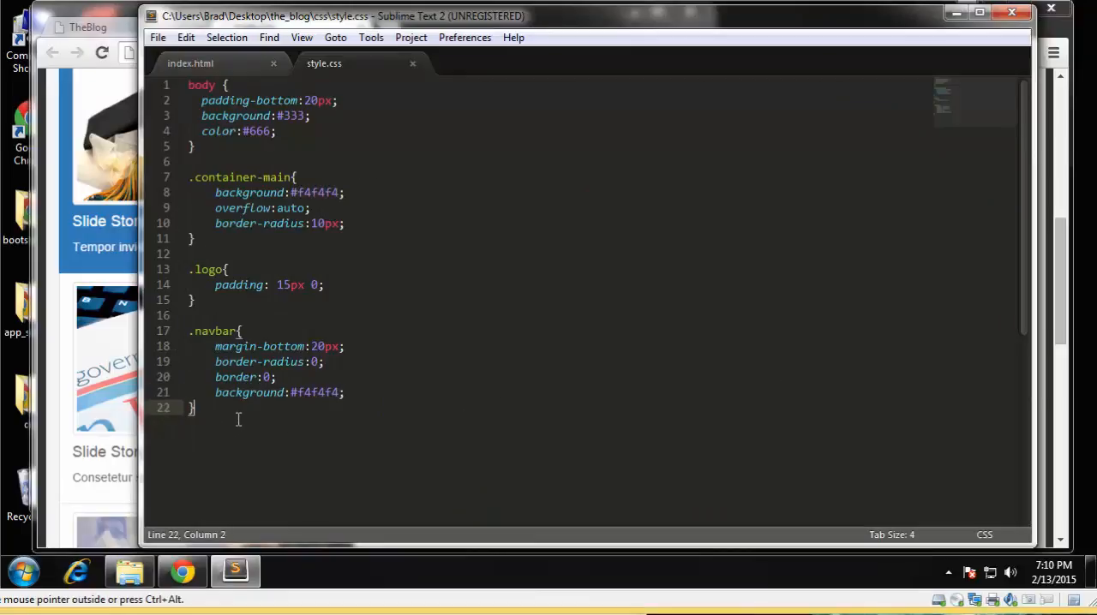
type("/* Car")
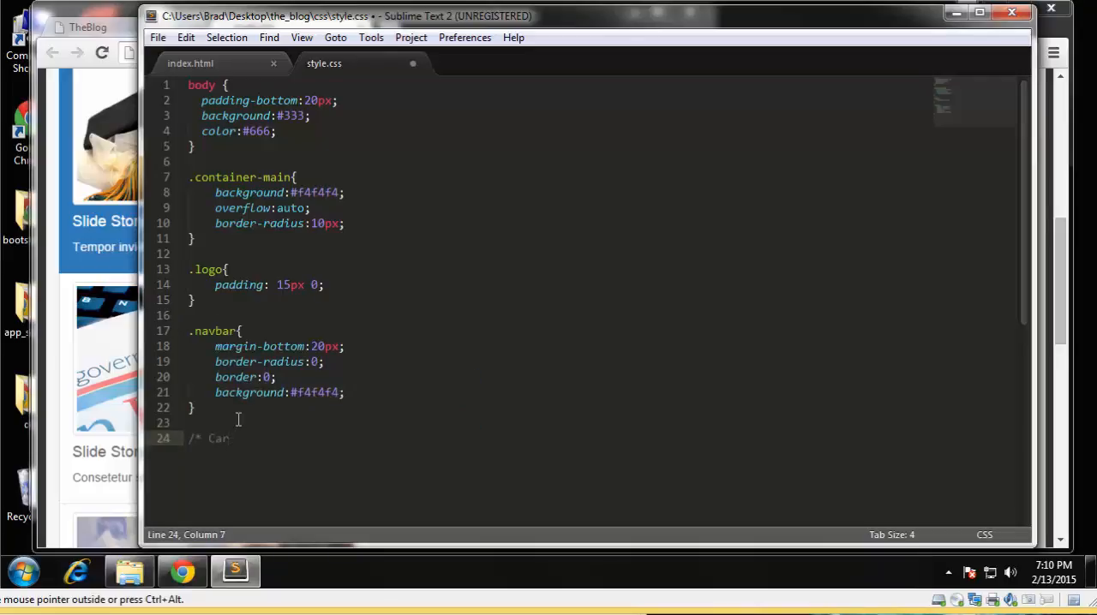
type("ouse")
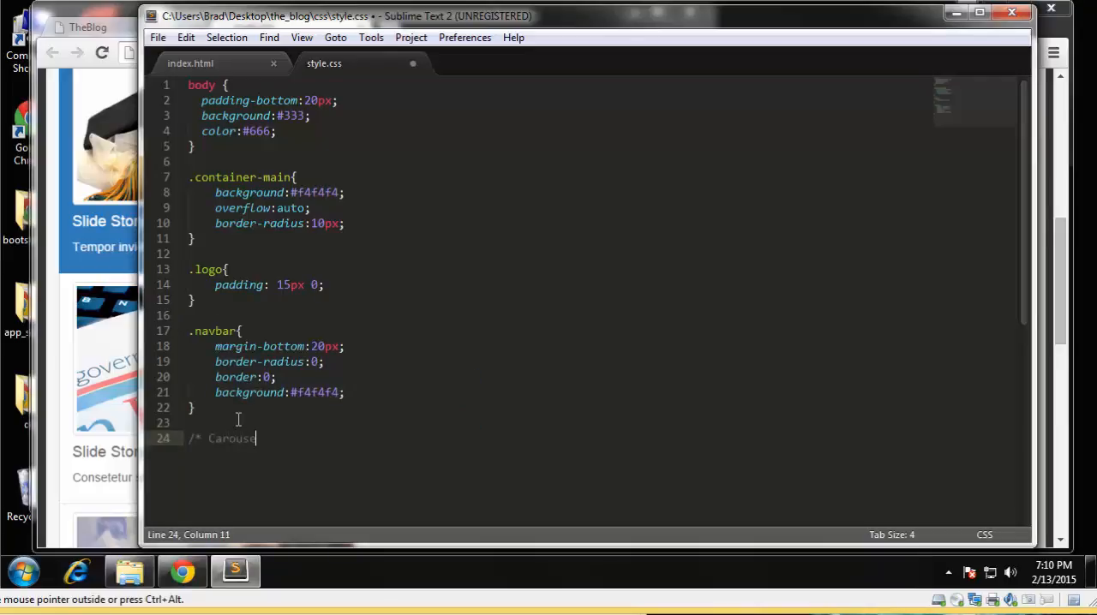
type("Styles */")
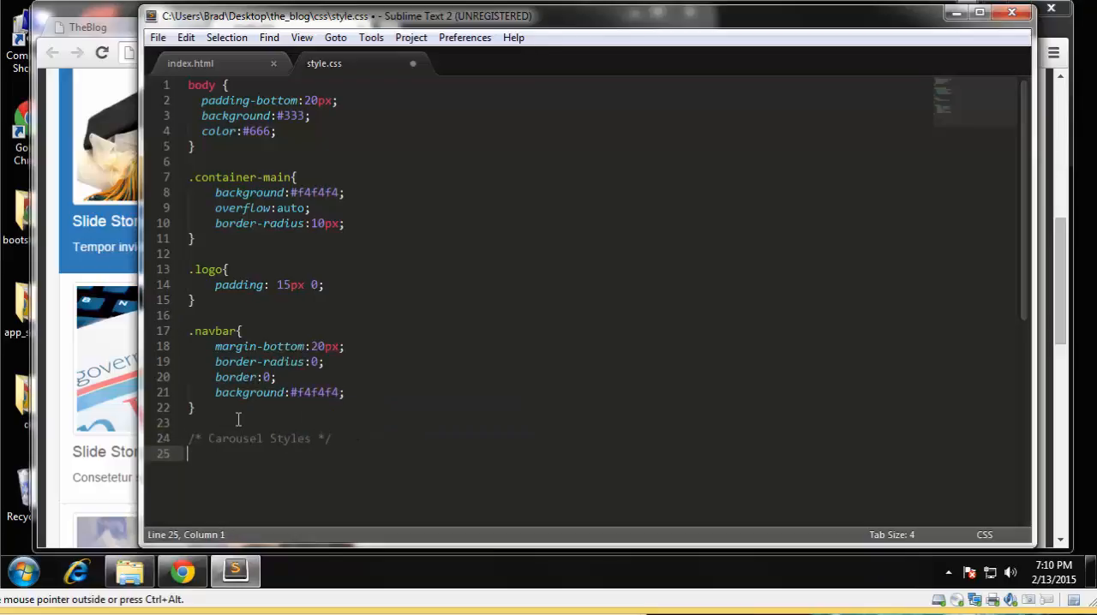
- Add a #myCarousel rule with margin-bottom 20px
type("#")
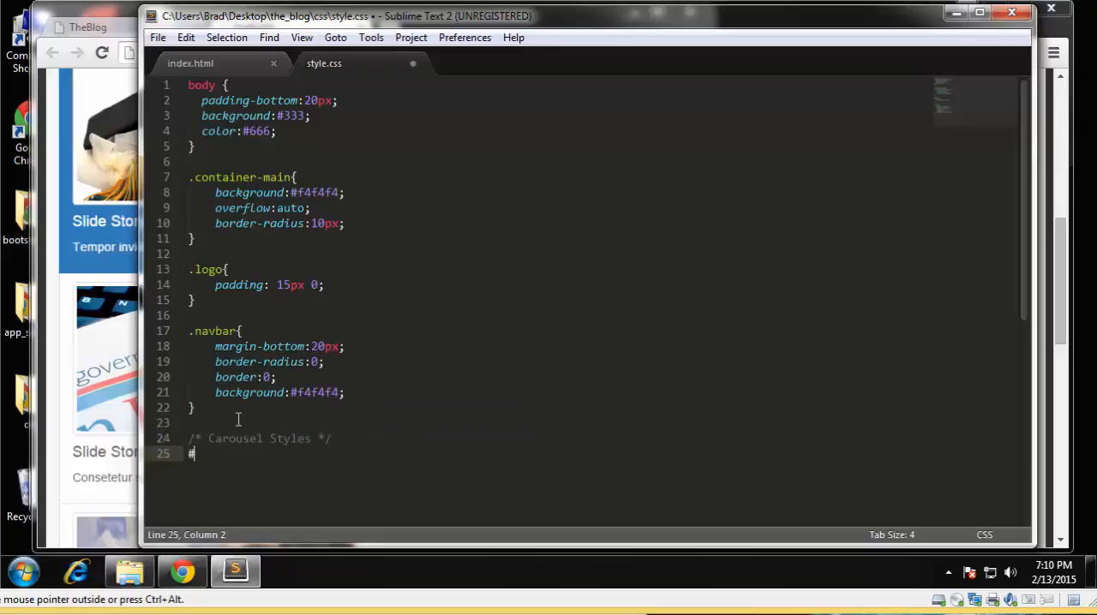
type("myCaro")
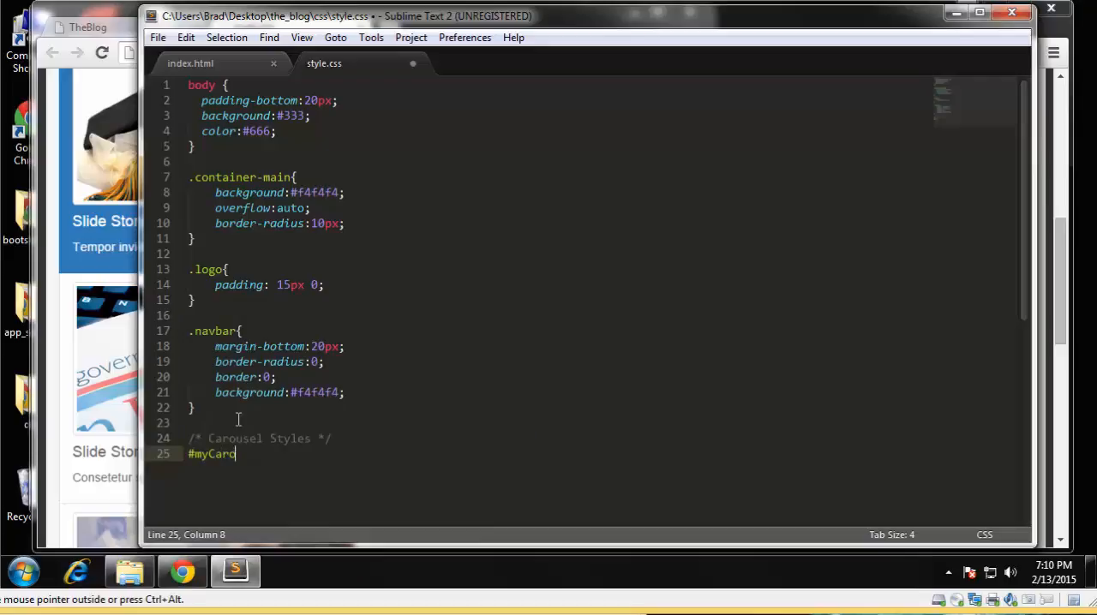
type("usel")
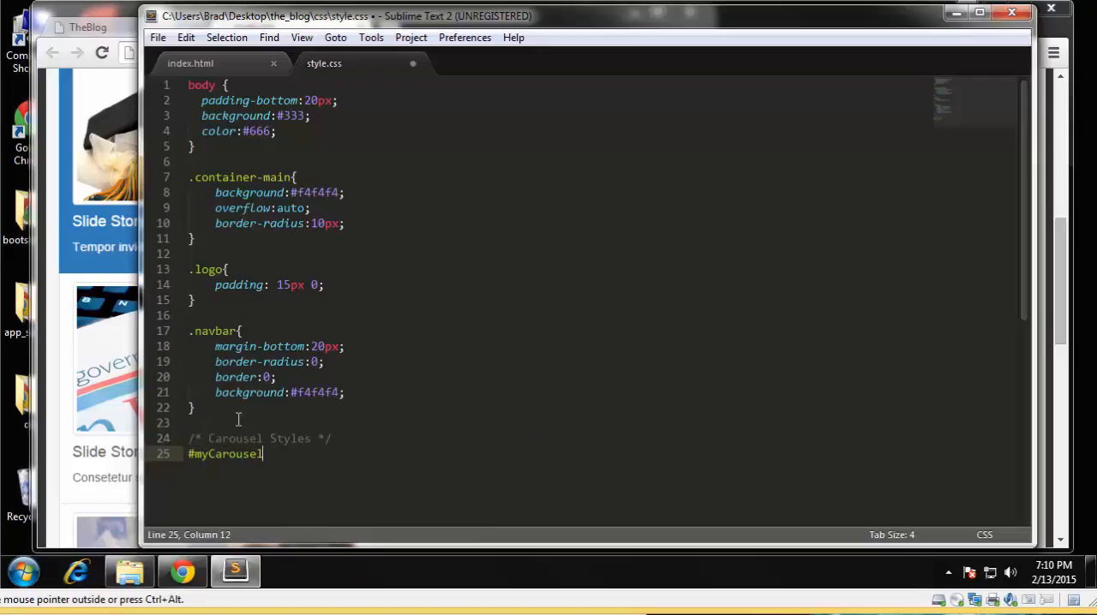
type("{")
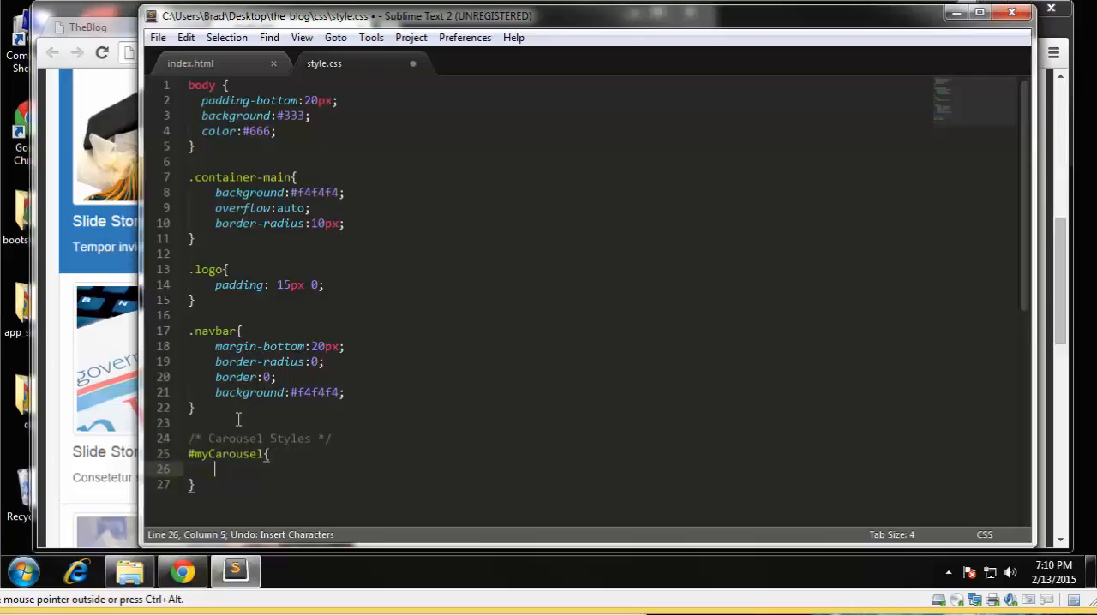
type("margin-bottom:;")
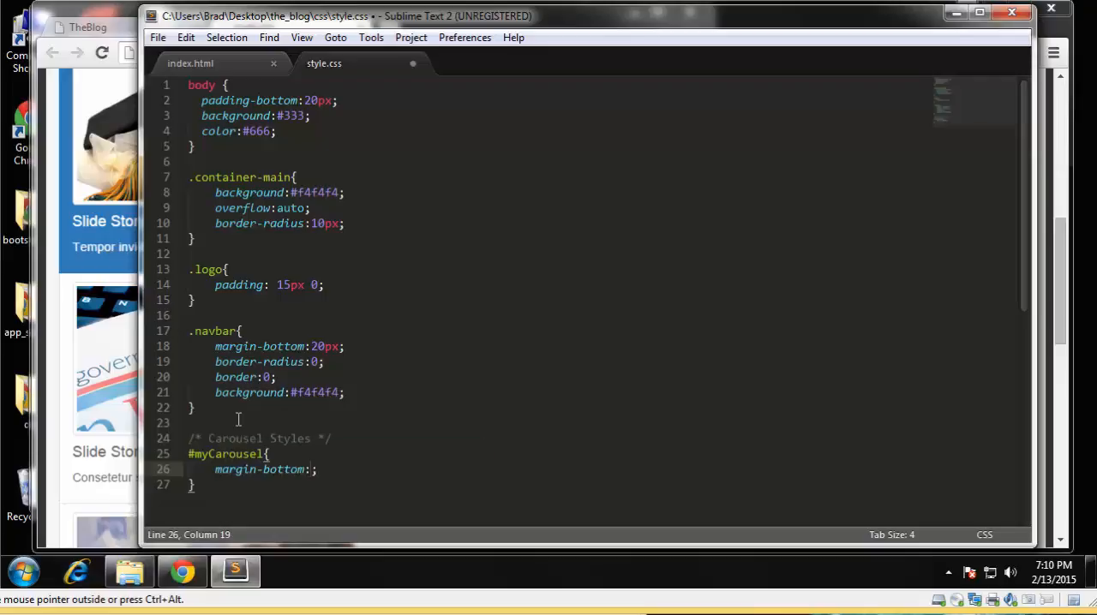
type("20px")
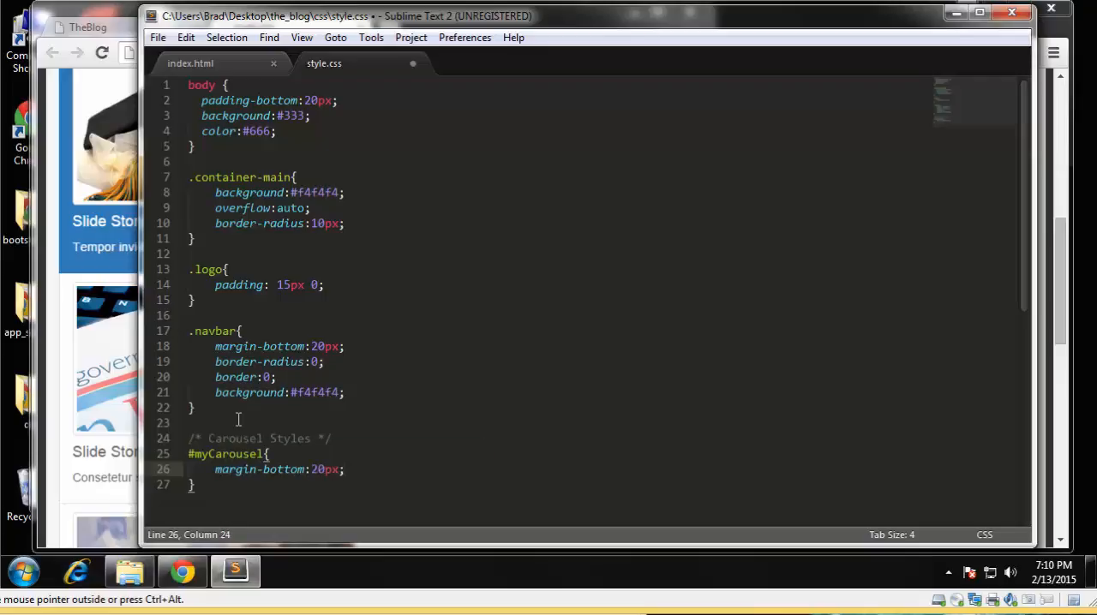
key("enter")
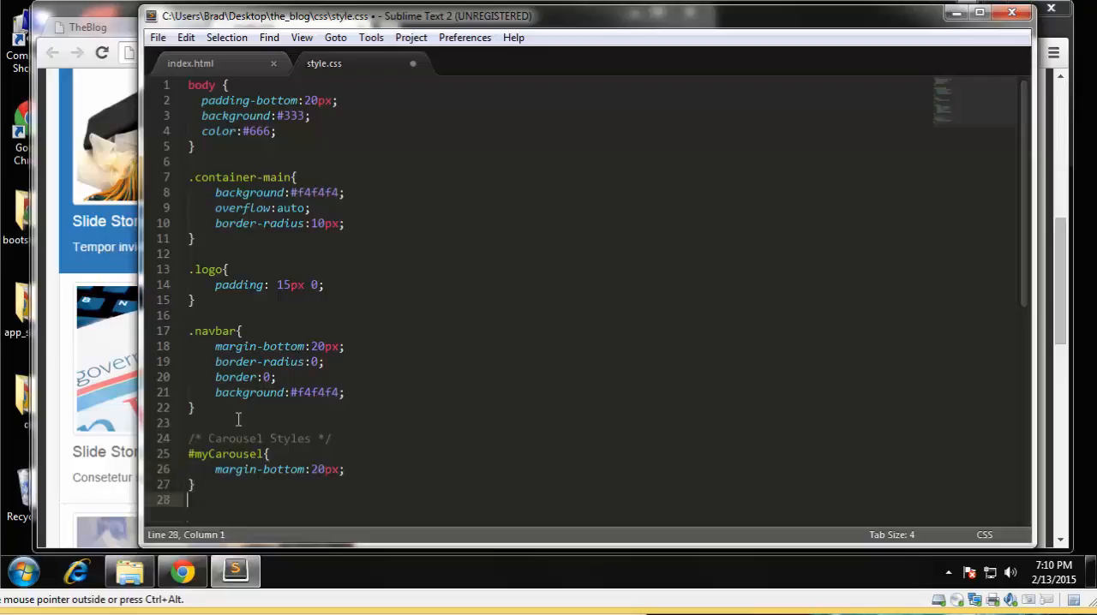
- Begin an empty #myCarousel .carousel-caption rule
type("#my")
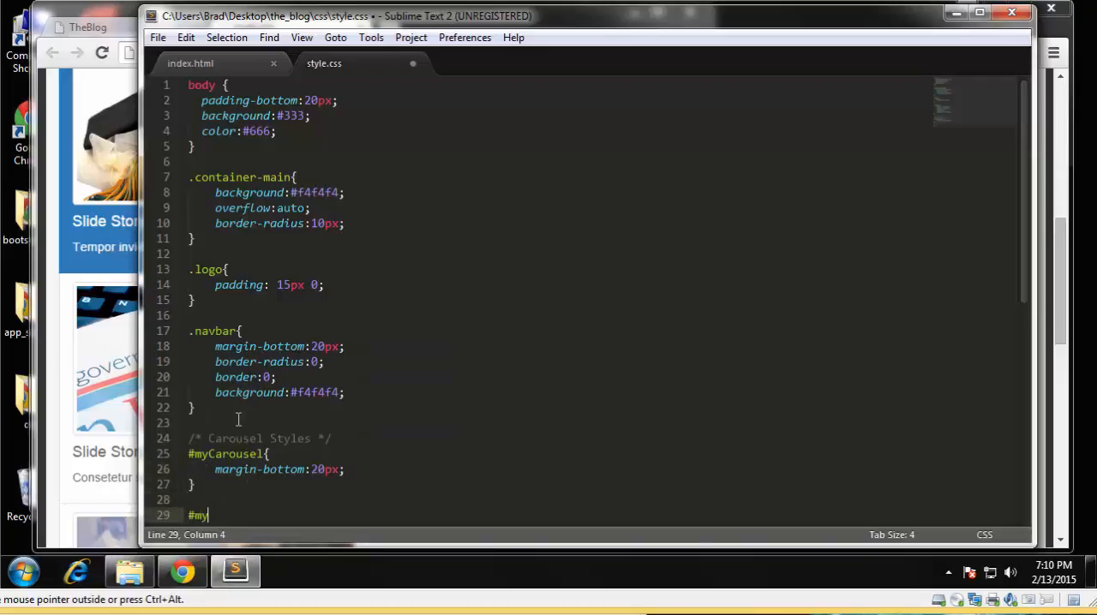
type("Carousel")
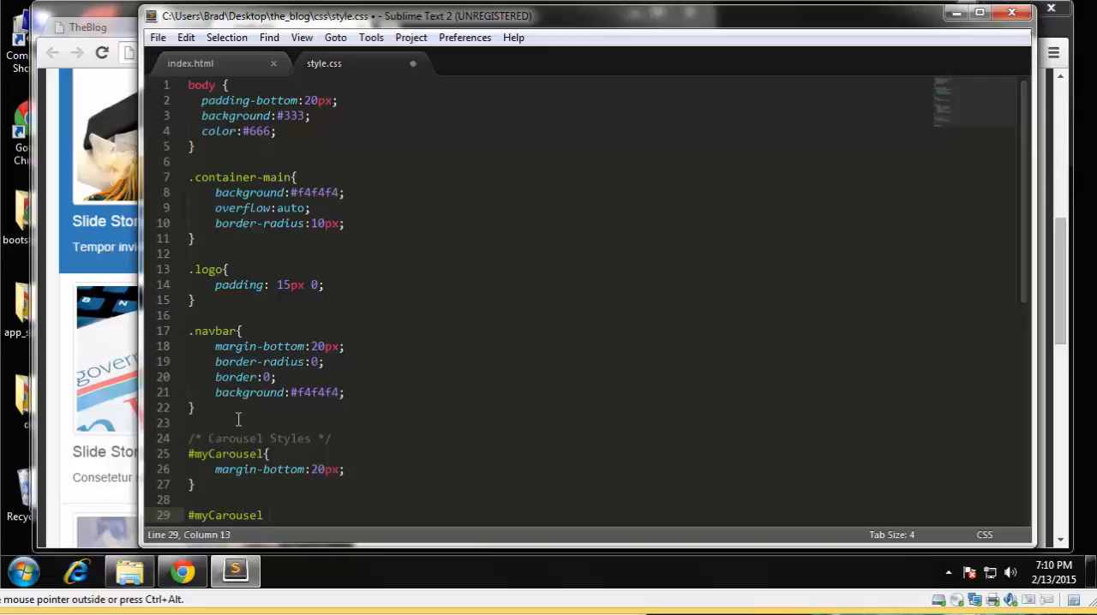
type(".carousel")
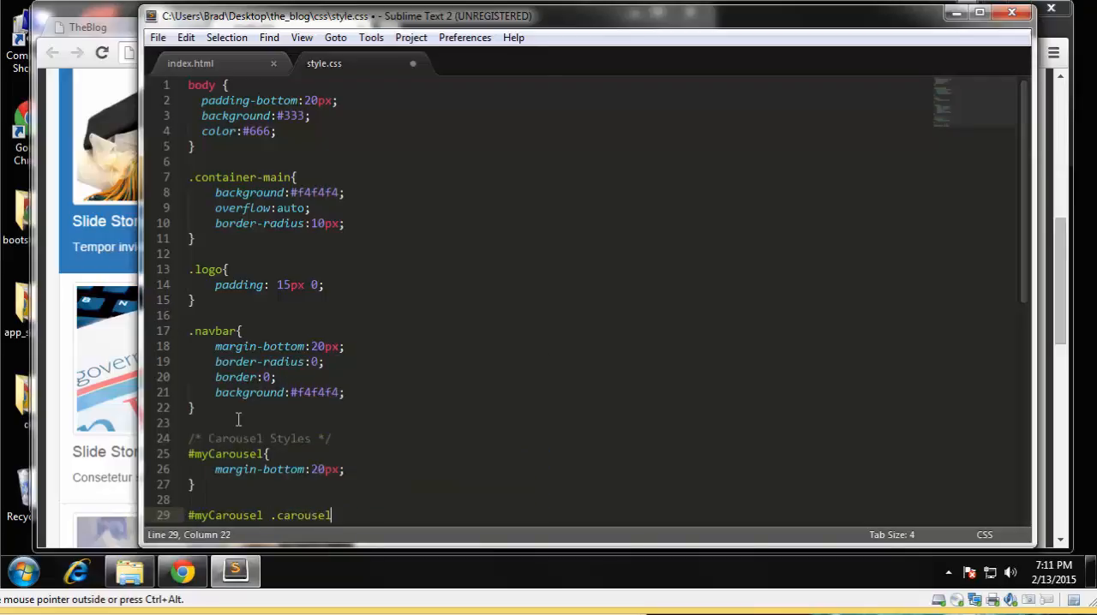
type("-caption{")
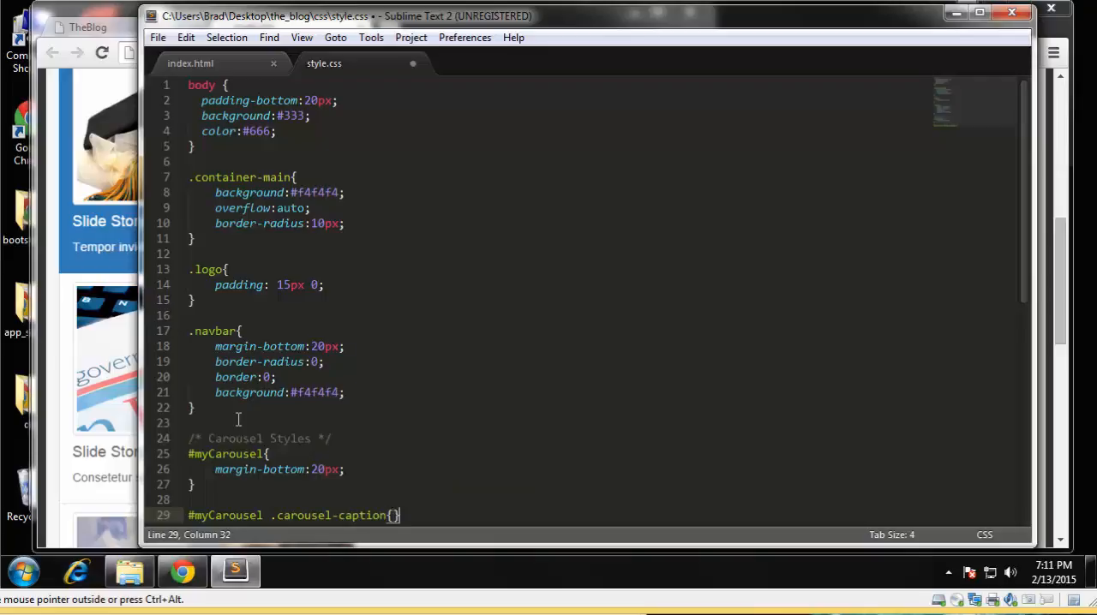
- Set the caption's left, right and bottom to 0 and align its text left
key("enter")
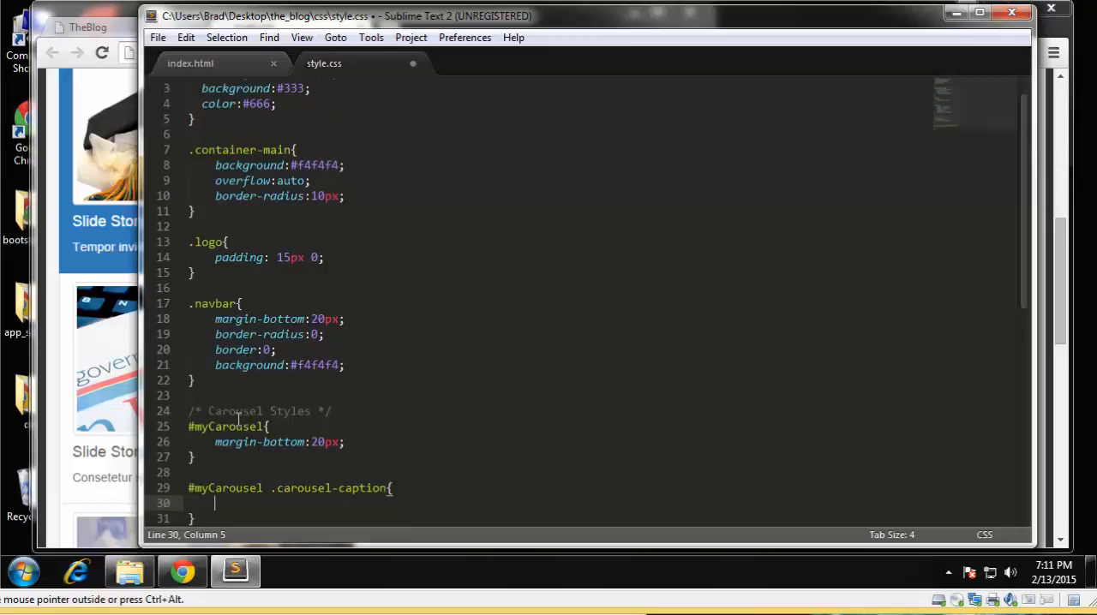
type("left:0;")
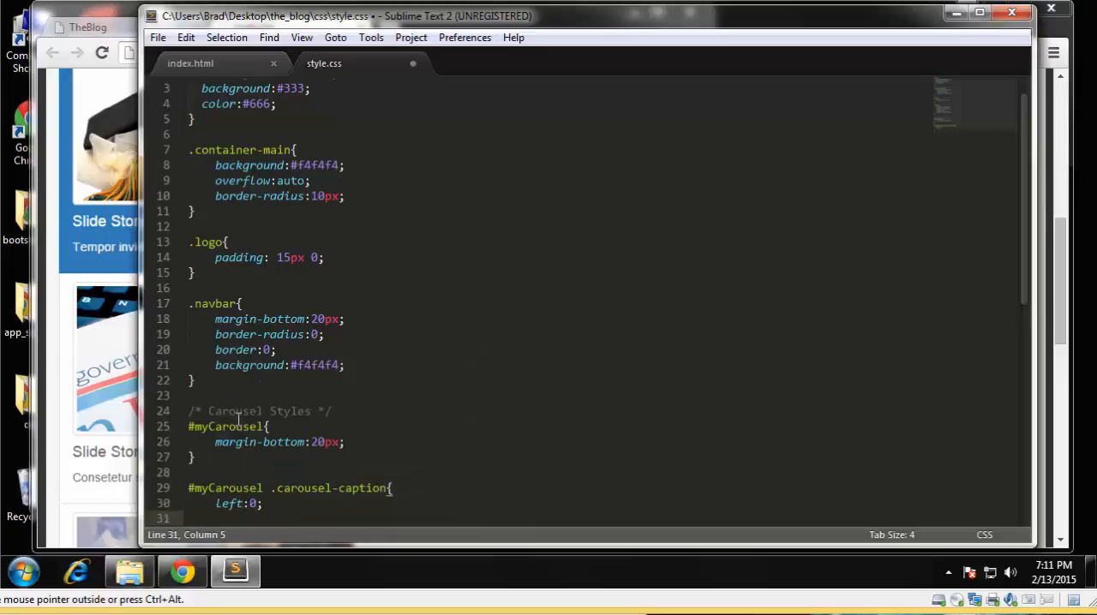
type("right:0;")
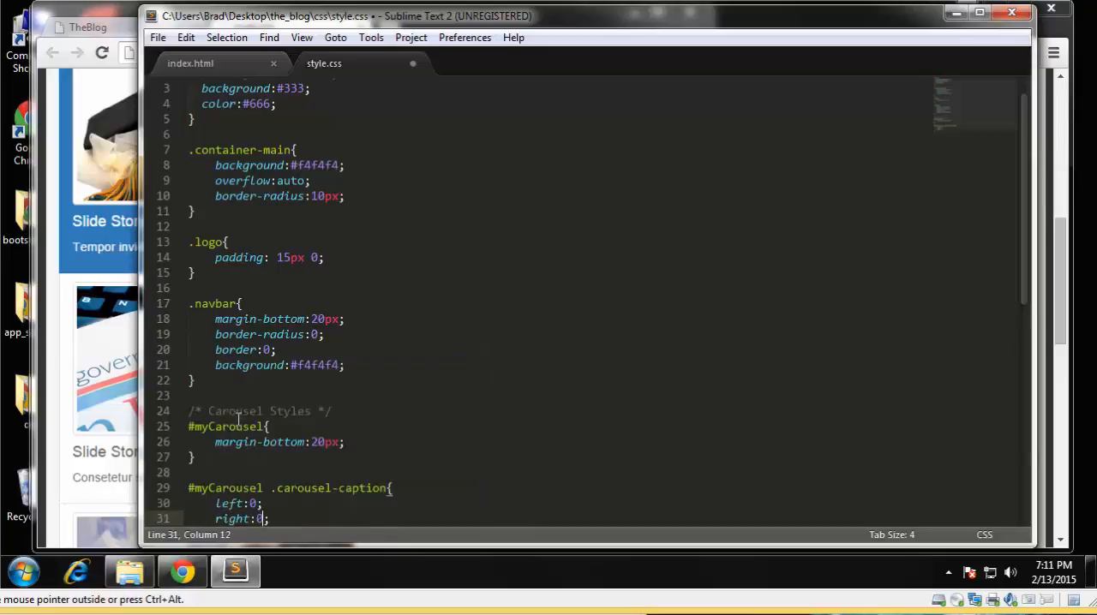
type("bottom:0;")
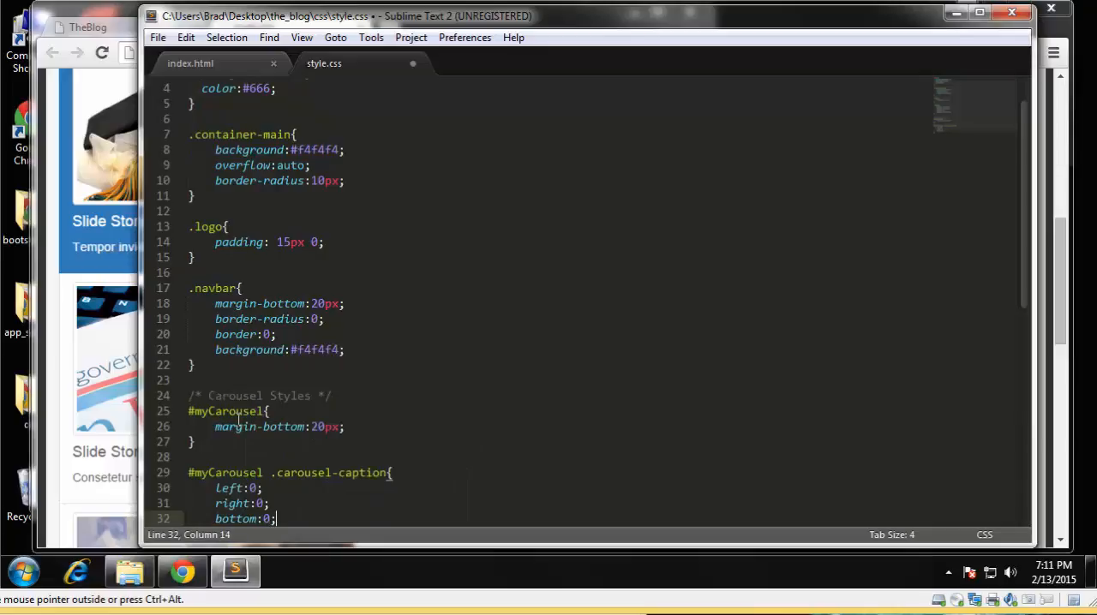
type("text-align:")
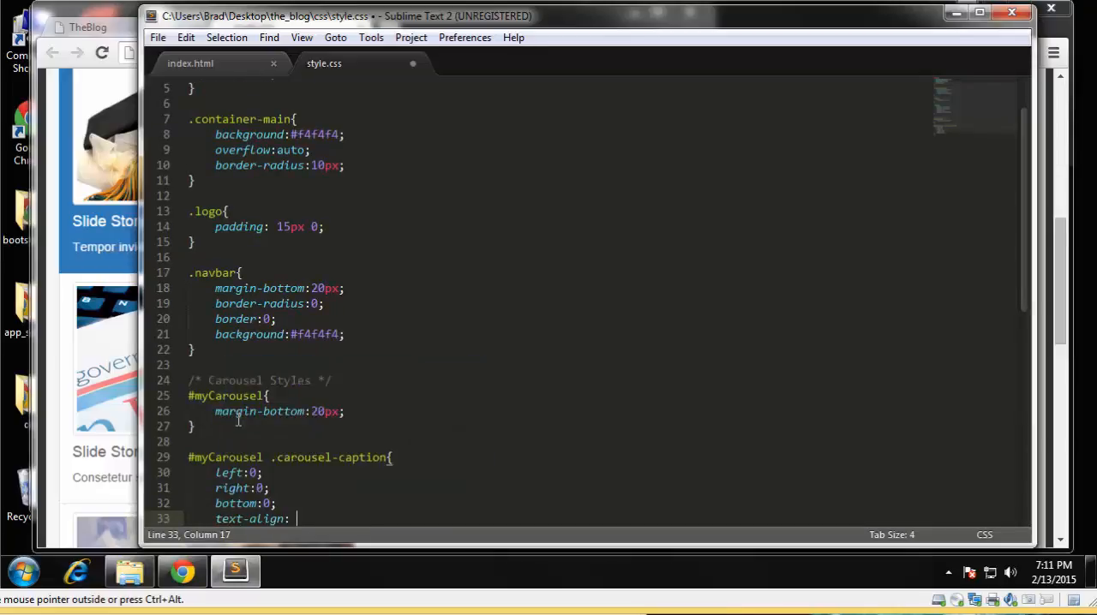
type("left;")
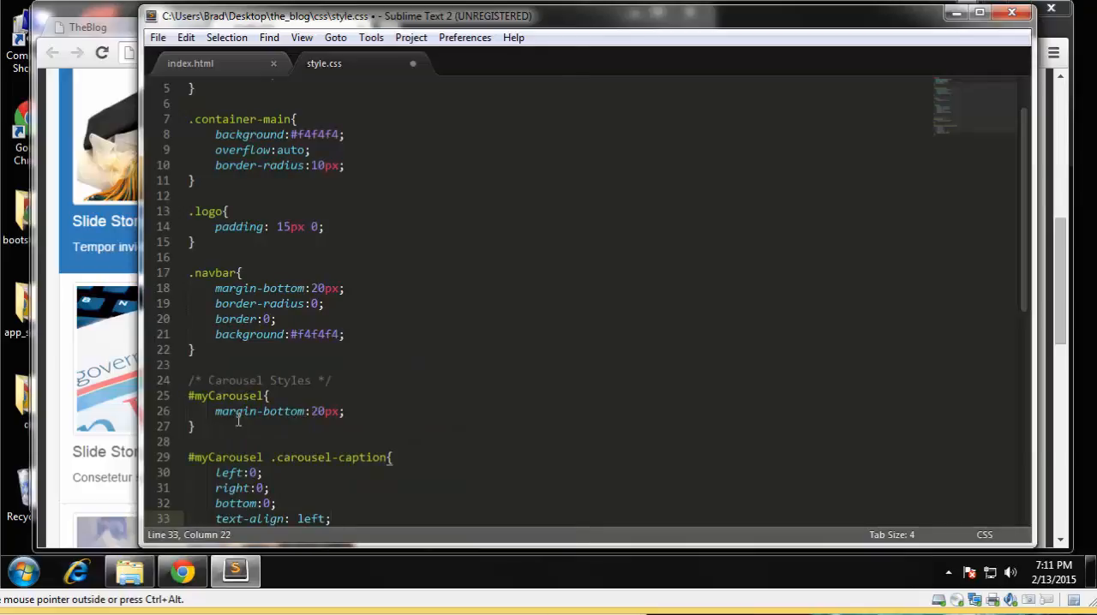
- Give the caption 10px padding, rgba(0,0,0,0.6) background and no text-shadow
type("padding:10px;")
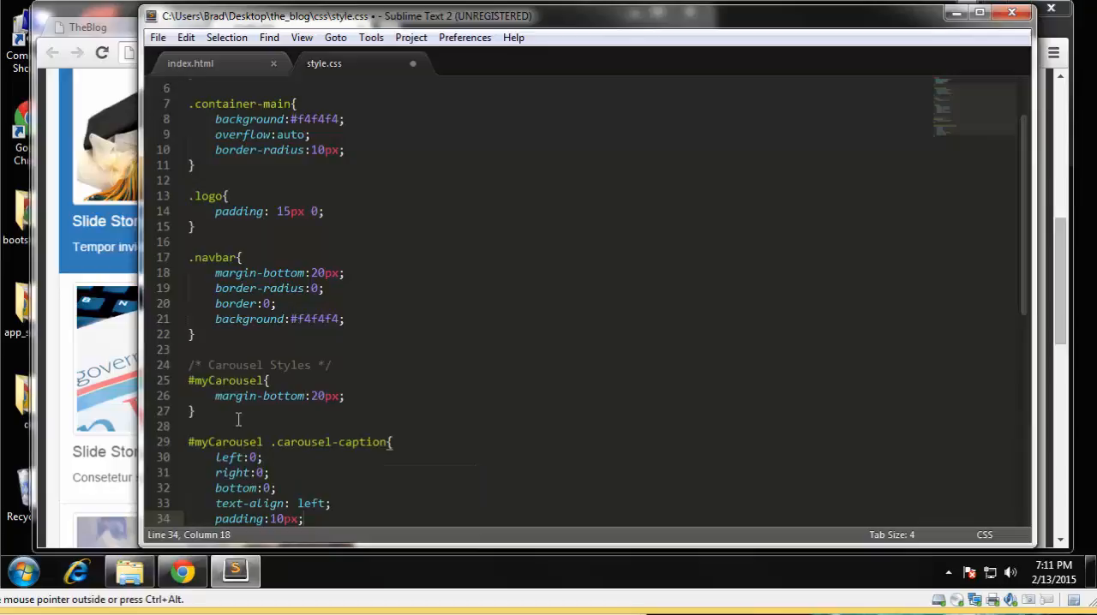
type("background:;")
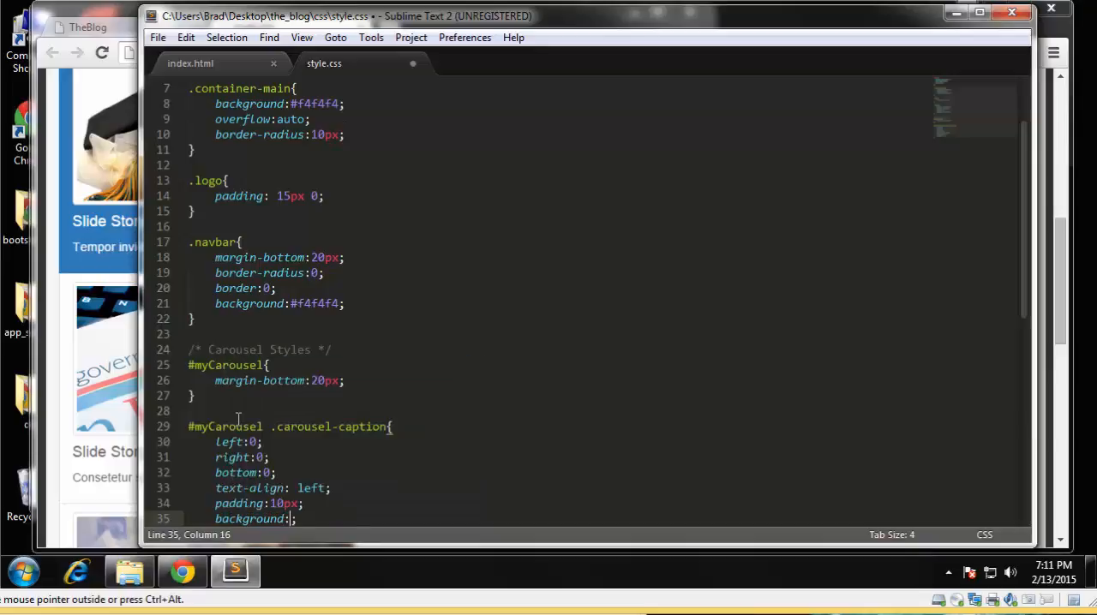
type("rgba(")
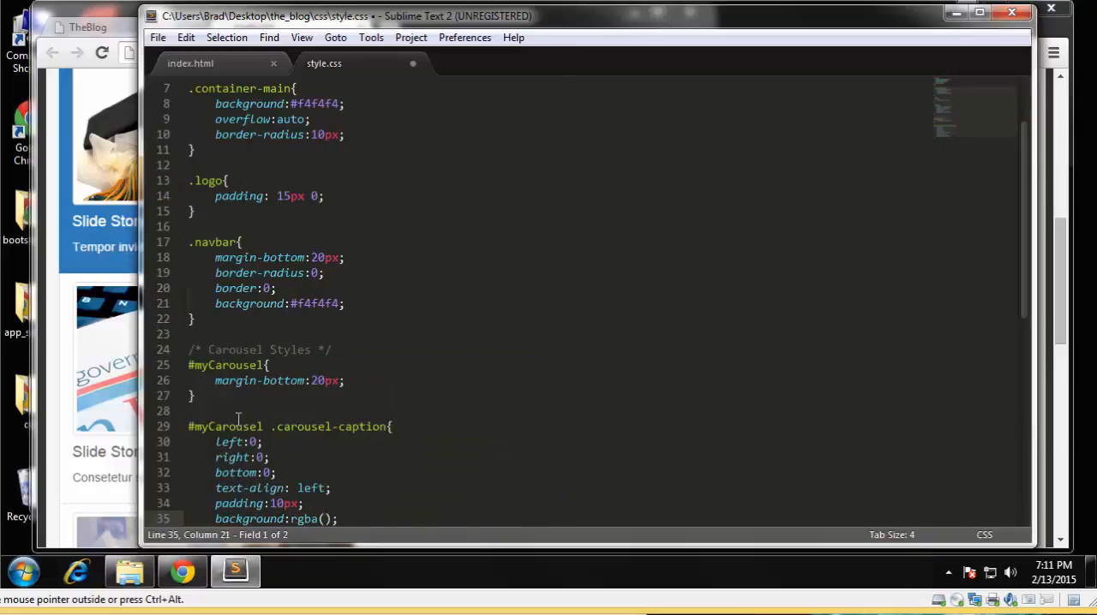
type("0,0,")
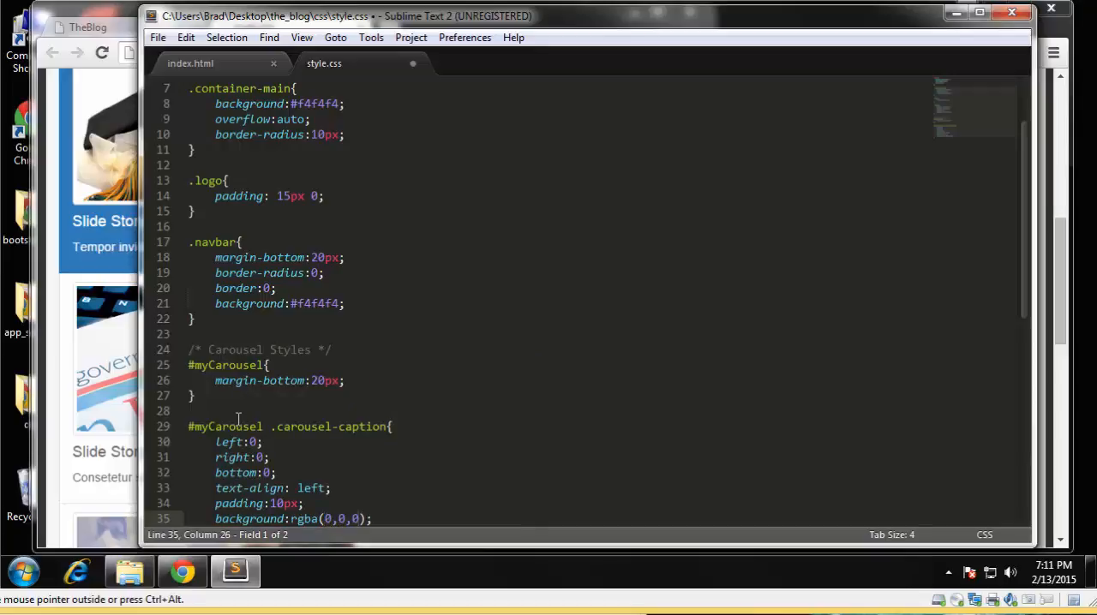
type("0")
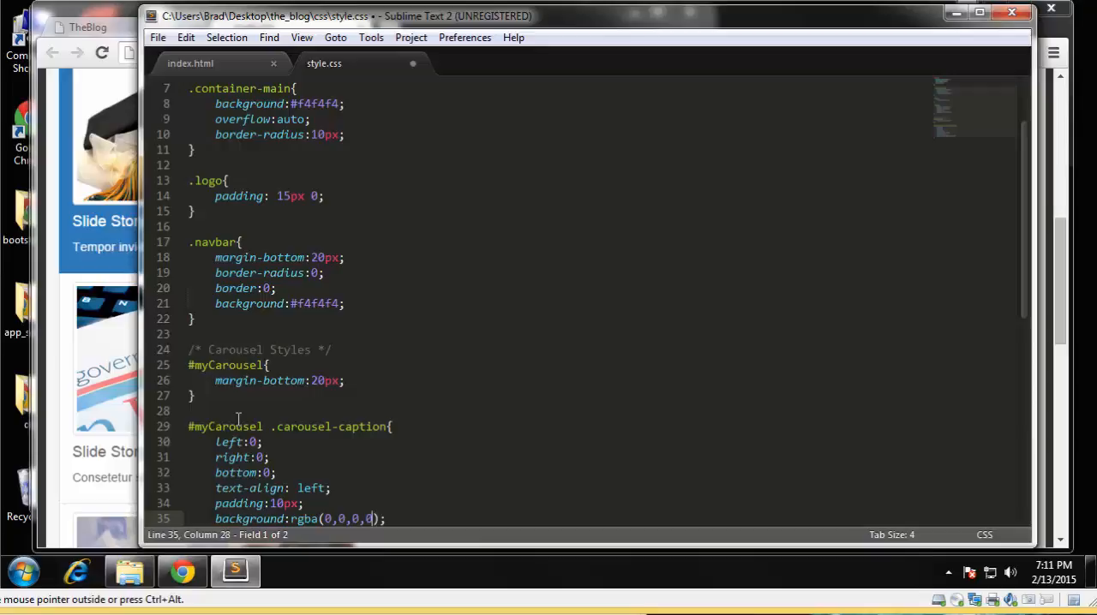
type("0.6")
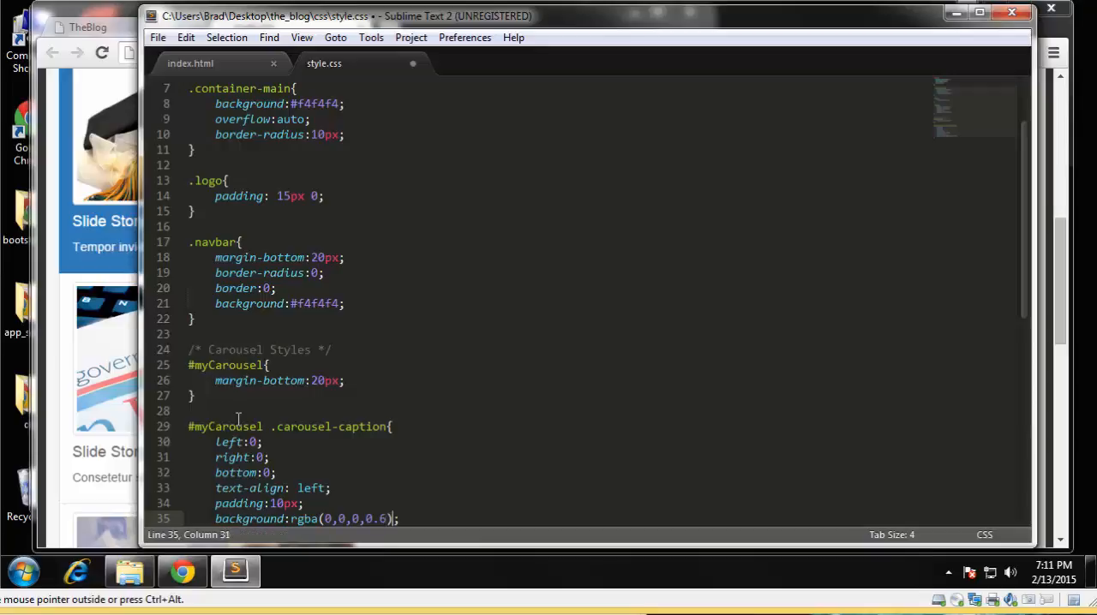
scroll("down", 3)
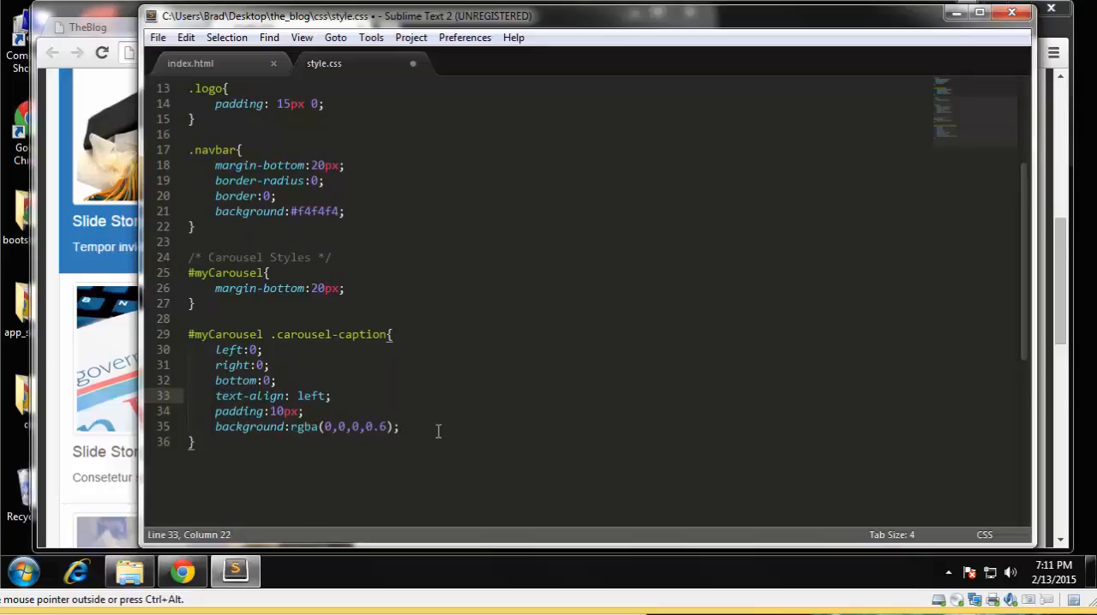
type("text-shadow")
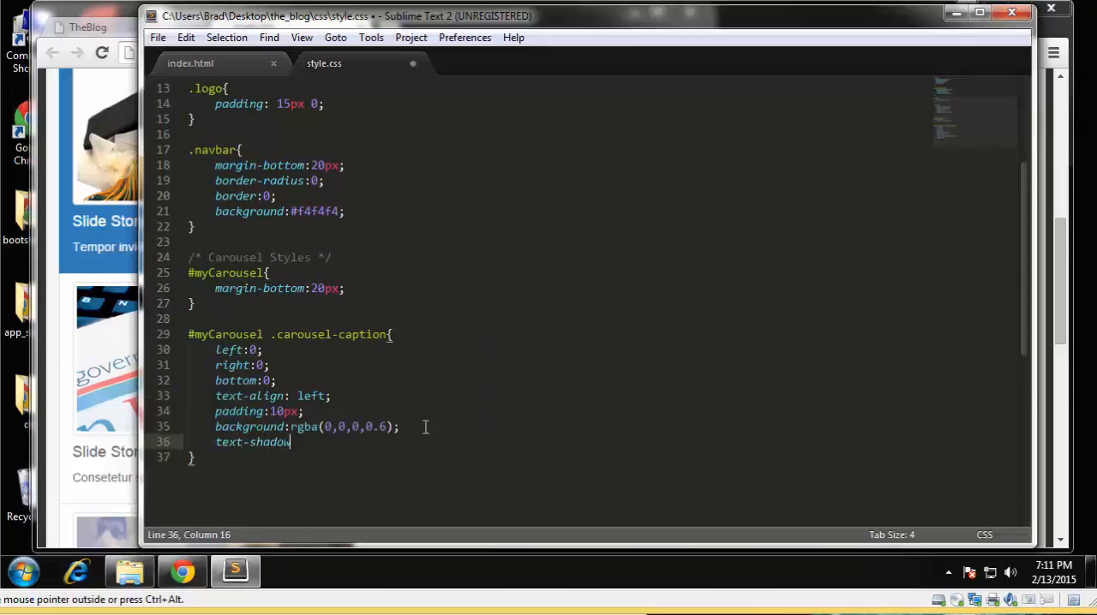
type(":none;")
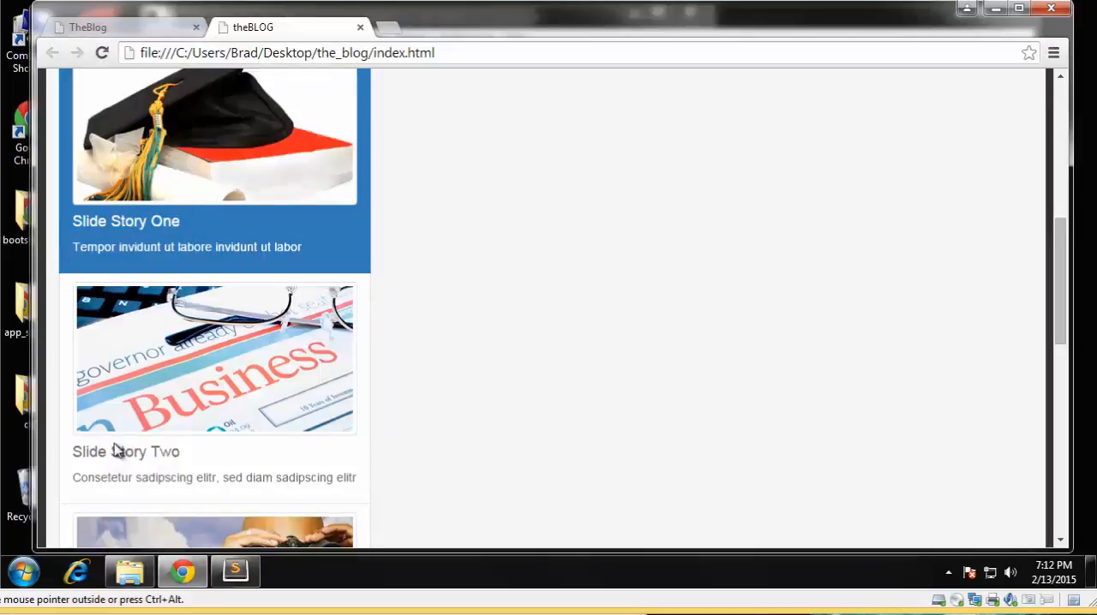
left_click(235, 570)
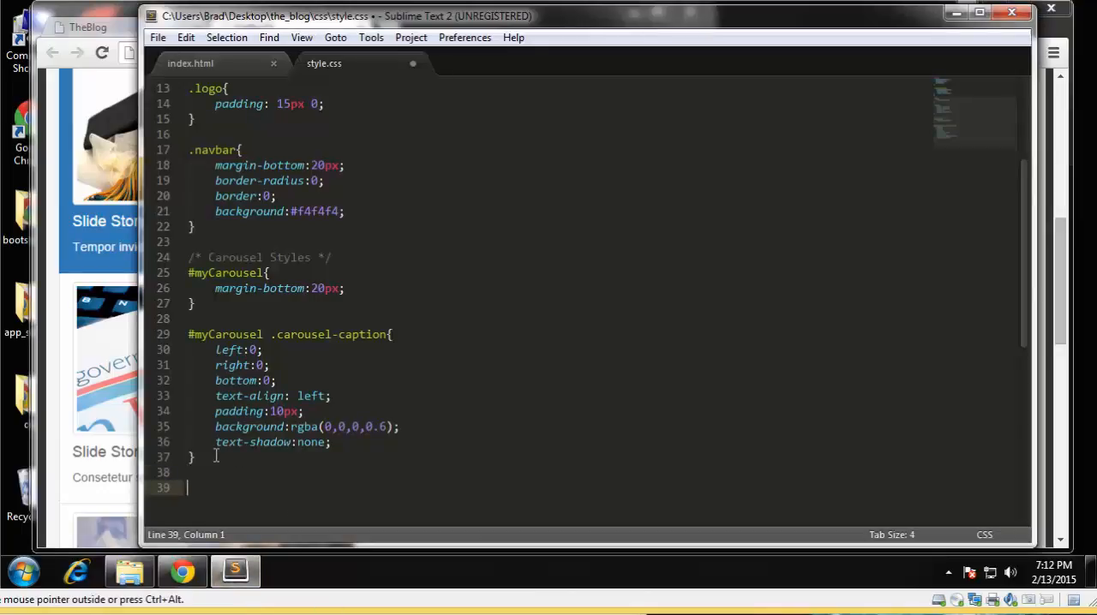
- Start a #myCarousel .slider-list rule and color caption h4 headings #fff
type("#myCarous")
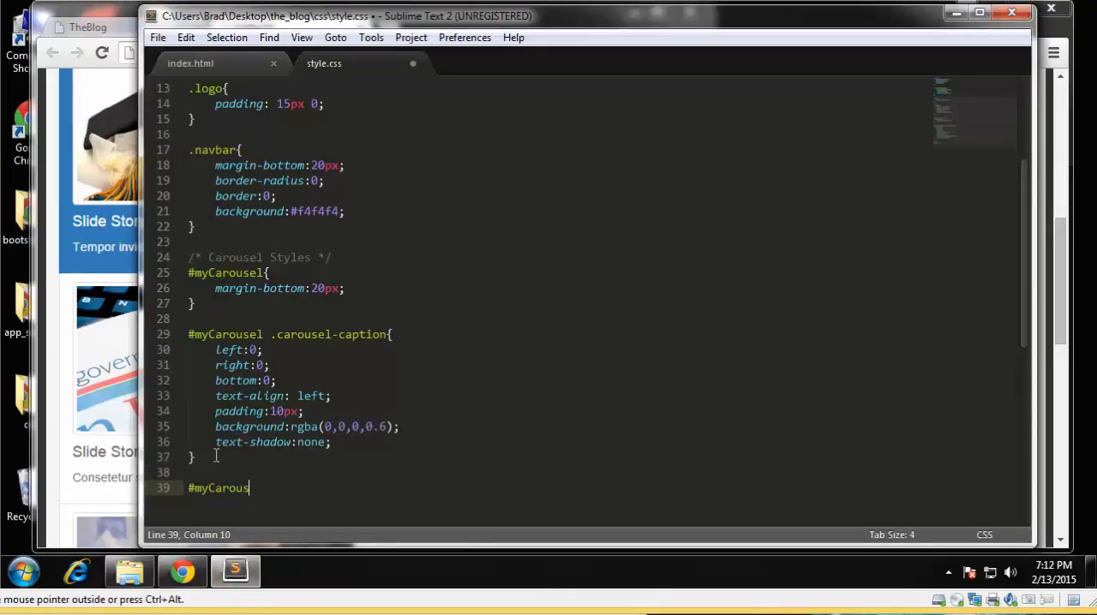
type("el")
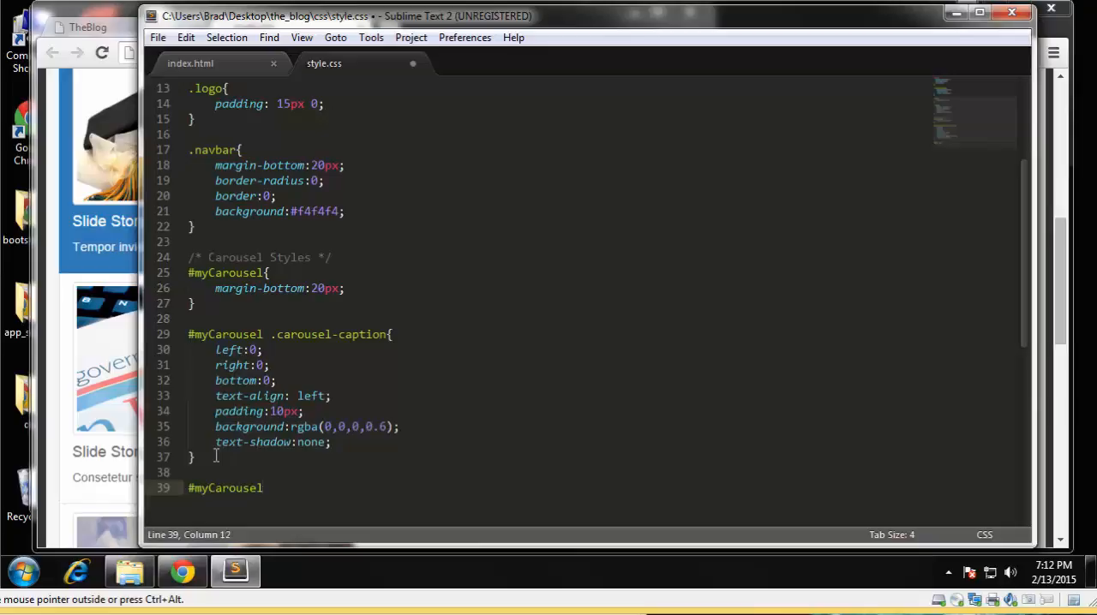
type(".slider-")
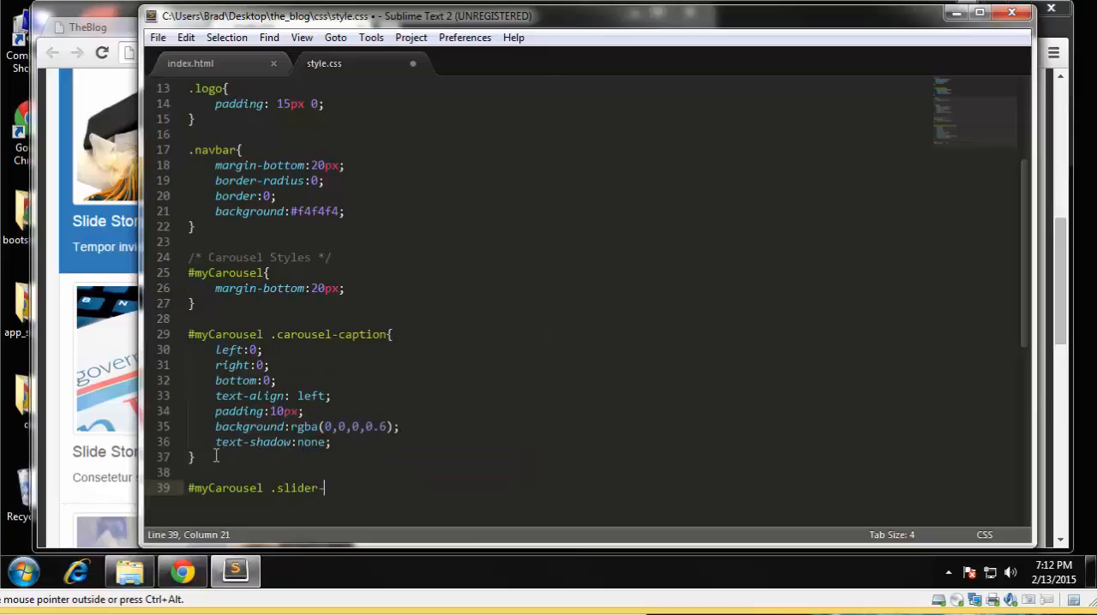
type("list")
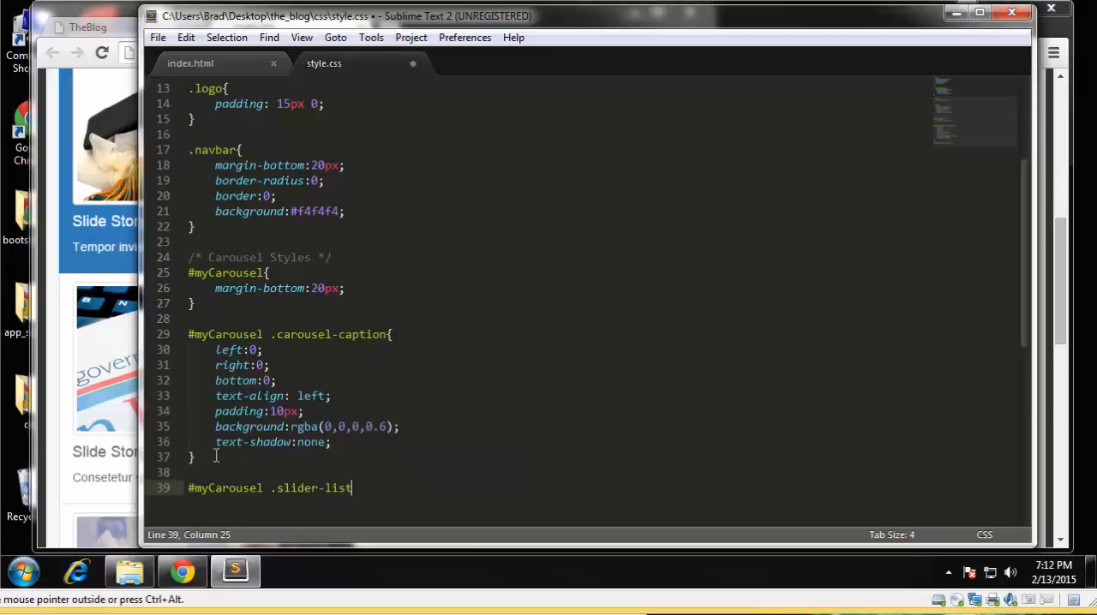
type("h4{")
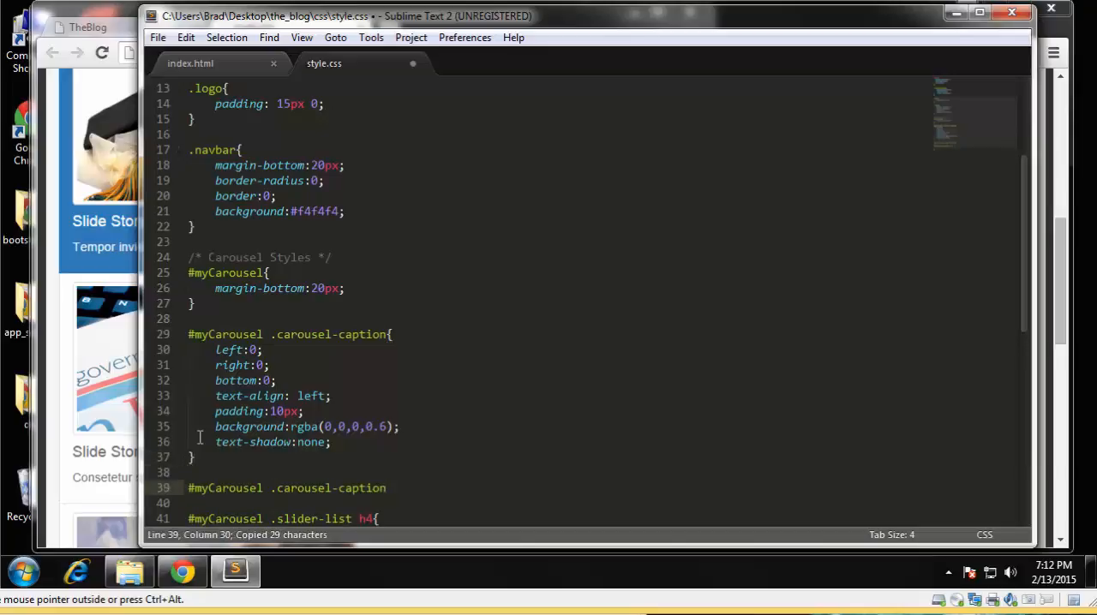
type("h4{")
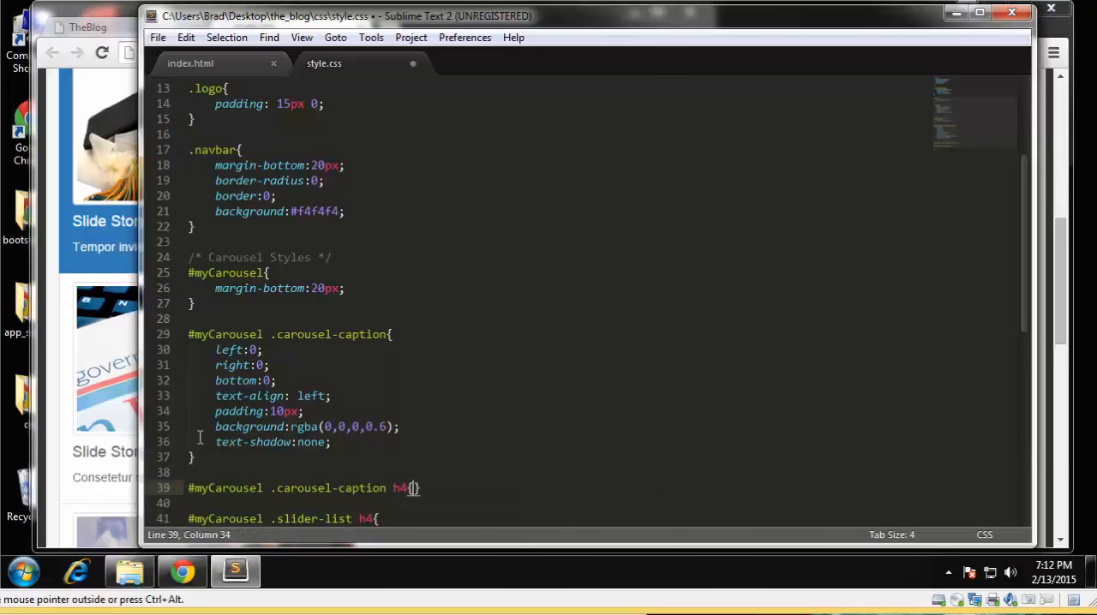
key("enter")
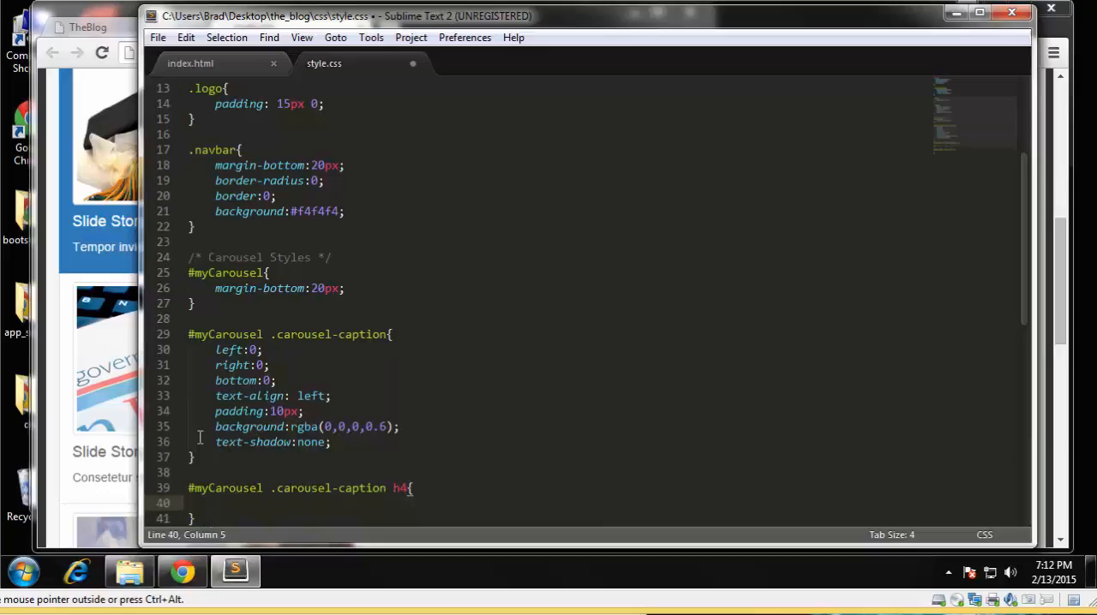
type("color:;")
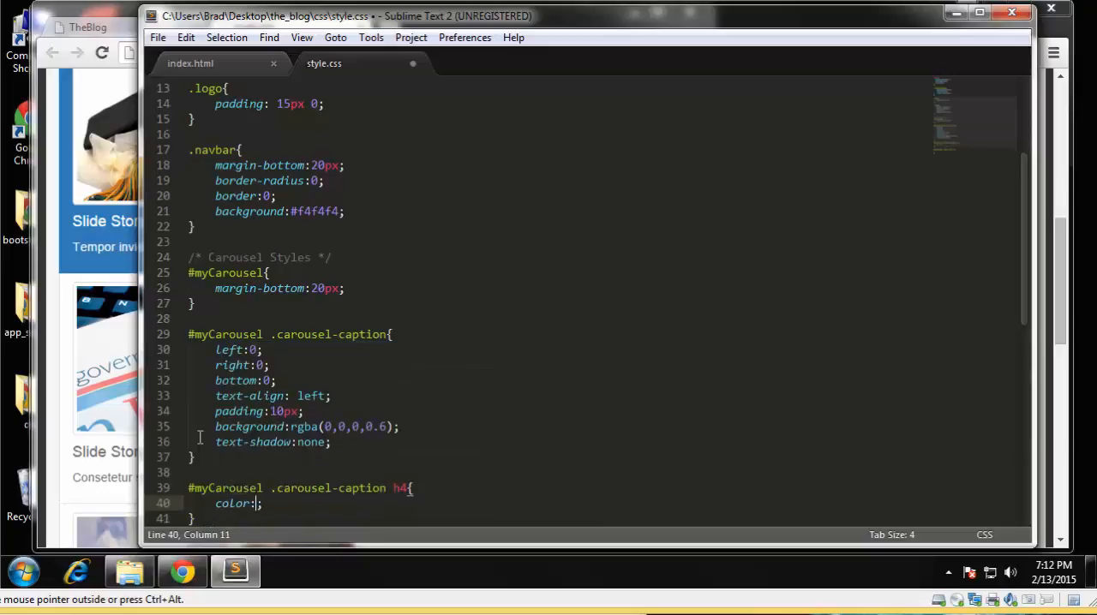
type("#fff")
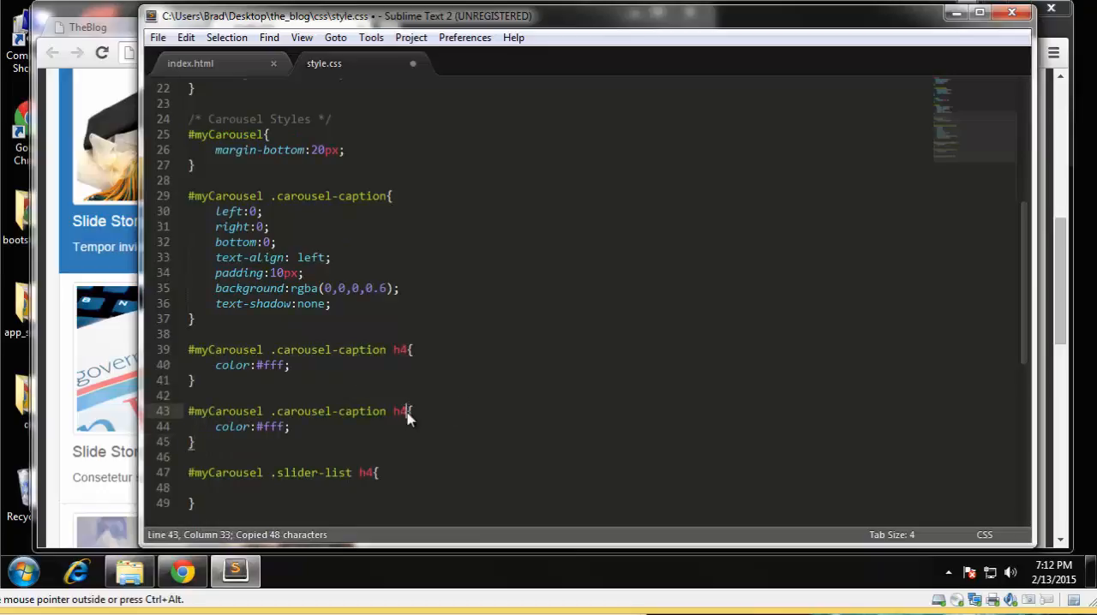
- Add a caption p rule with padding 0 and margin 0
type("p")
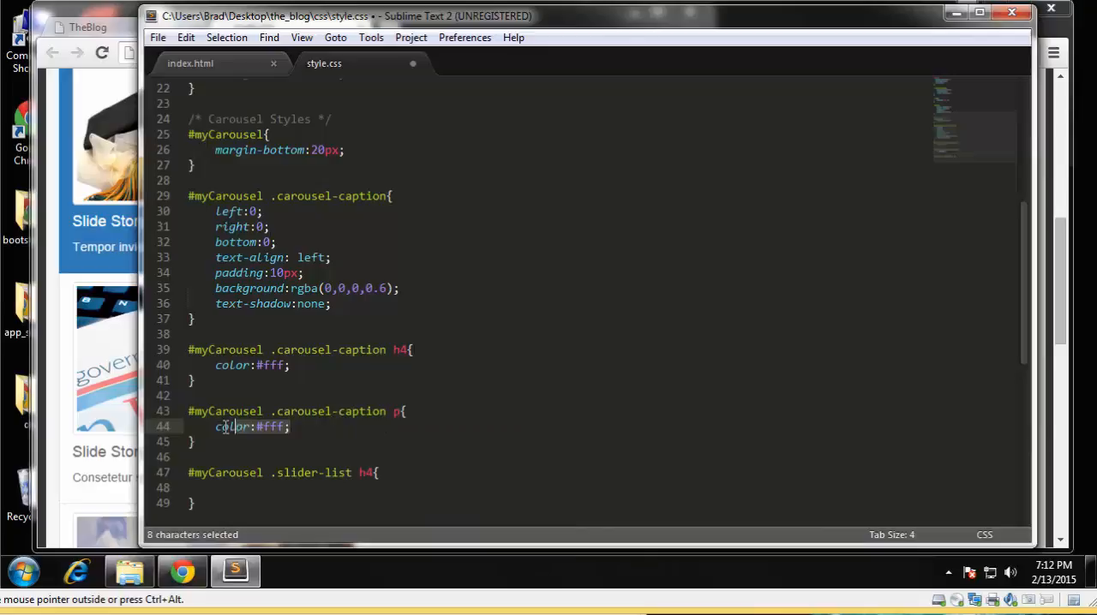
type("padding")
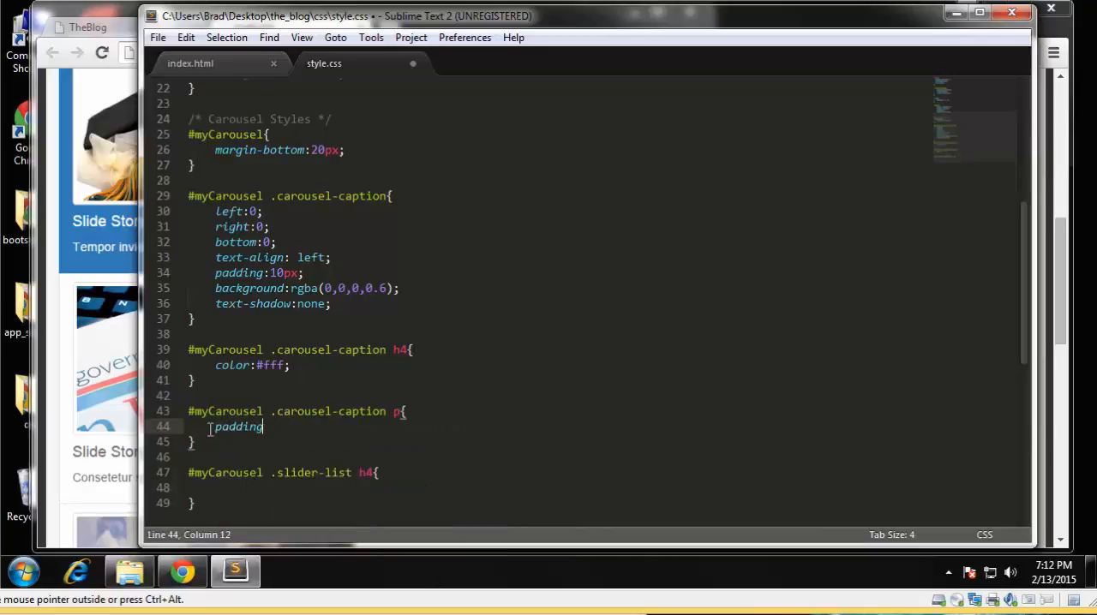
type(":0;")
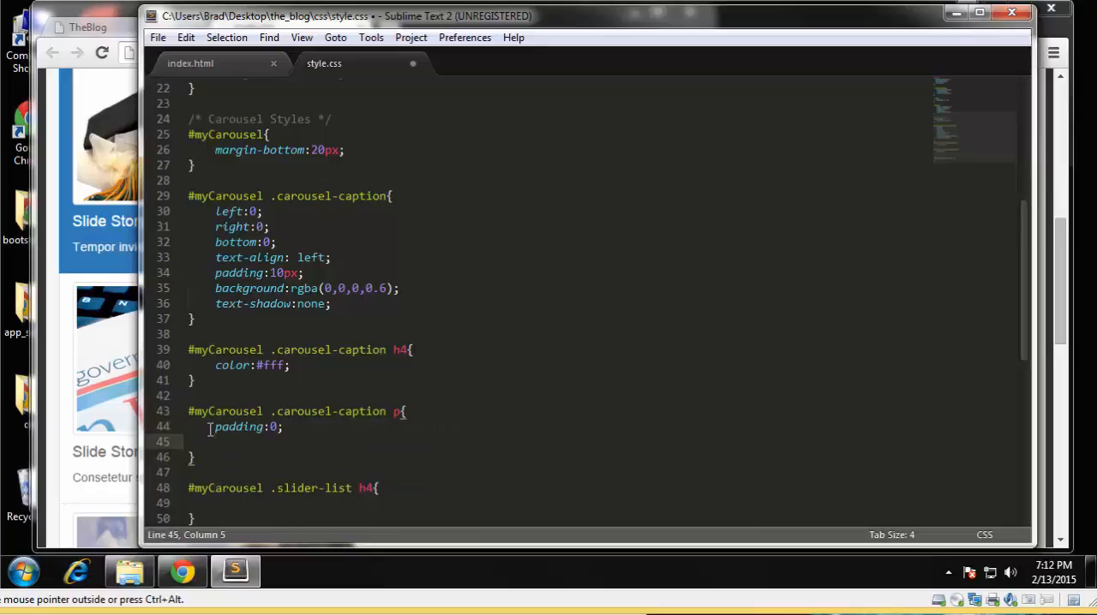
type("margin:0;")
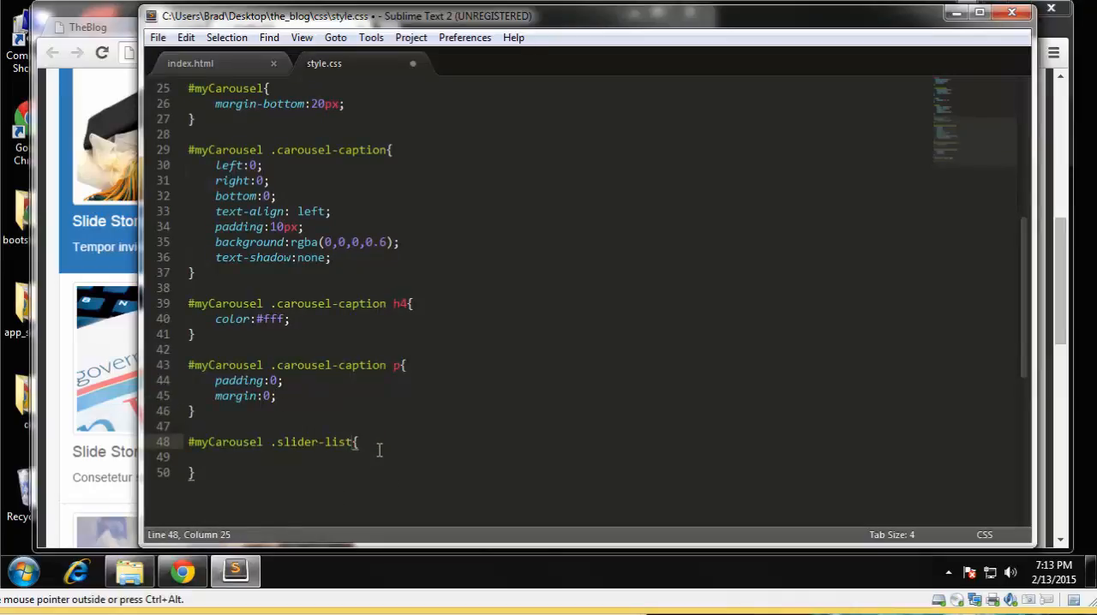
- Position the slider-list absolutely with top and right set to 0
left_click(280, 457)
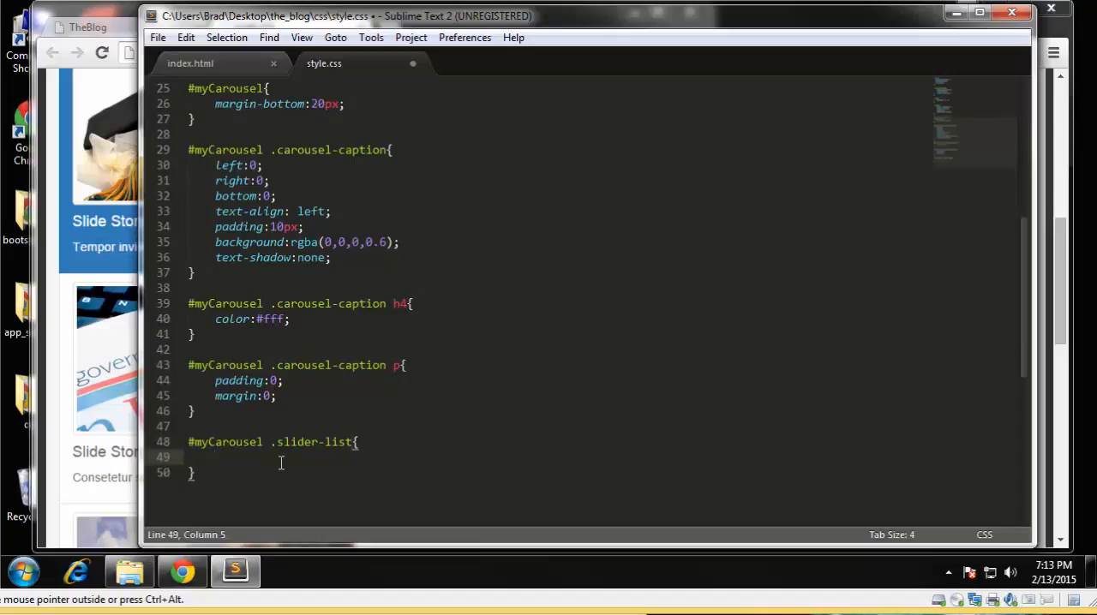
type("position:absolu;")
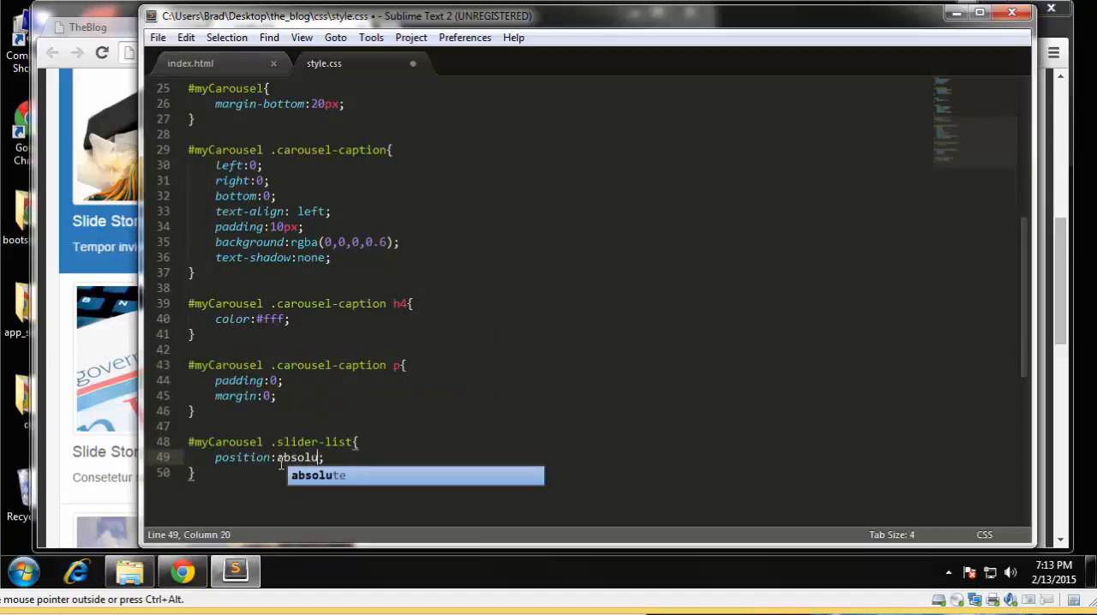
key("Tab")
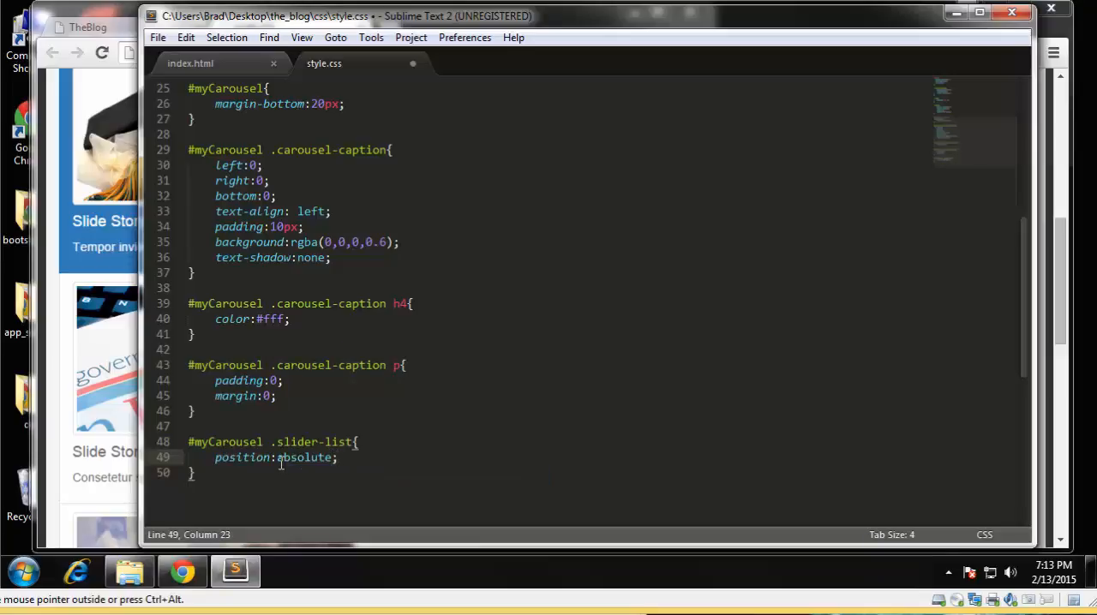
type("top:0;")
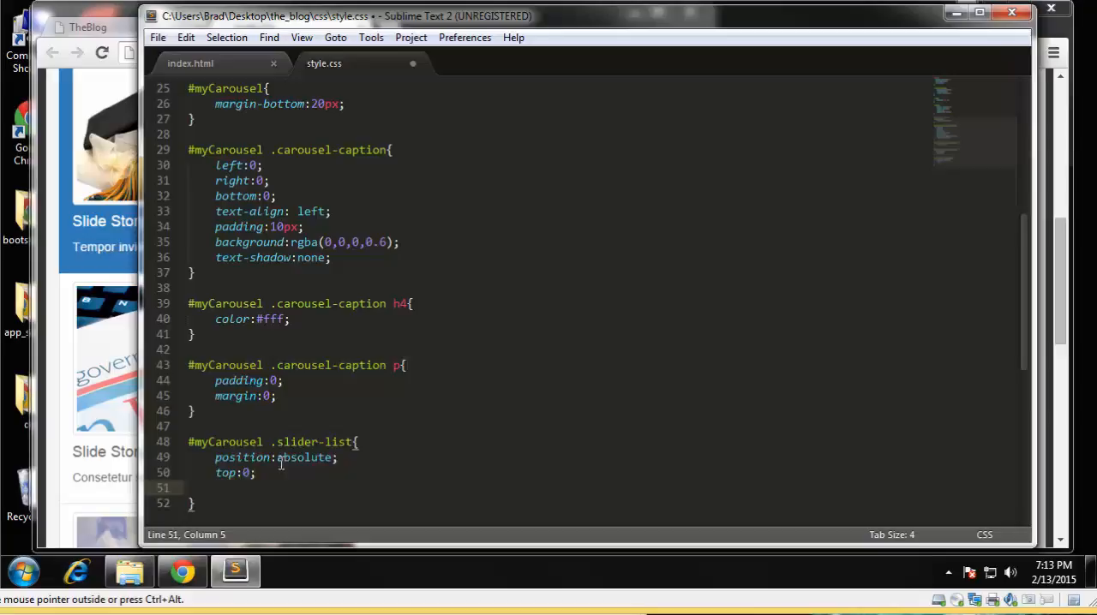
type("right:0;")
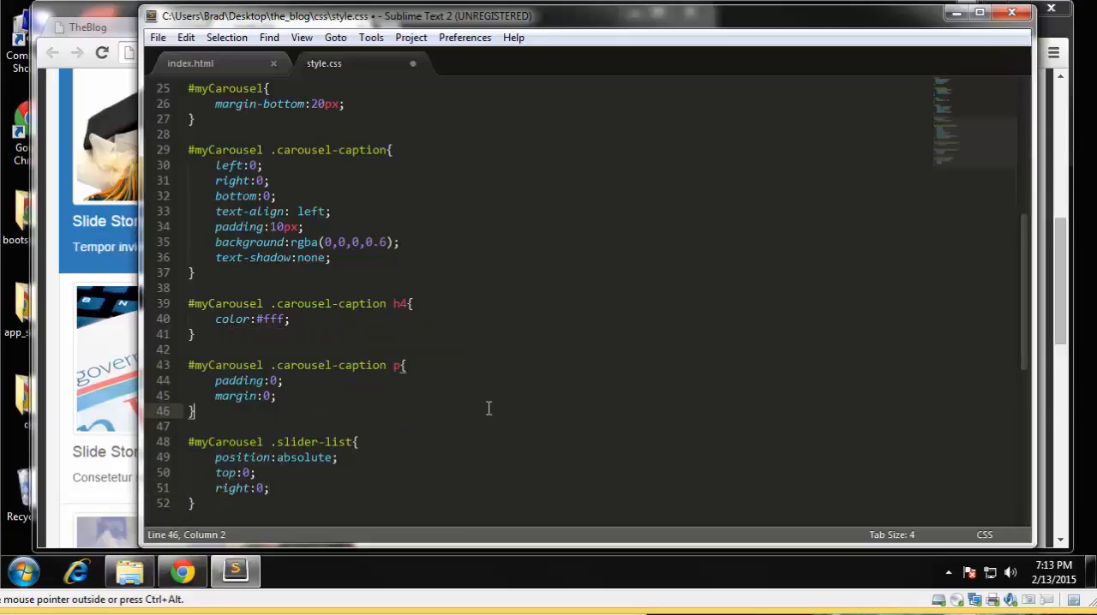
- Rename the .slider-list selector to .list-group
scroll("down", 3)
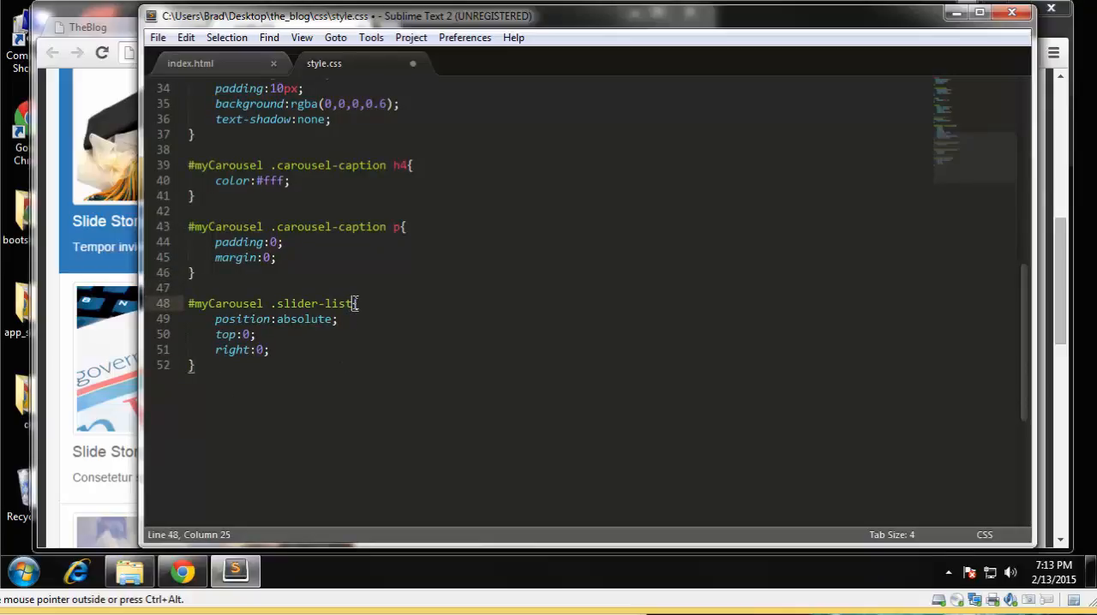
double_click(315, 303)
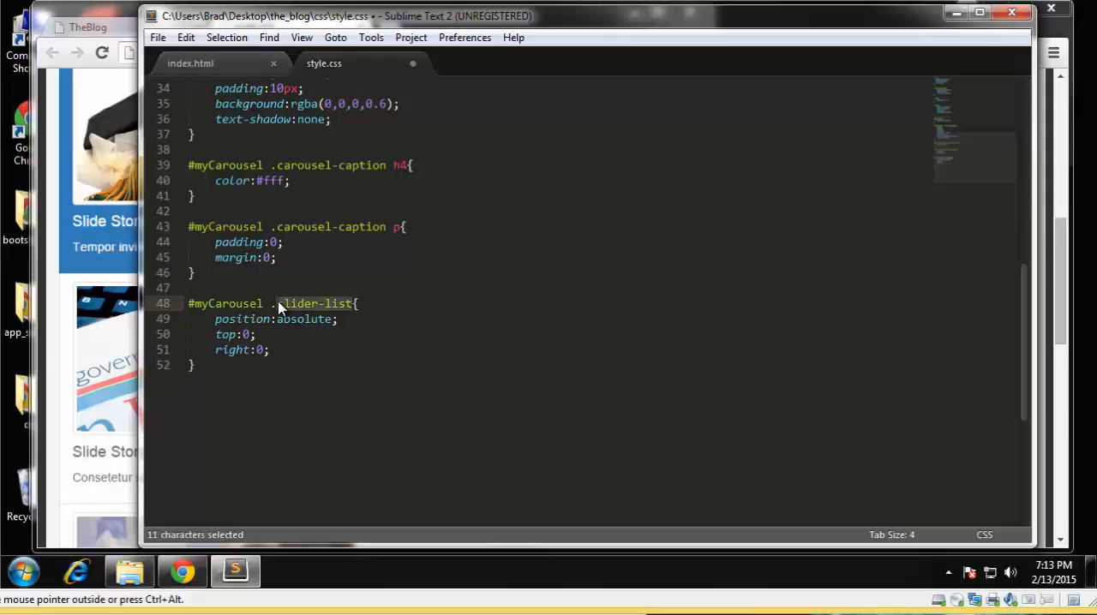
type("list-grd")
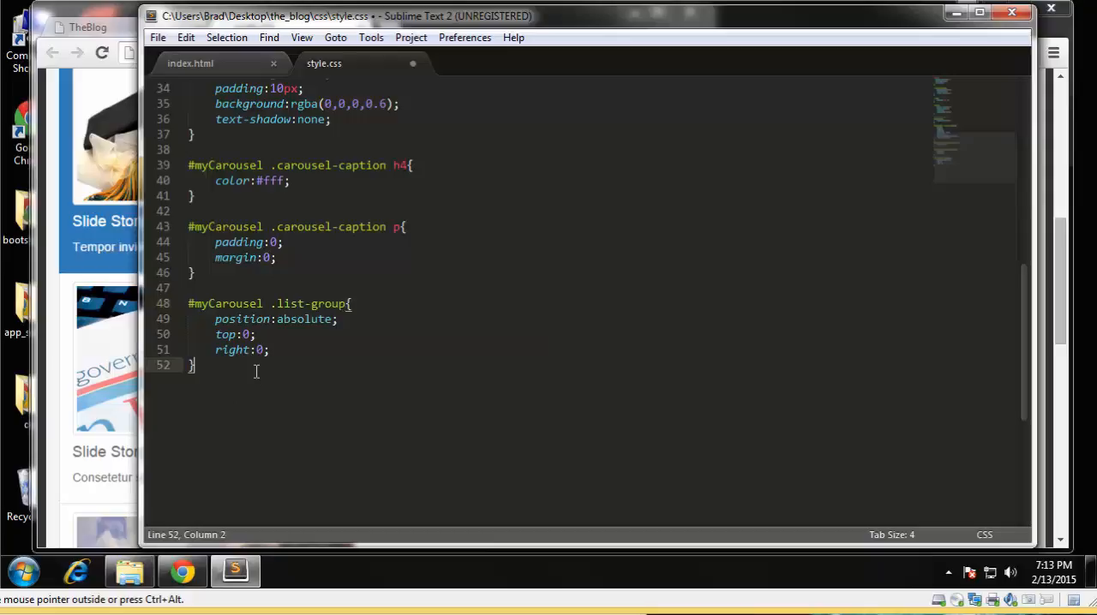
left_click(342, 303)
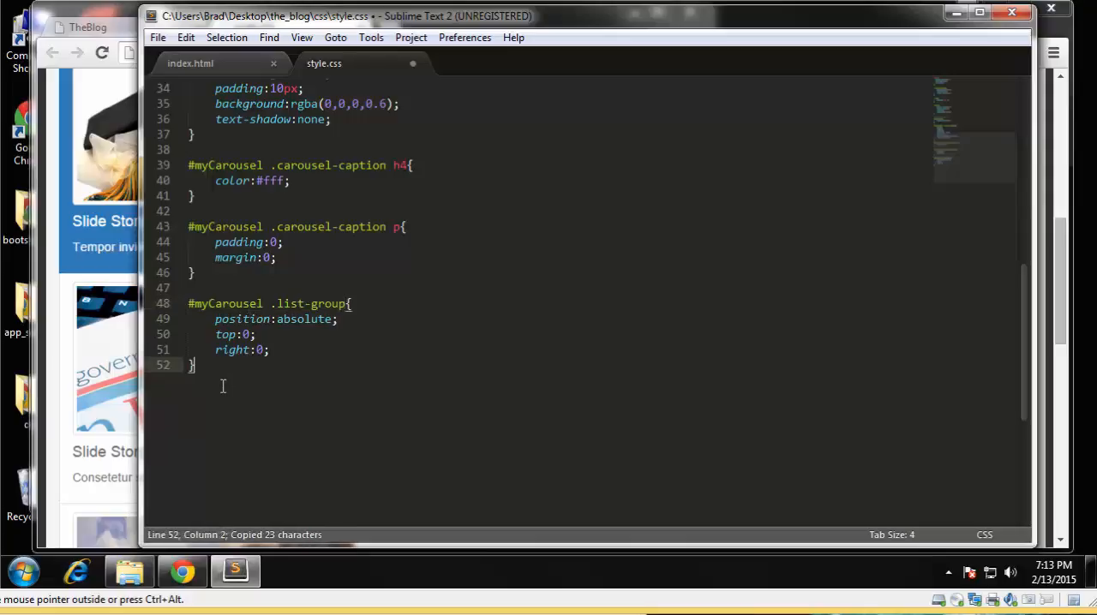
- Add a #myCarousel .list-group-item rule with border-radius 0 and cursor pointer
type("#myCarousel .list-group-i")
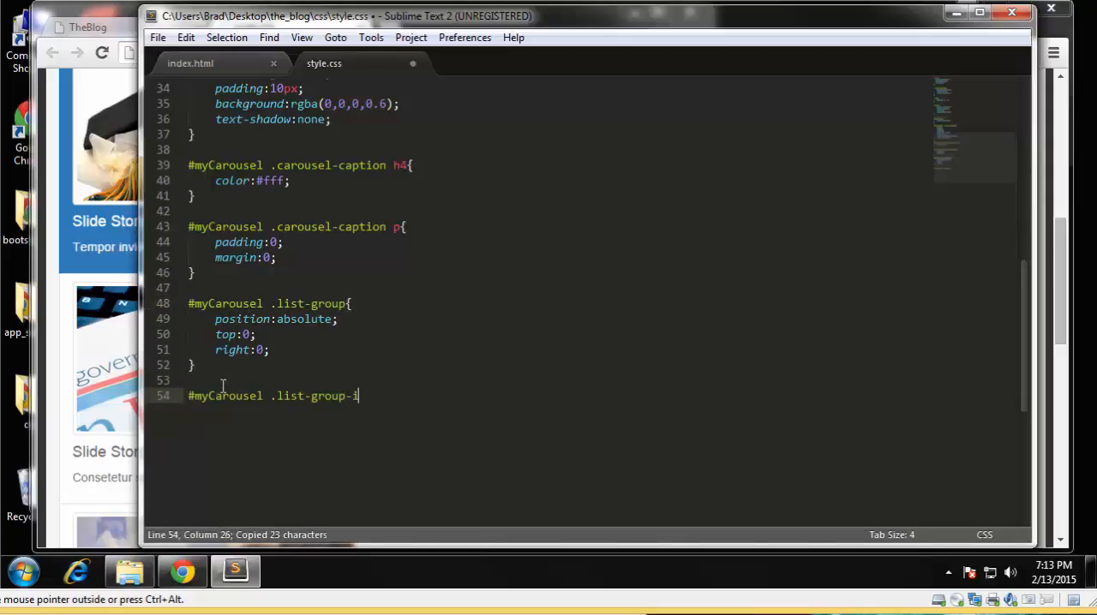
type("tem{")
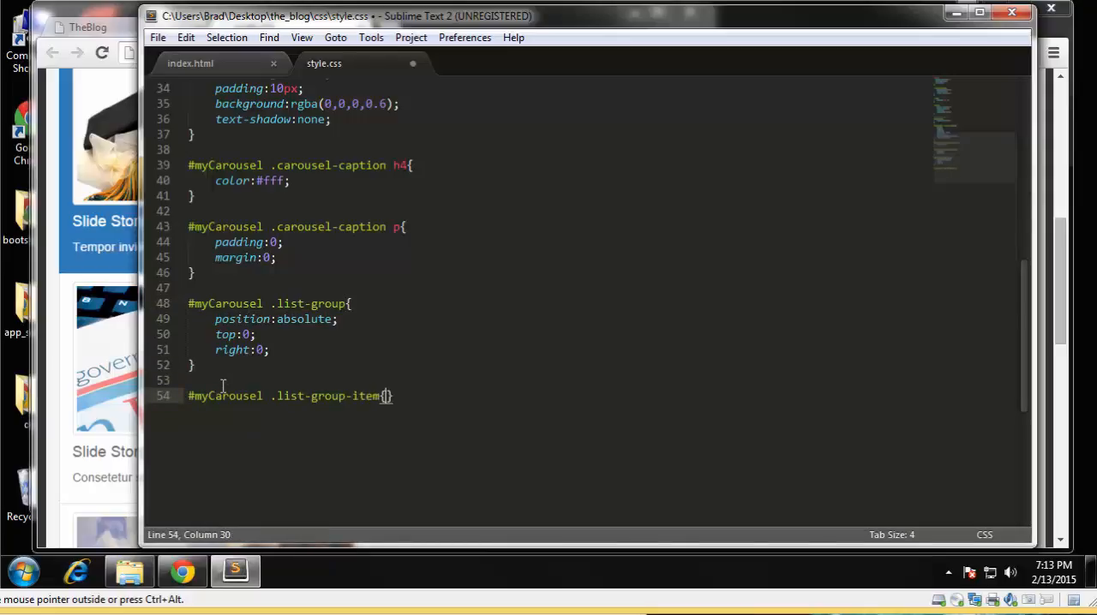
type("border-radius:0;")
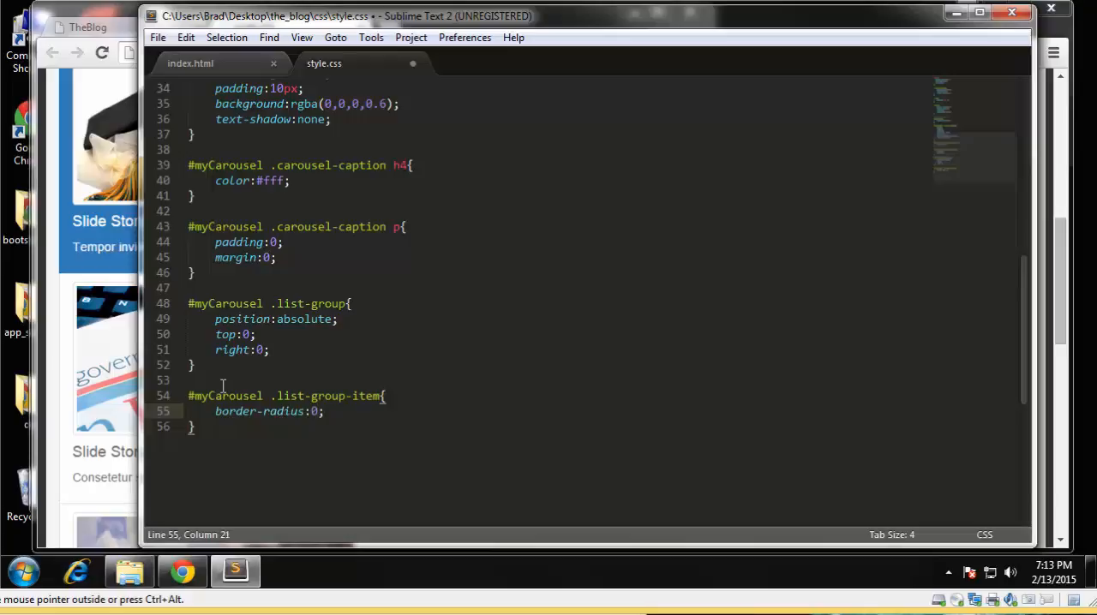
type("cursor:;")
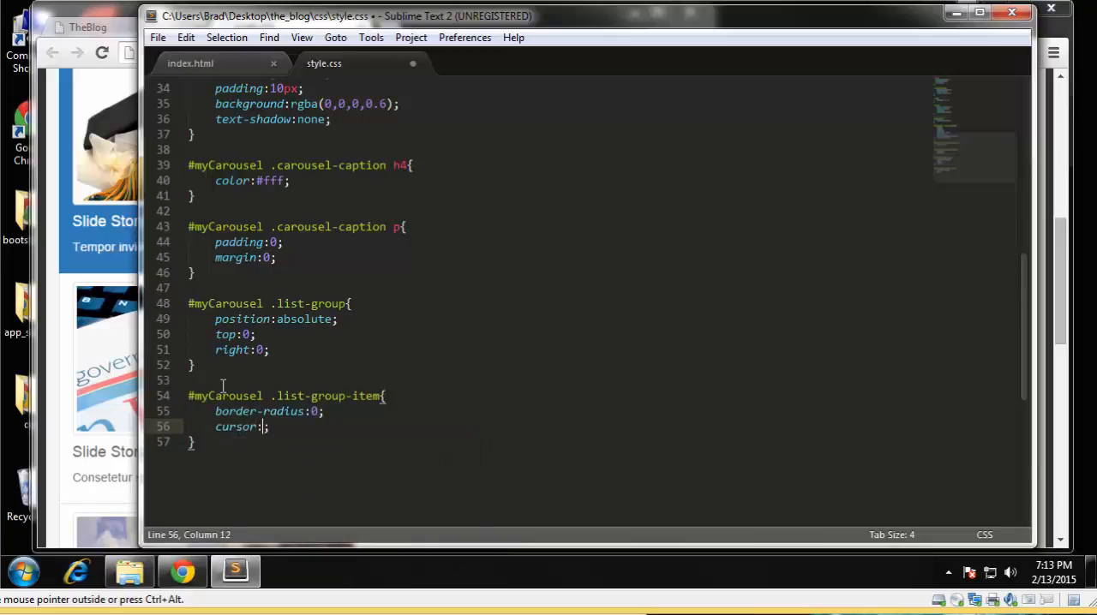
type("pointer")
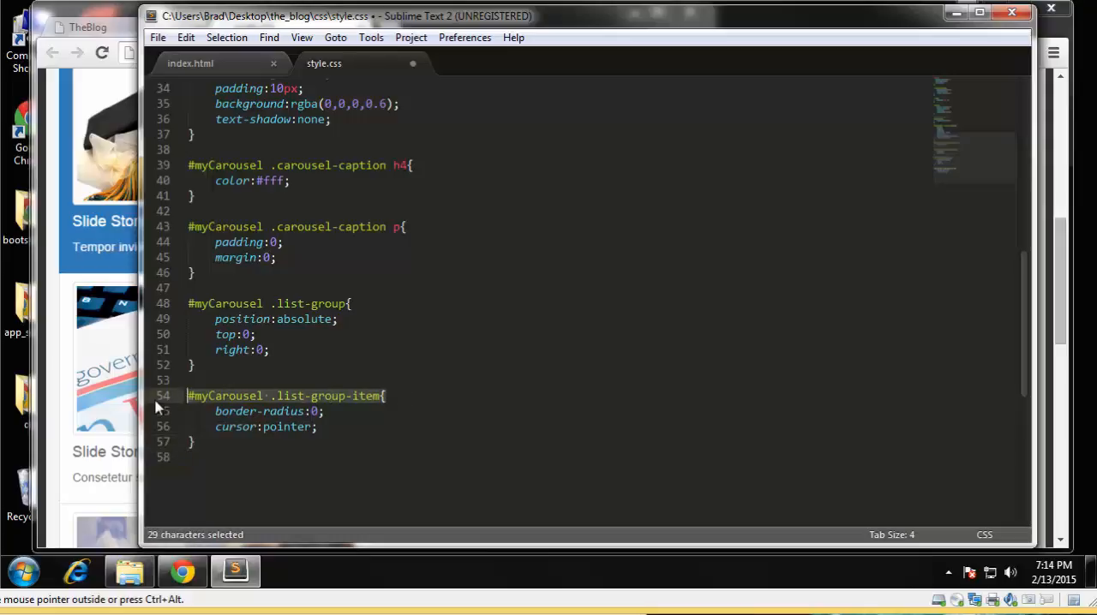
- Create a #myCarousel .list-group .active rule: background #eee, border 0, color #666
key("ctrl+v")
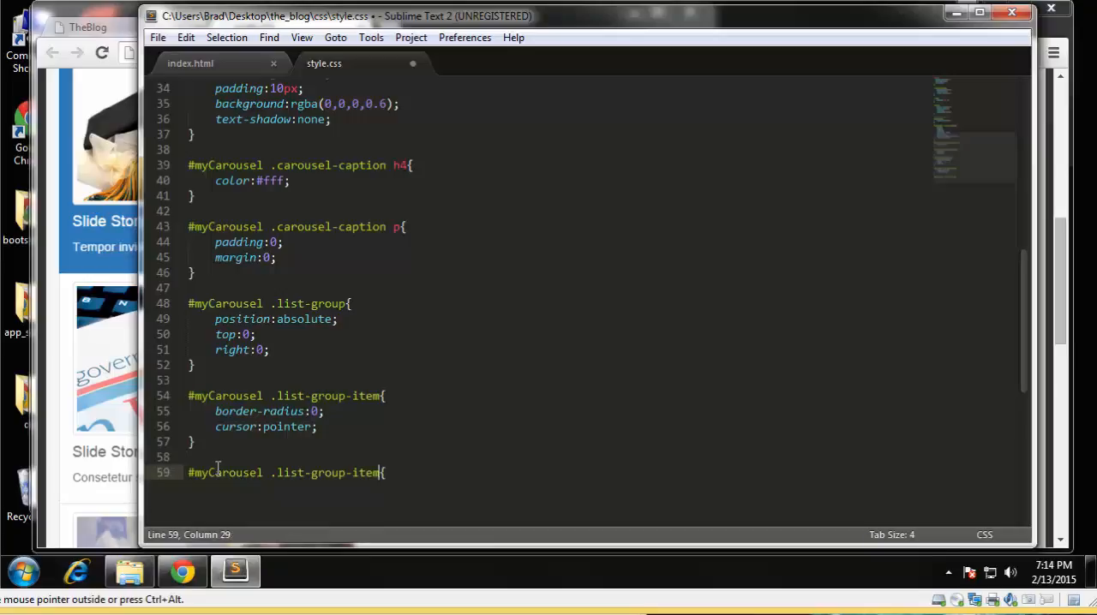
key("BackSpace")
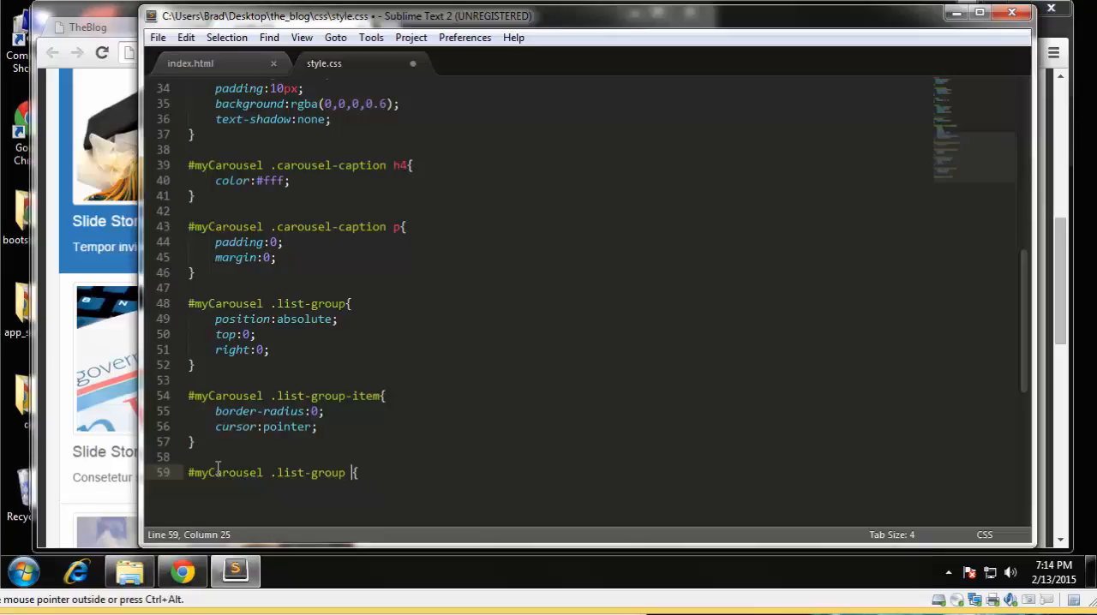
type(".active")
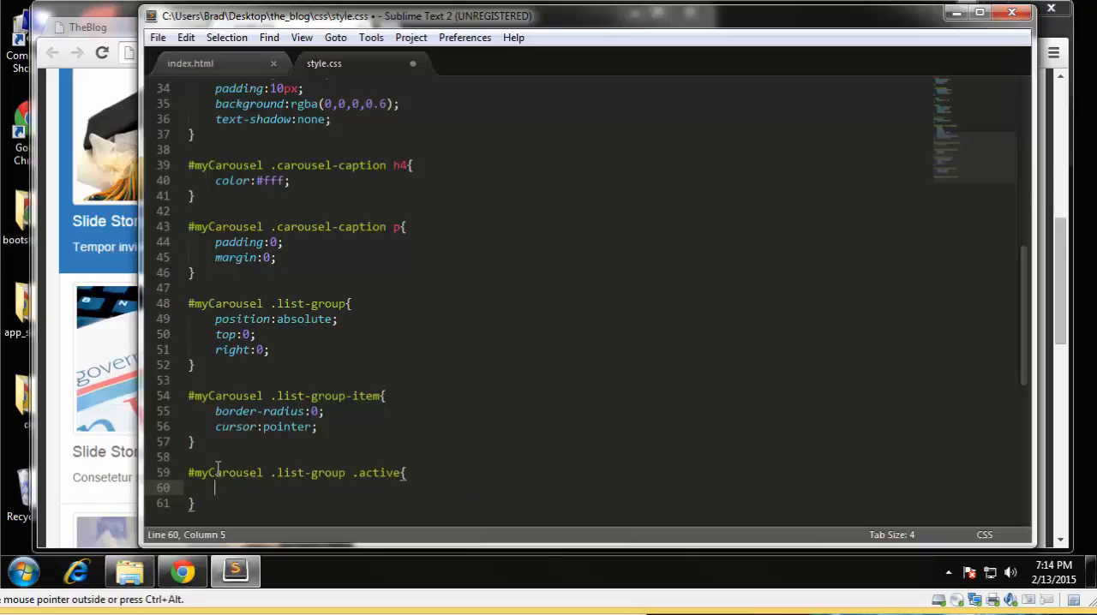
type("background:;")
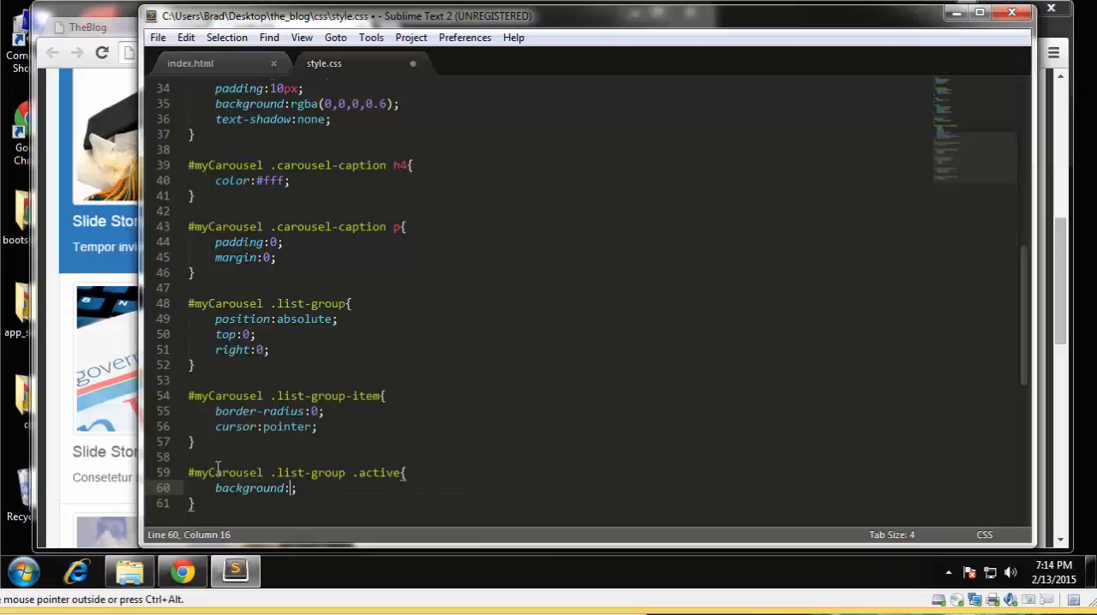
type("#")
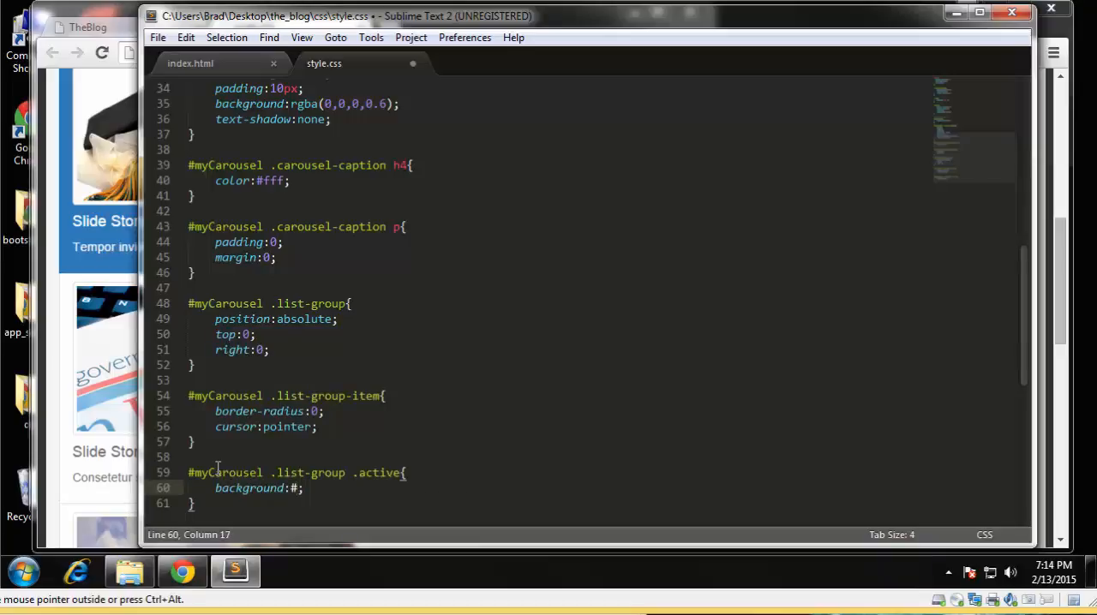
type("eee")
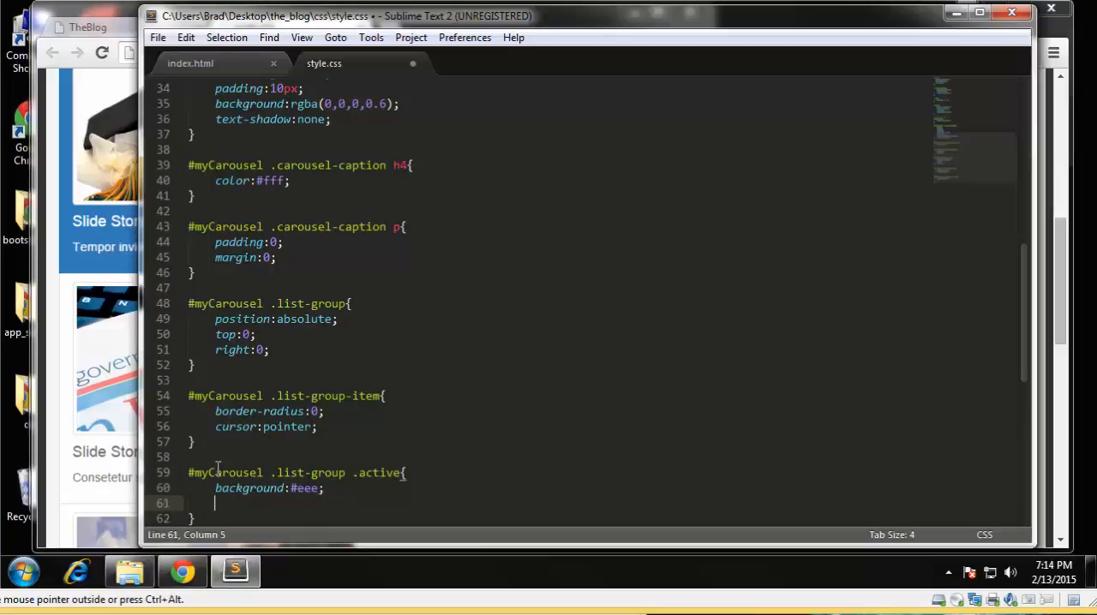
type("border:0;")
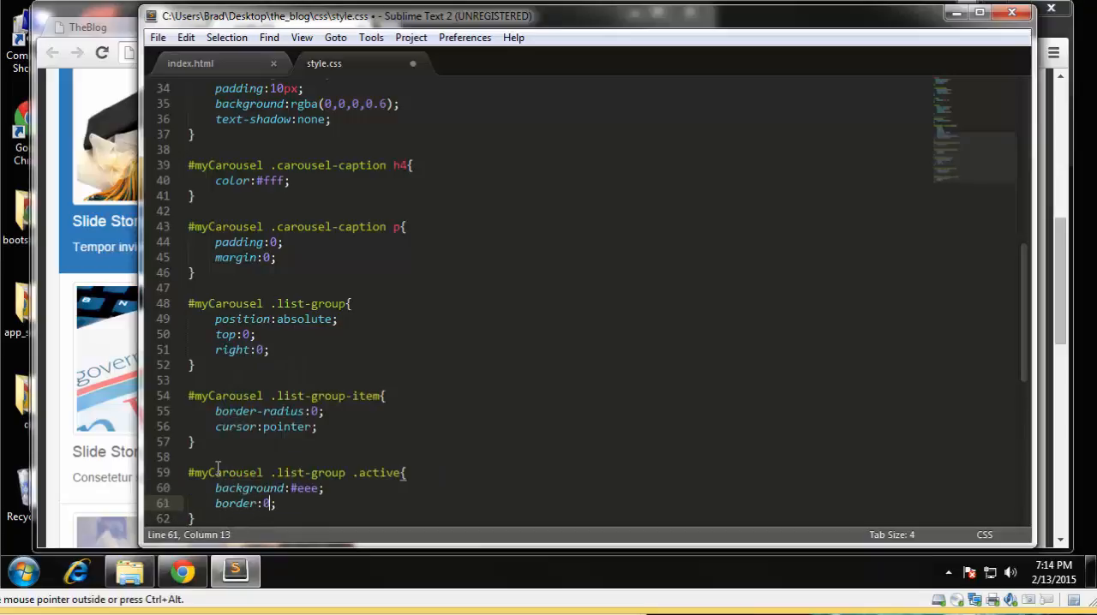
type("color:#6;")
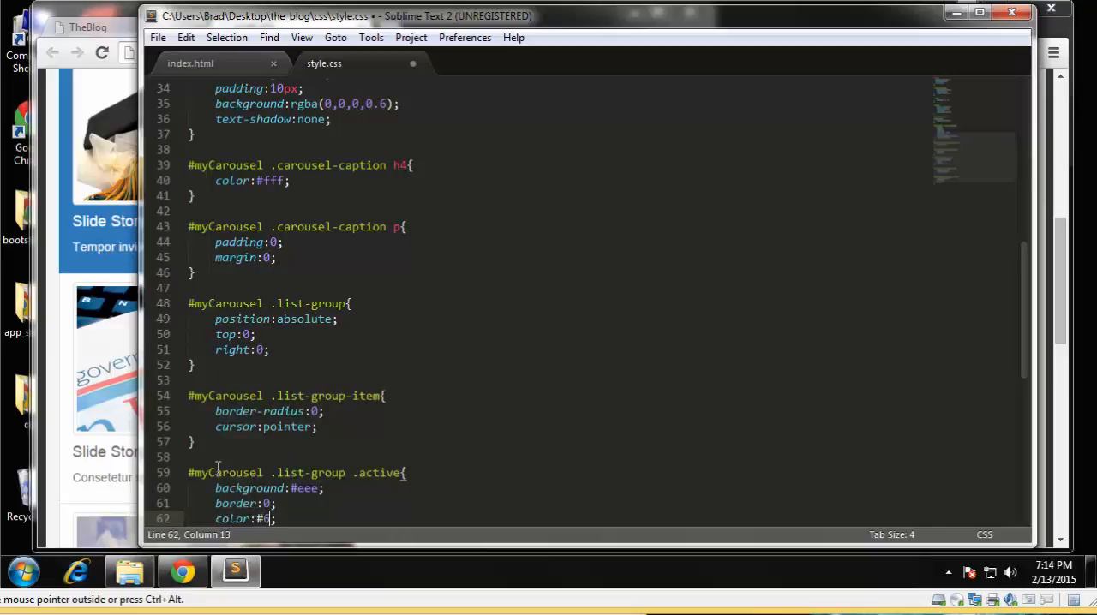
type("66")
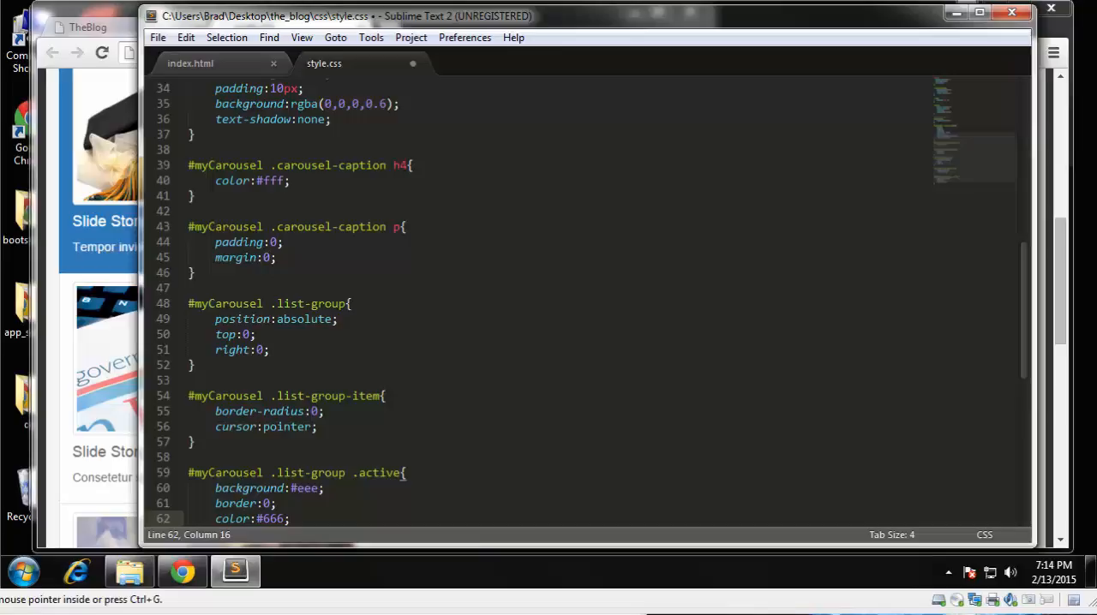
mouse_move(555, 552)
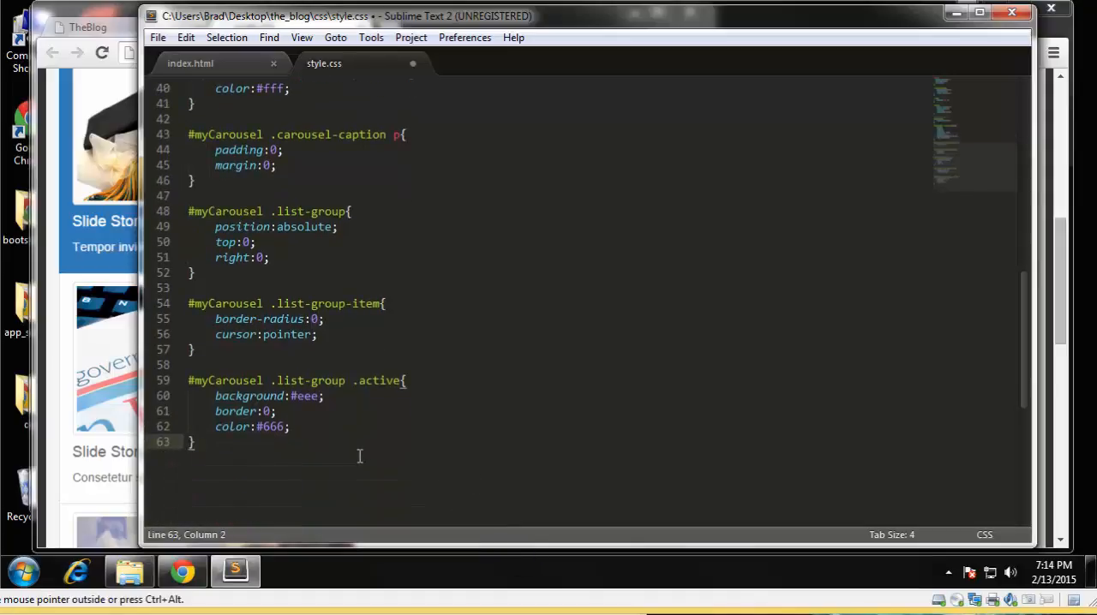
- Add a #myCarousel .list-group h4 rule with font-size 17px
type("#")
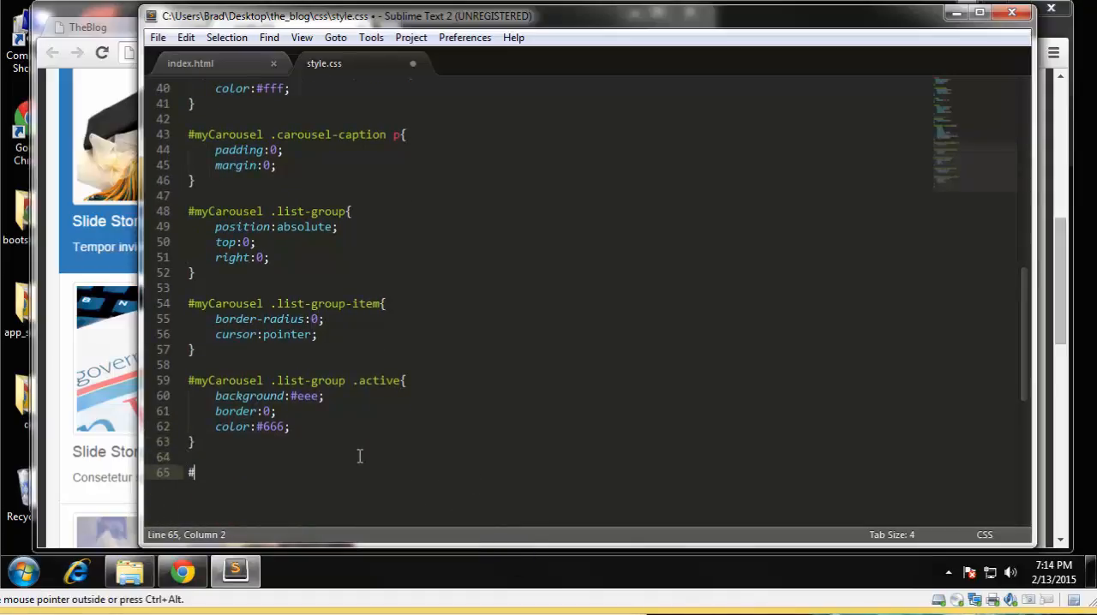
type("myCarousel .list-group-item{")
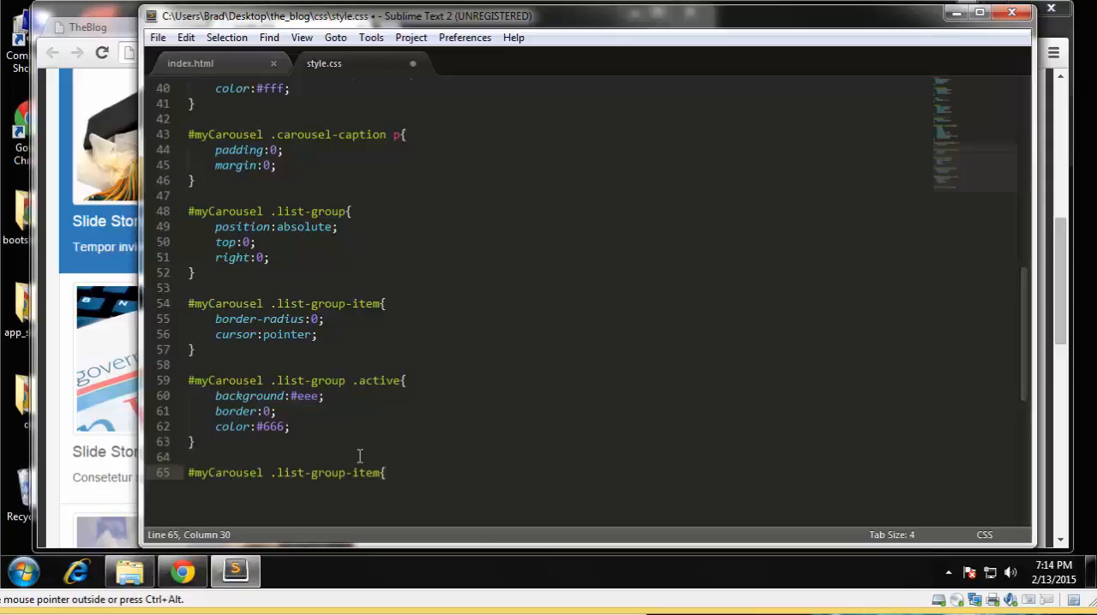
key("BackSpace")
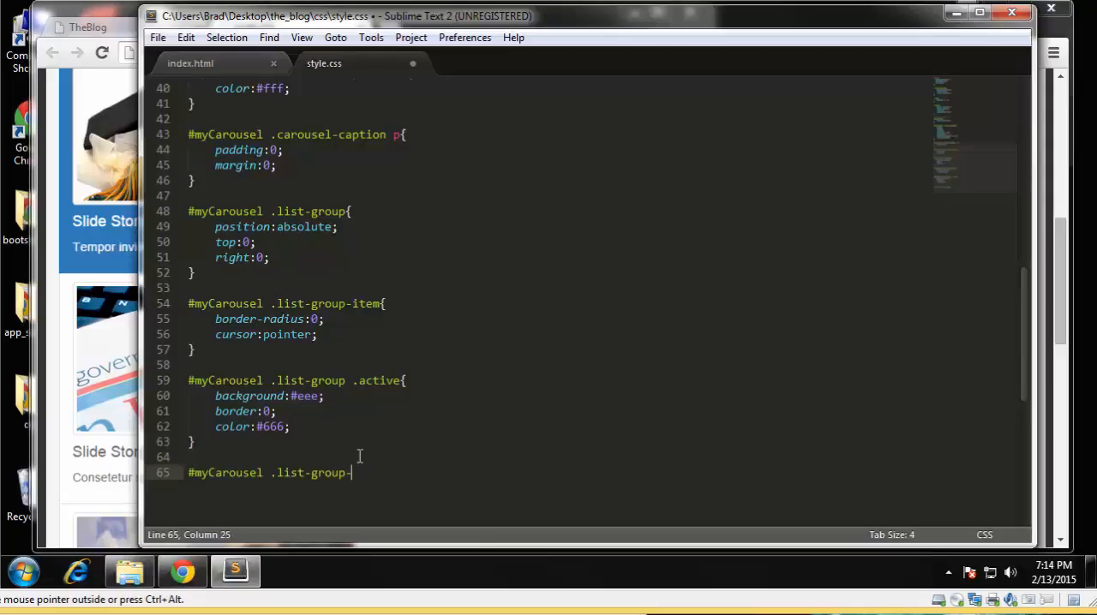
type("h4{}")
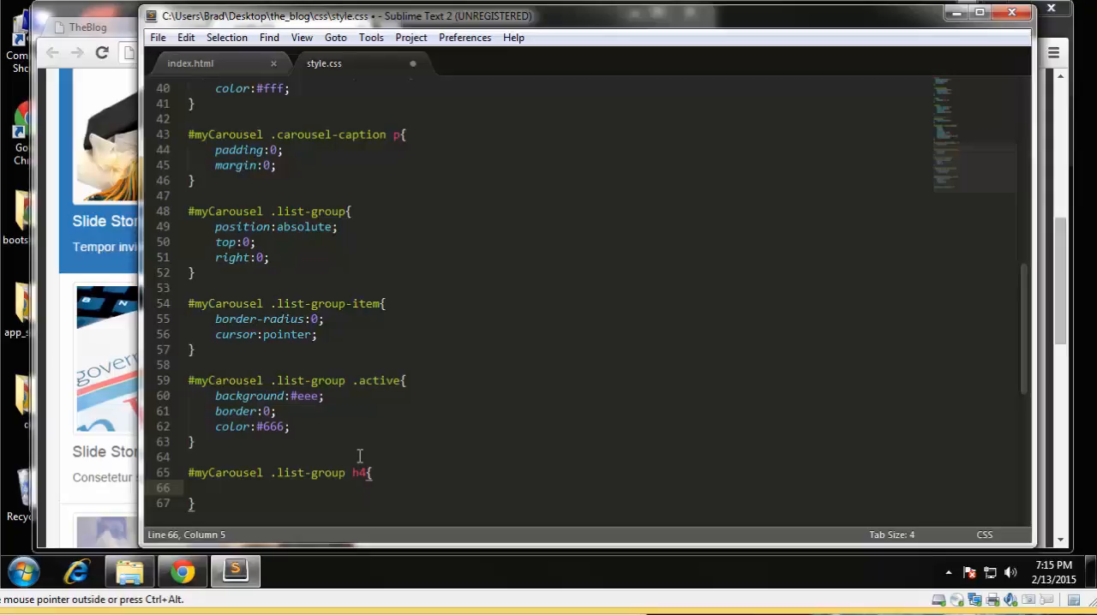
type("font-size:")
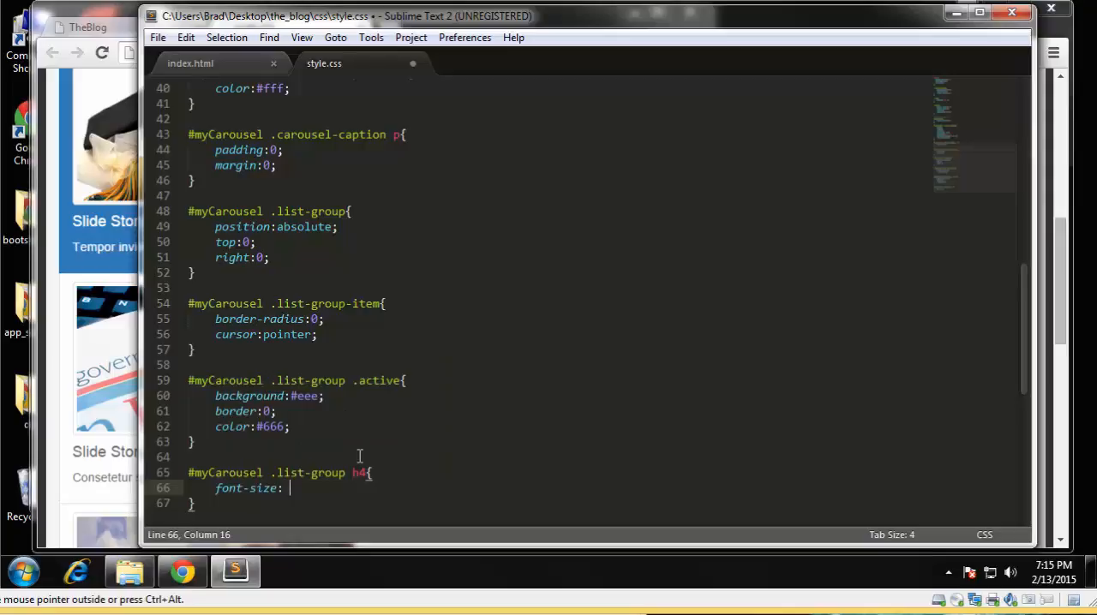
type("17px;")
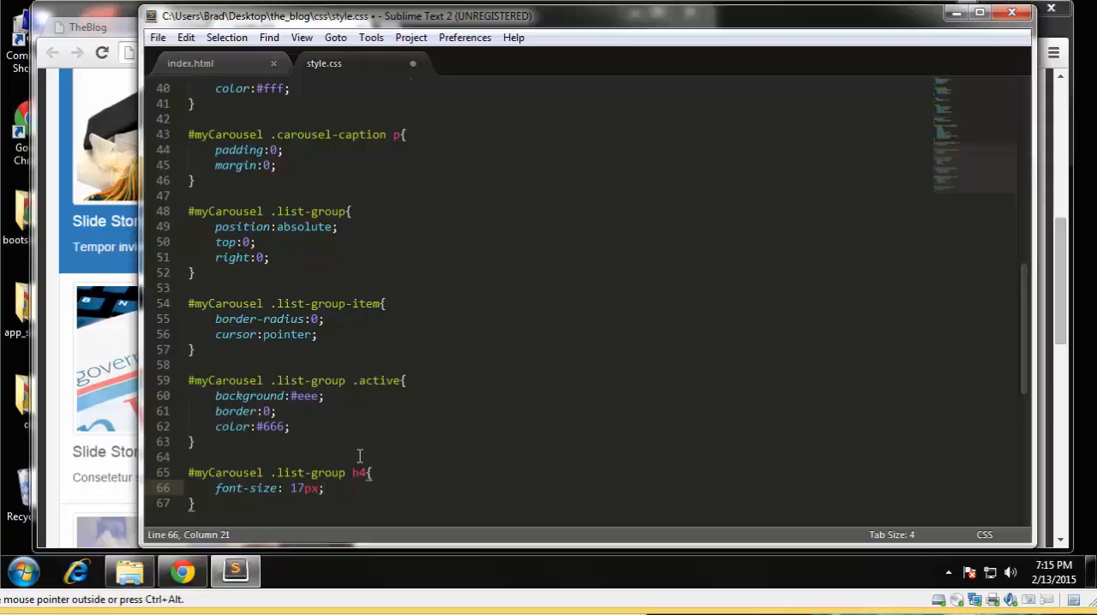
- Give the h4 padding and margin 0 !important, plus padding-top 5px
type("padding:0;")
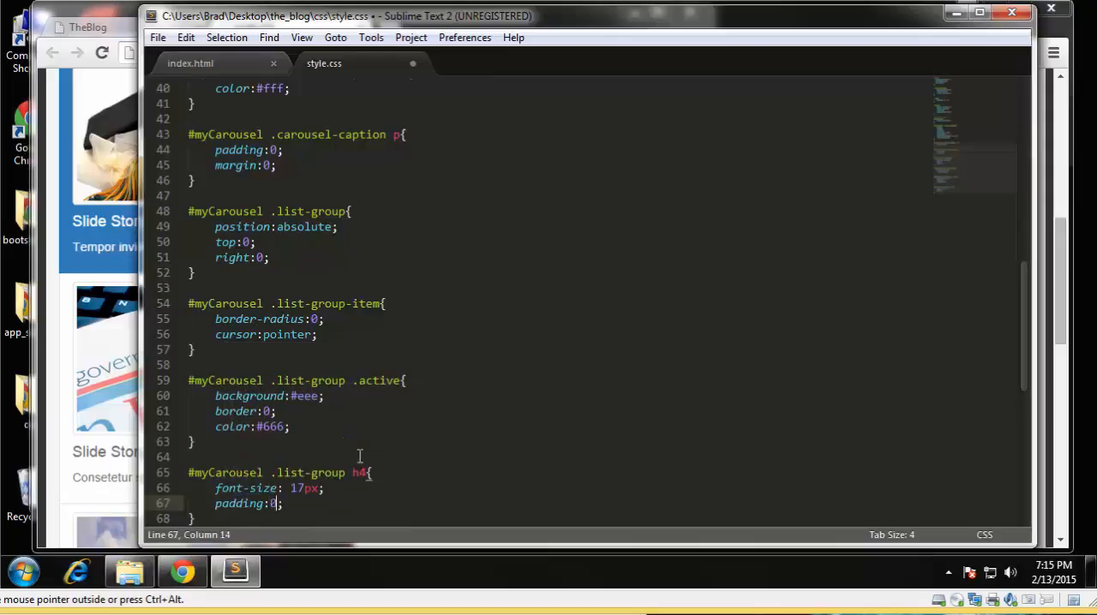
type("!impoi")
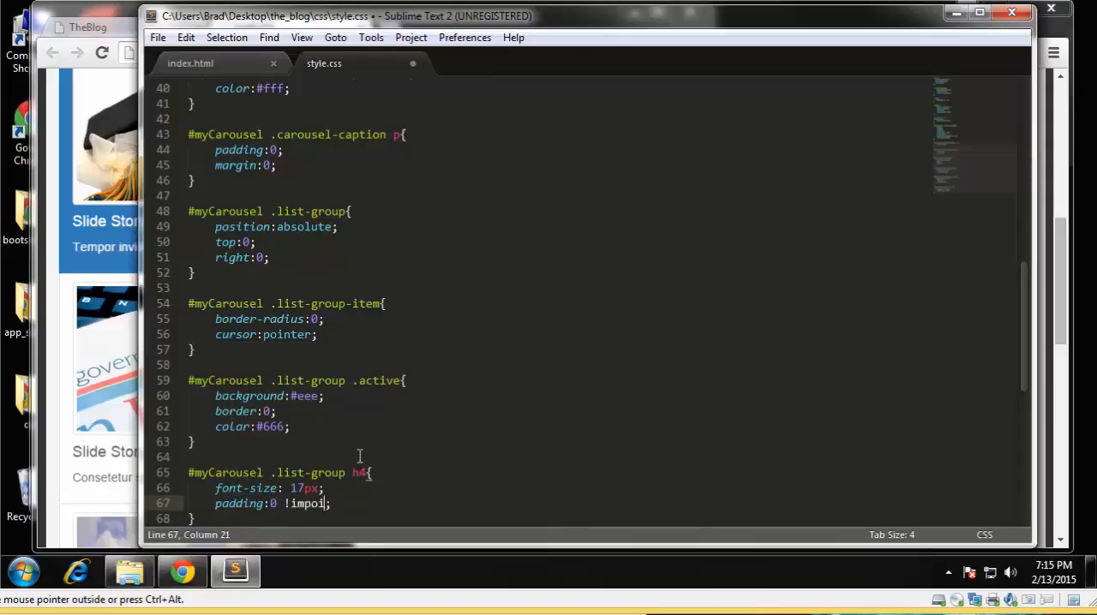
type("rt")
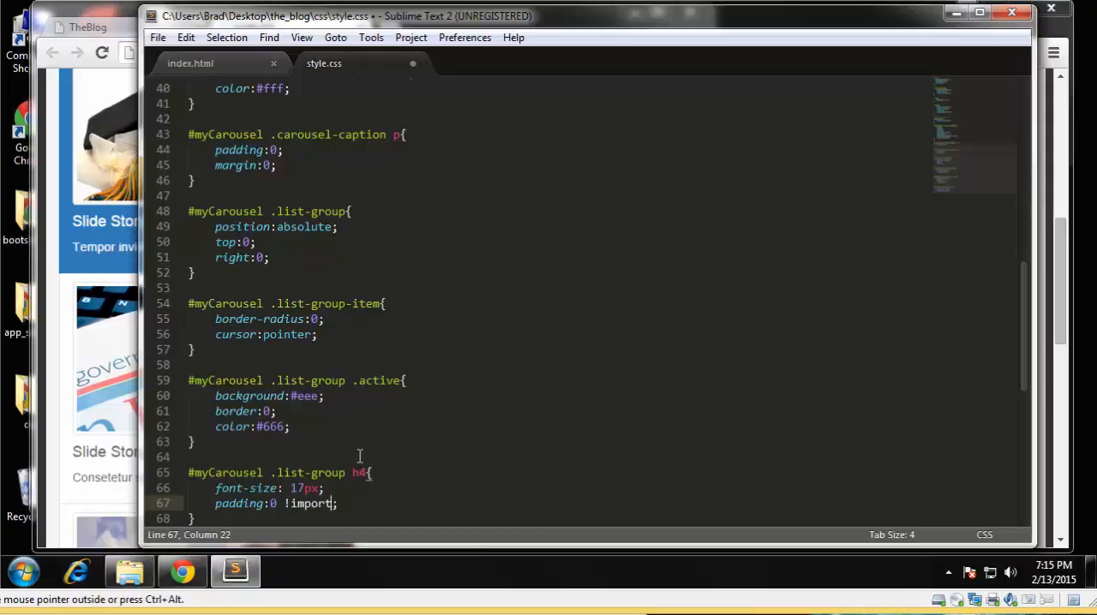
type("ant;")
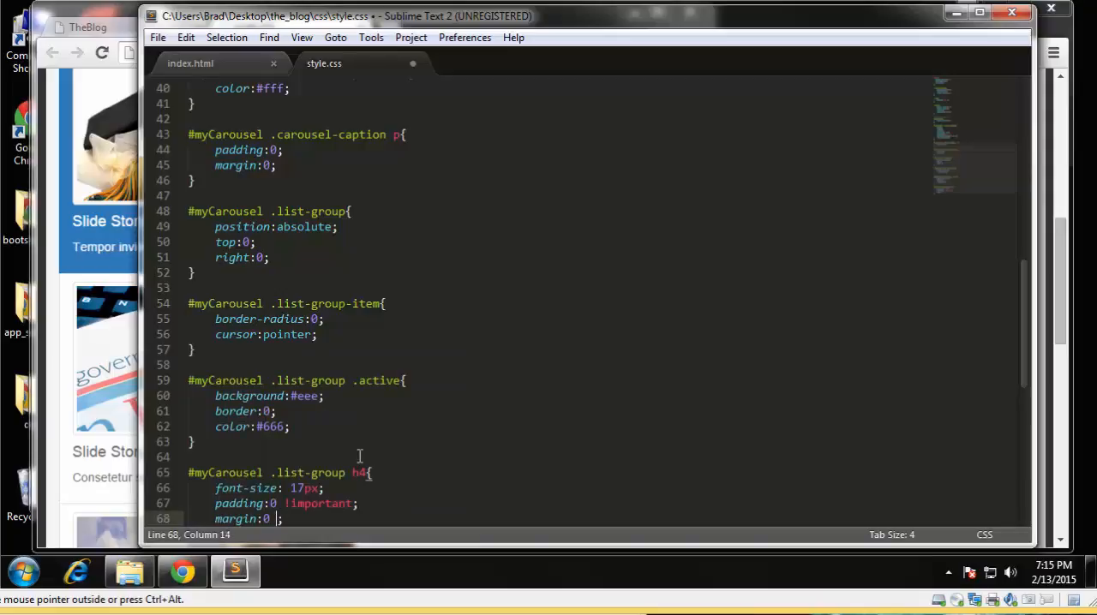
type("!important")
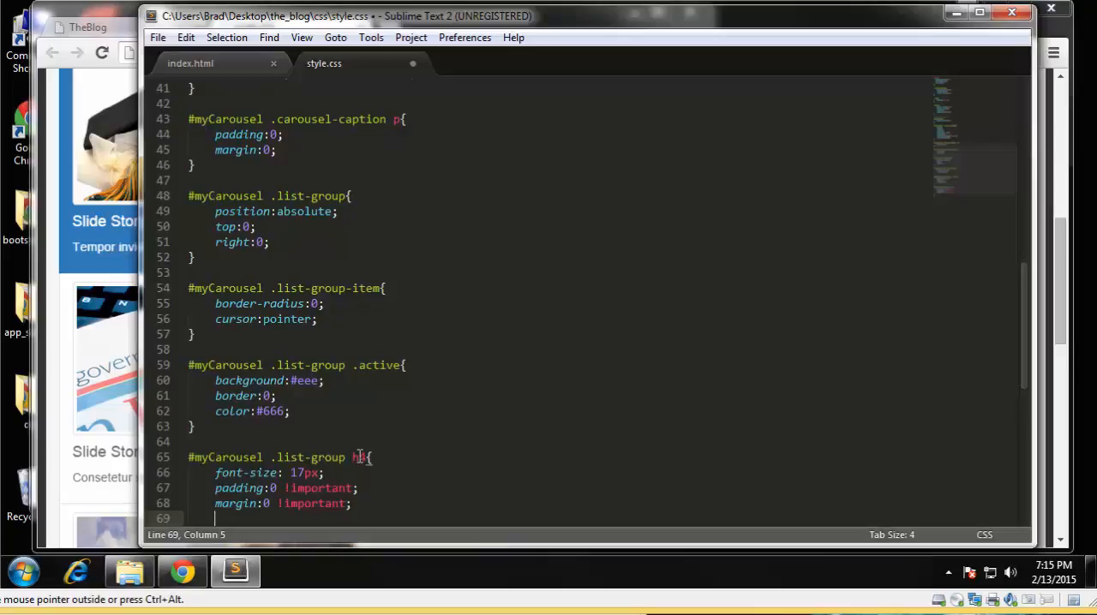
type("padding-top")
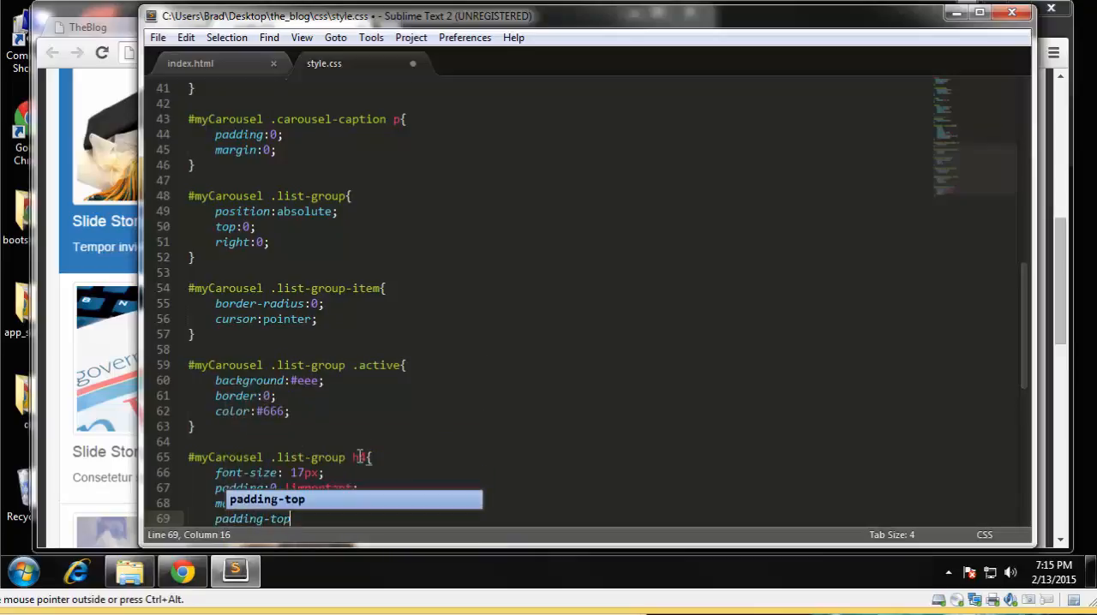
type("5px;")
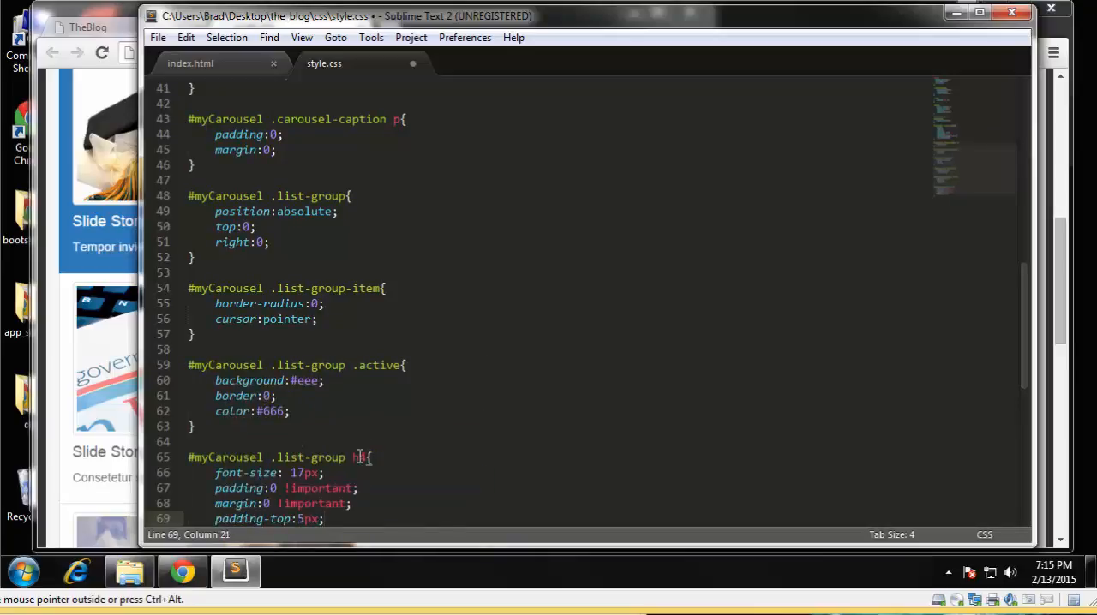
scroll("down", 3)
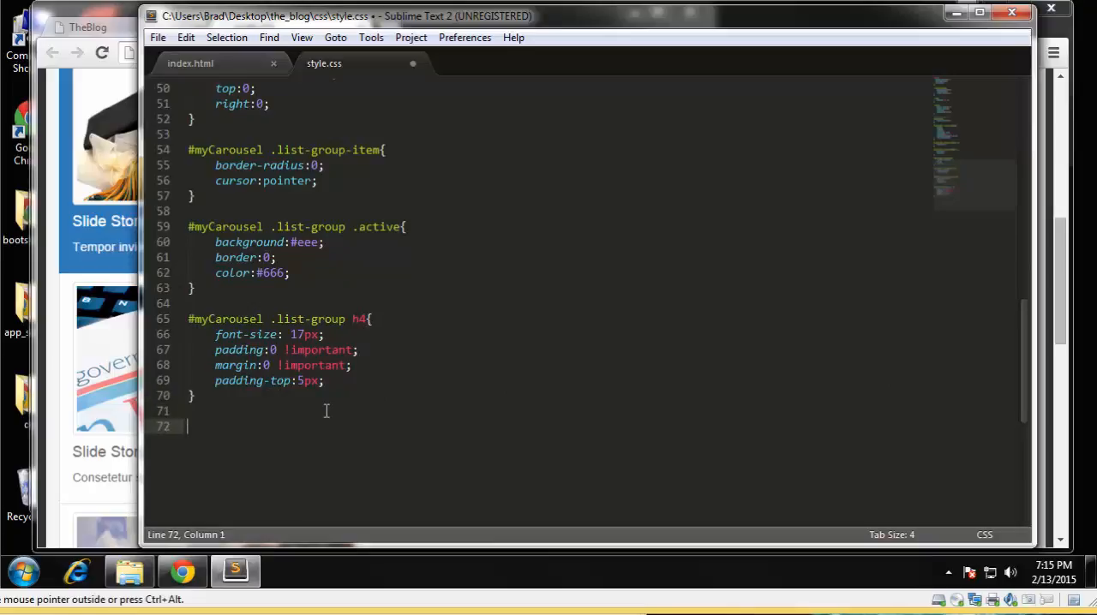
- Add a #myCarousel .img-slide rule: width 80px, height 100%, float left, margin-right 5px
type("#myCarousel .list-group-item{")
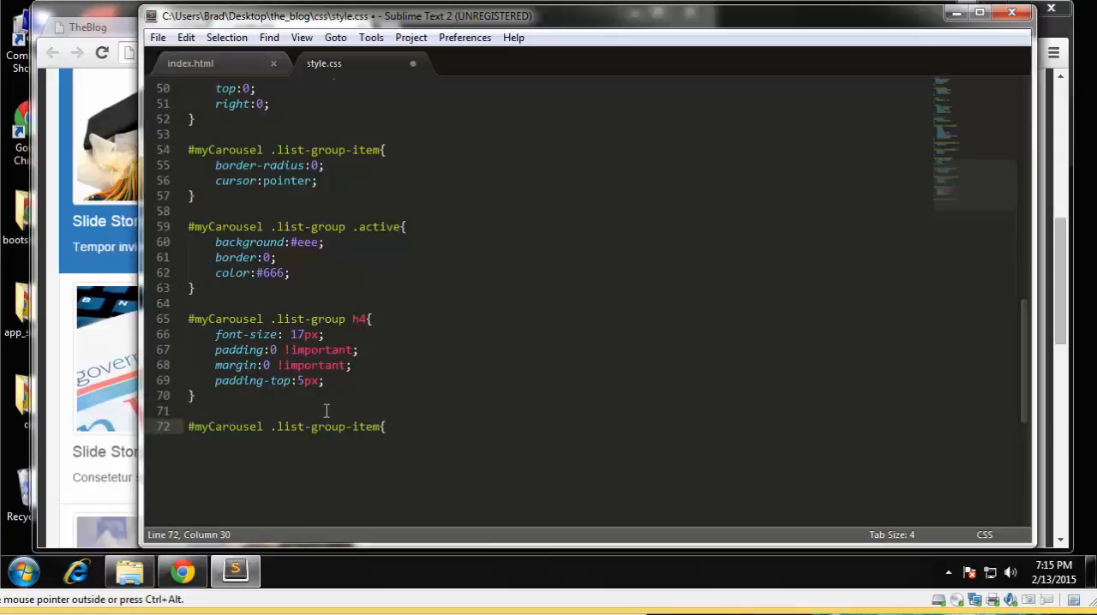
key("BackSpace")
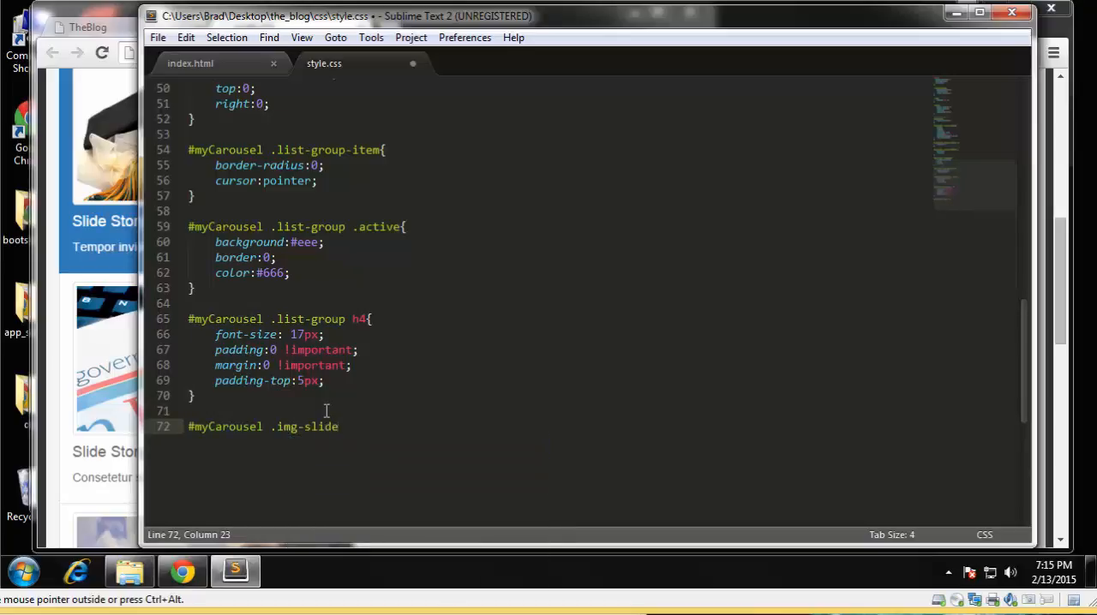
type("{")
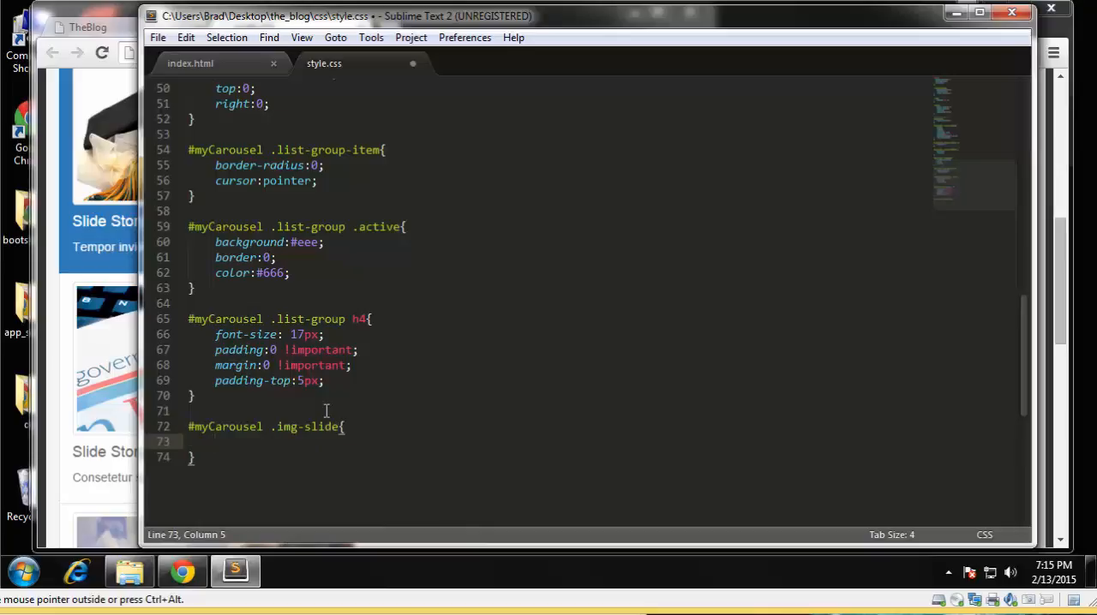
type("width")
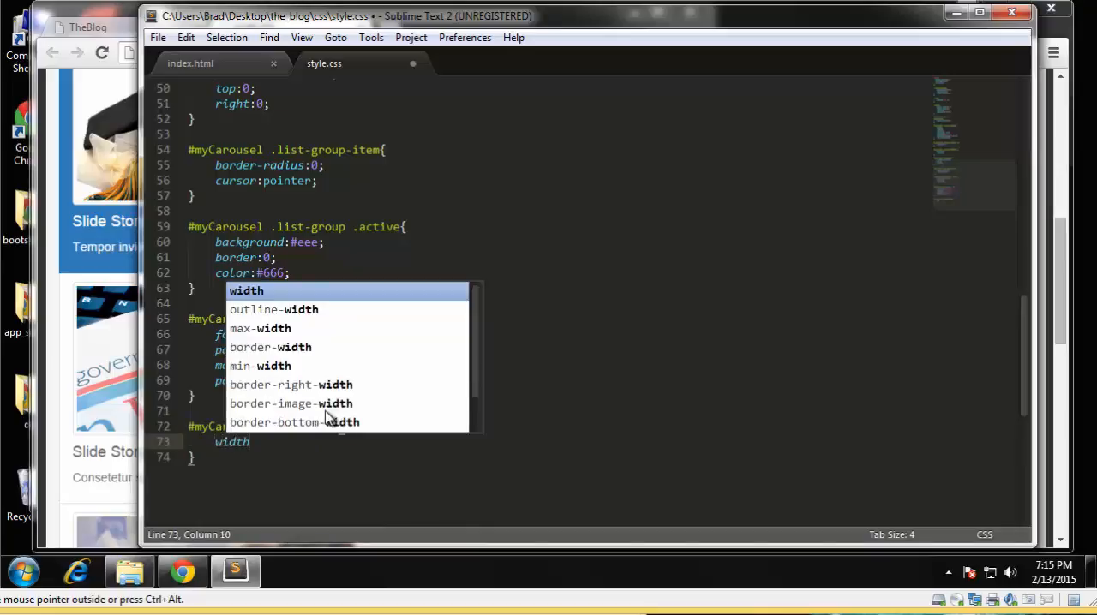
type(":80px;")
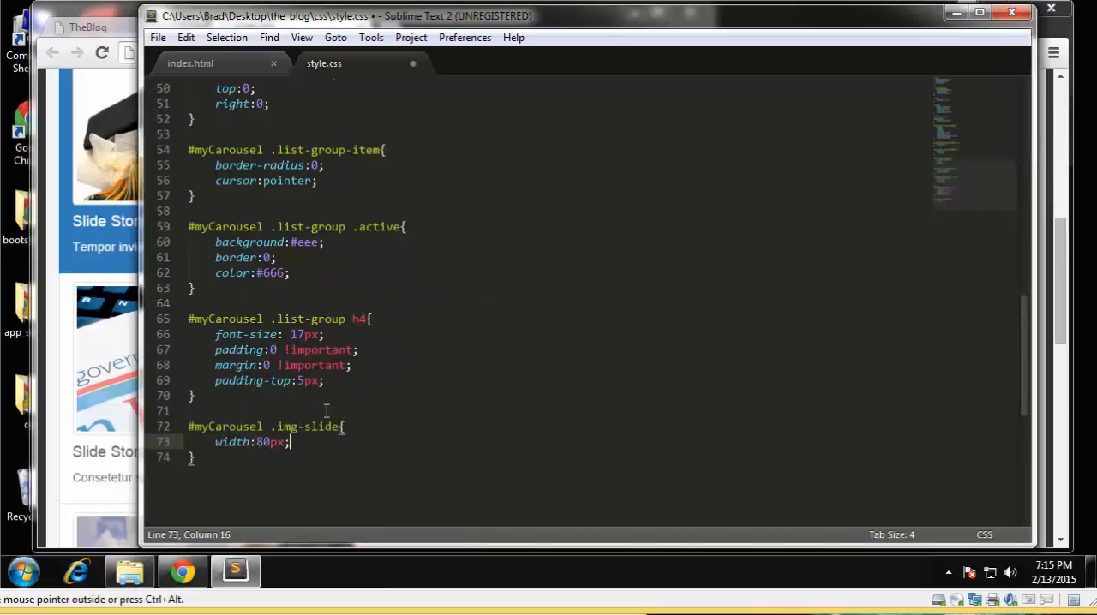
type("height:100%;")
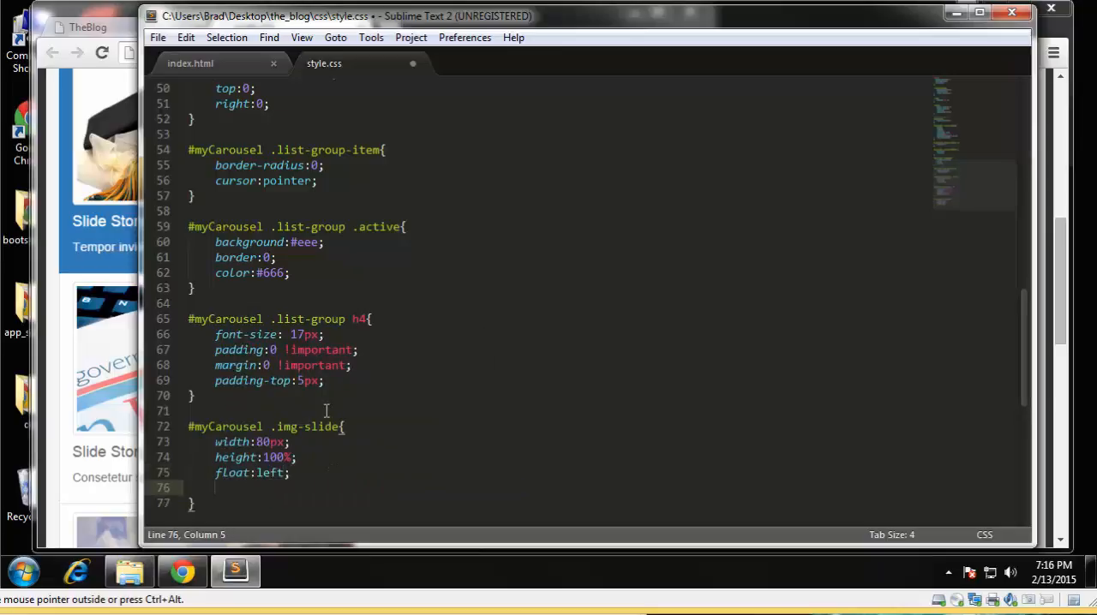
type("margin-right:5px;")
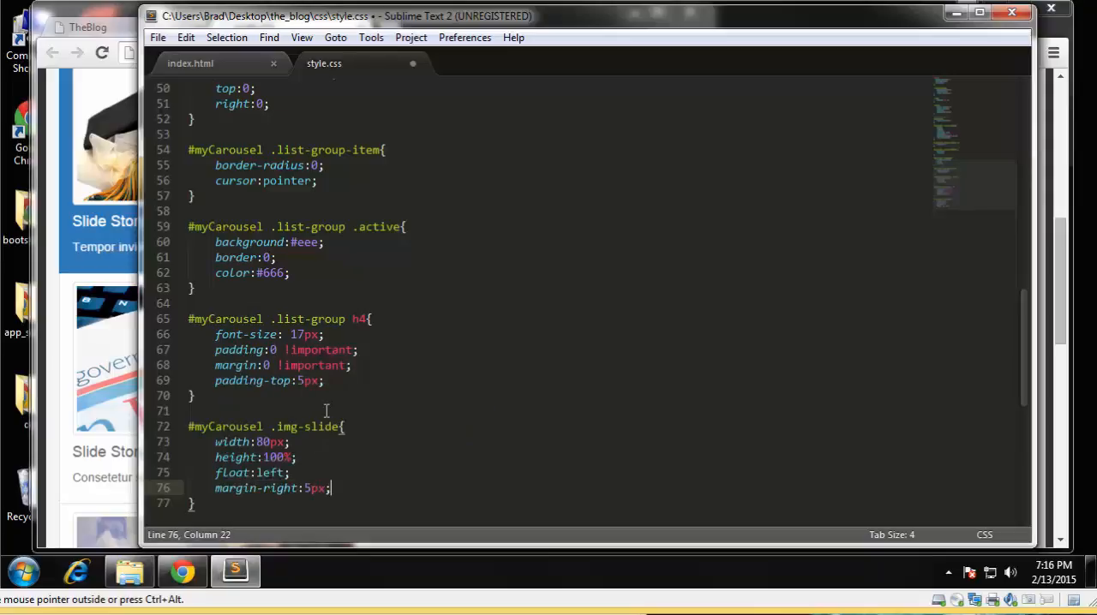
left_click(324, 334)
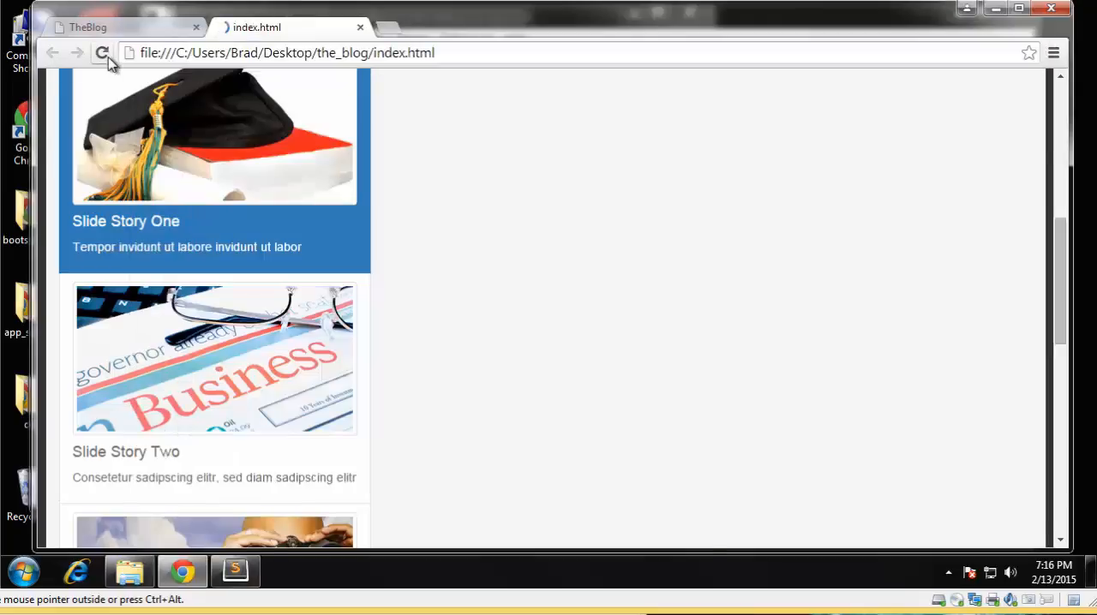
- Reload Chrome and scroll to check the thumbnail list beside the carousel
left_click(101, 53)
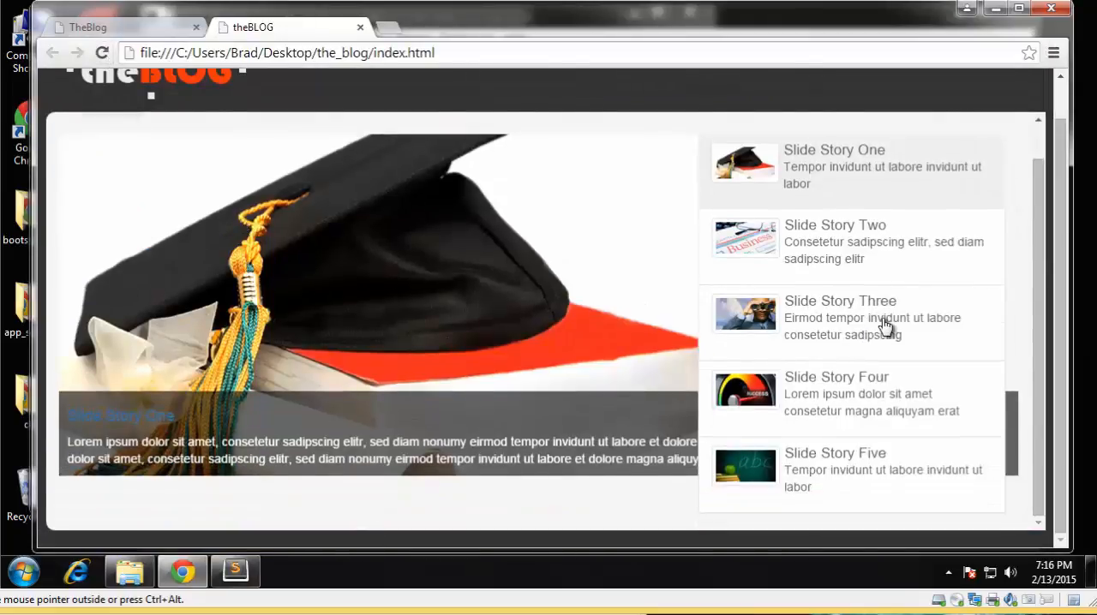
mouse_move(553, 291)
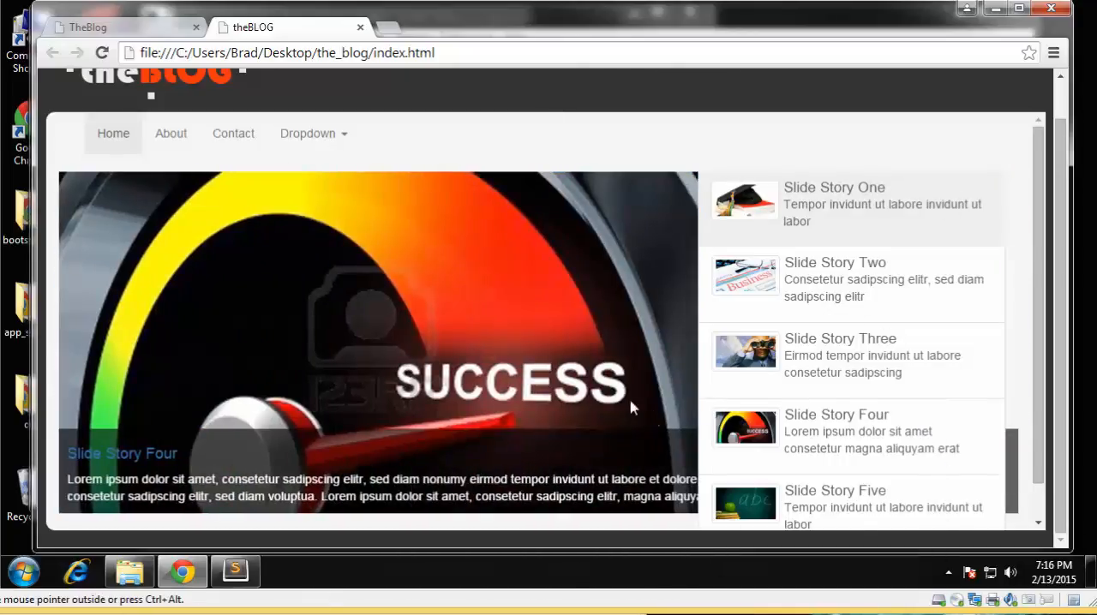
scroll("down", 3)
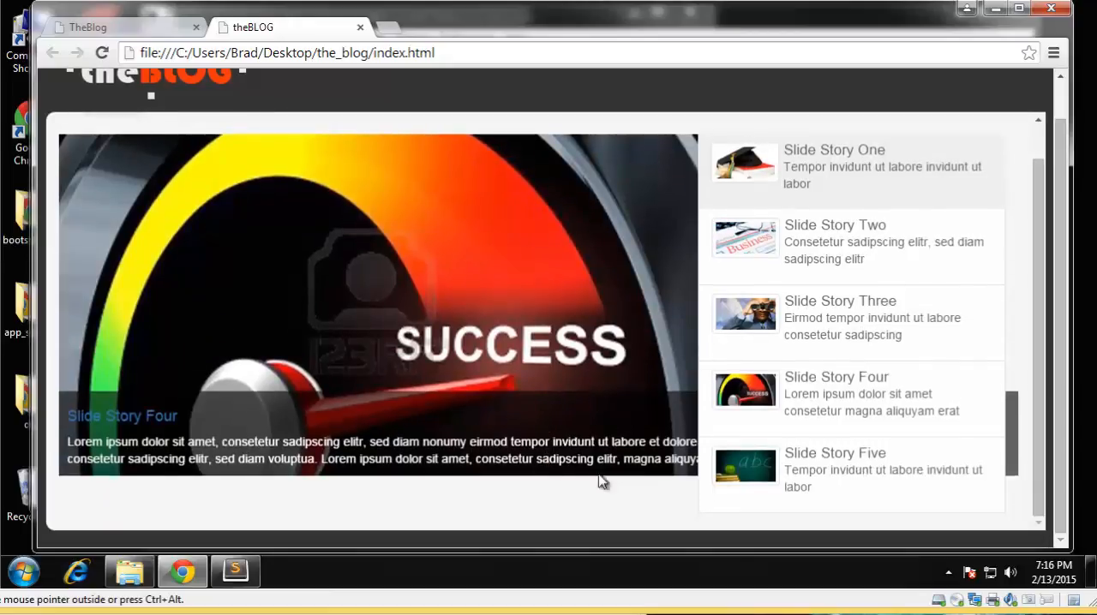
mouse_move(651, 379)
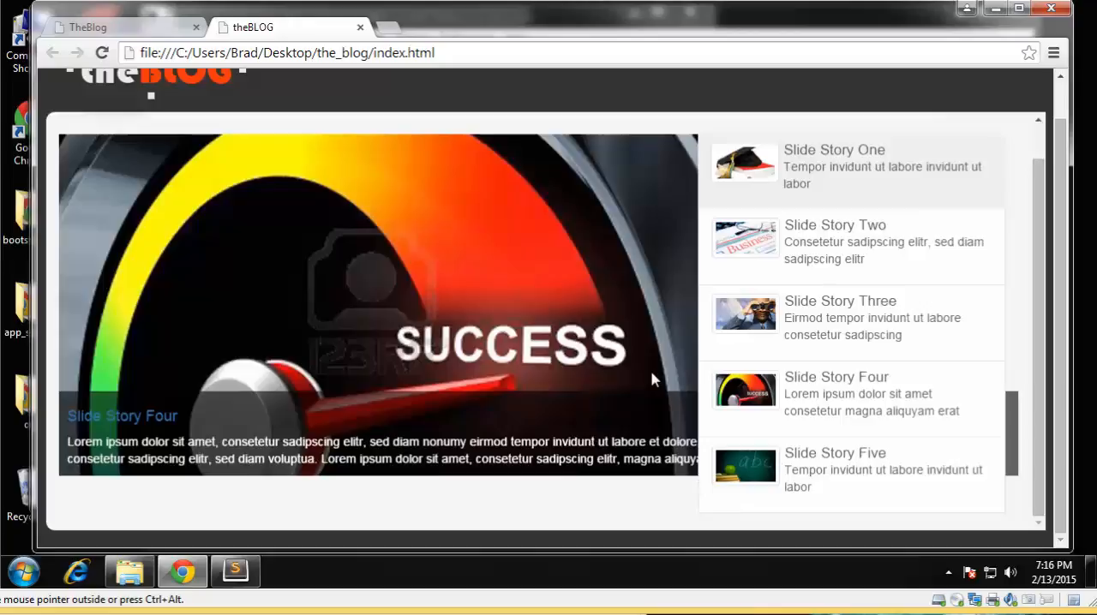
mouse_move(123, 415)
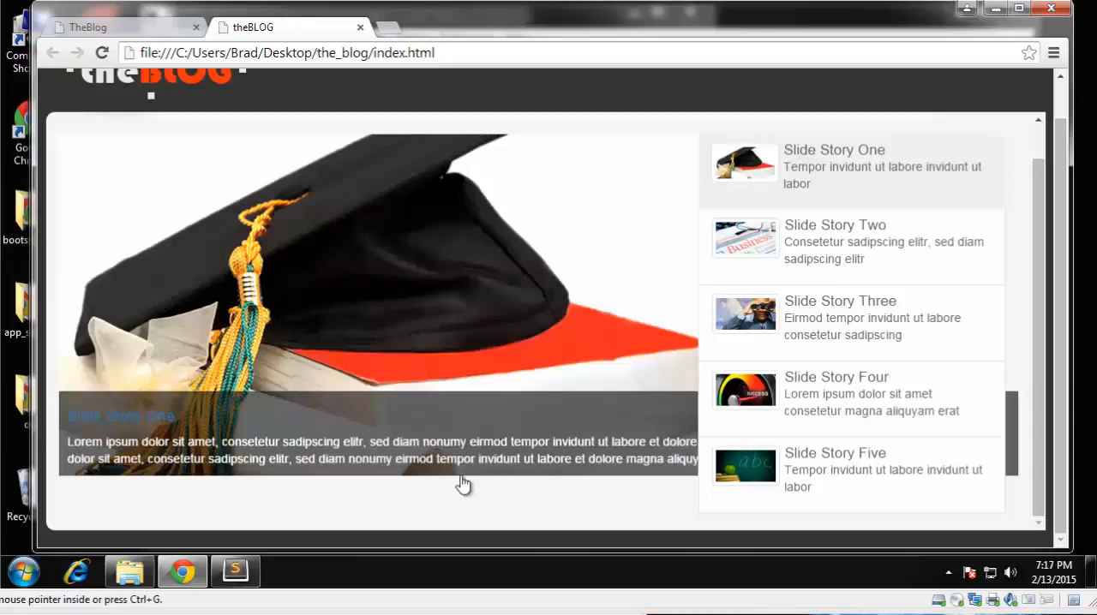
mouse_move(214, 300)
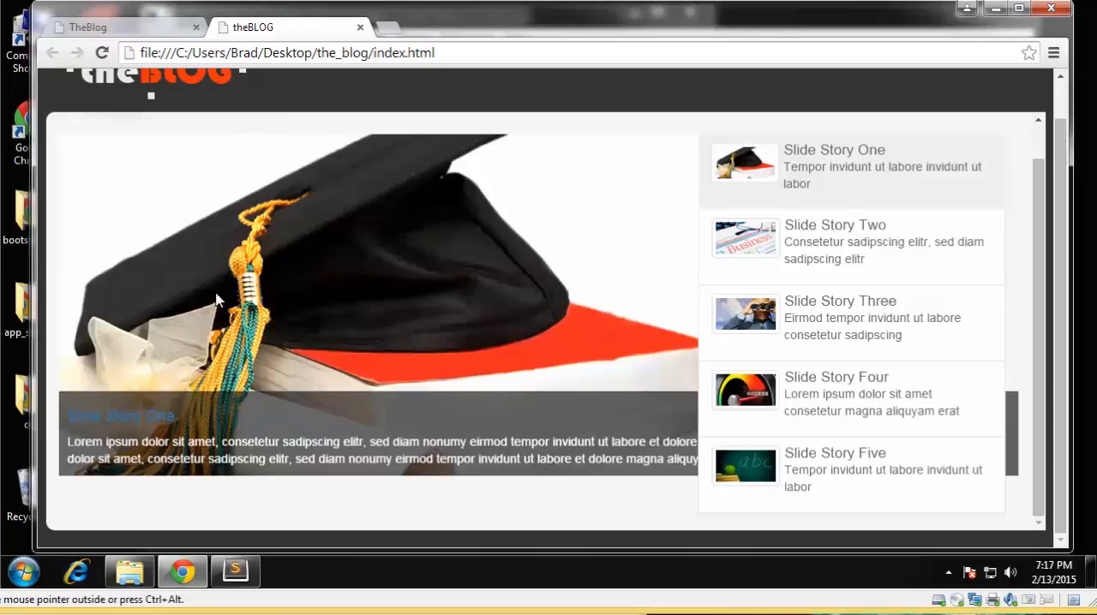
mouse_move(235, 571)
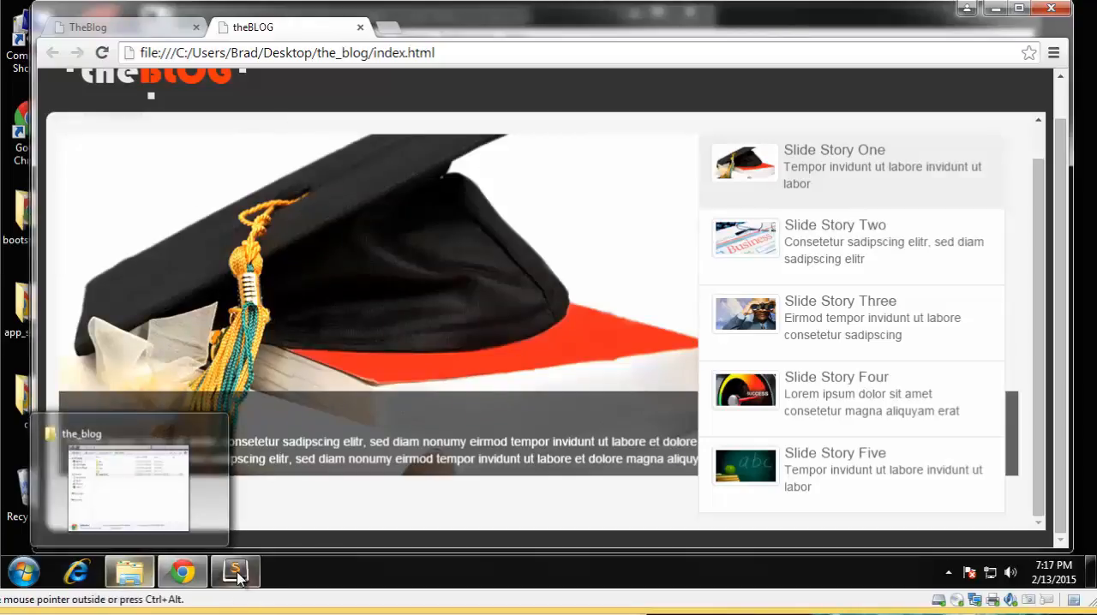
left_click(236, 570)
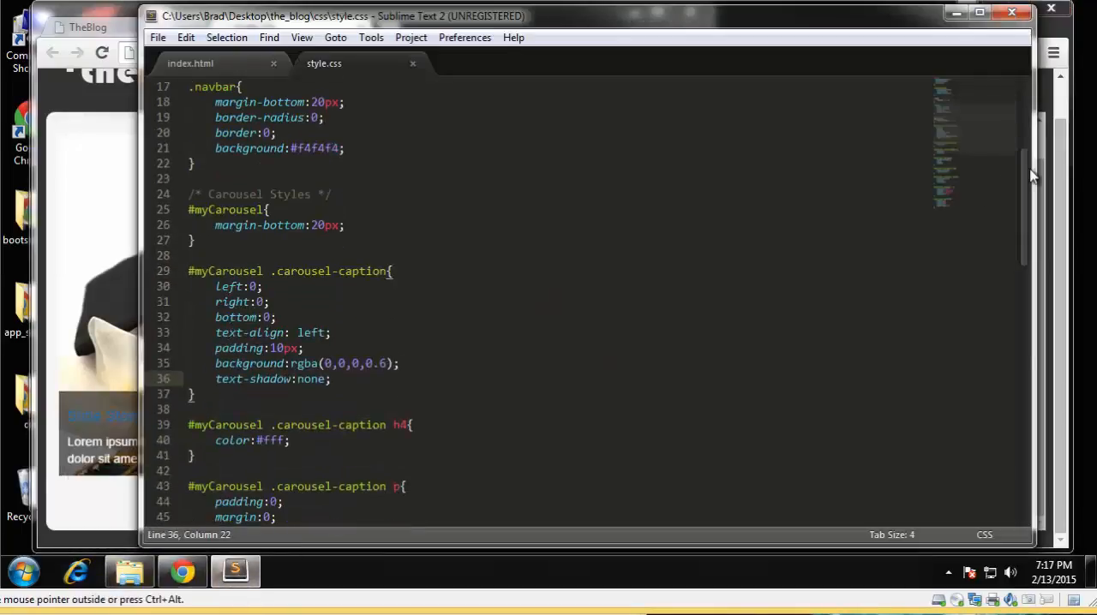
- Scroll down through style.css
scroll("down", 3)
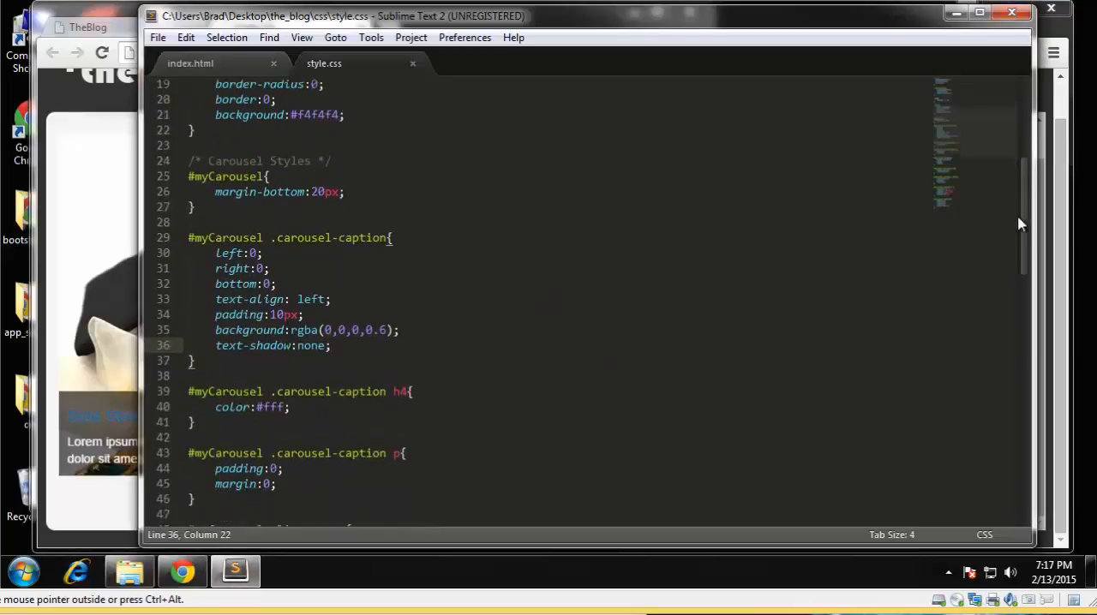
scroll("down", 3)
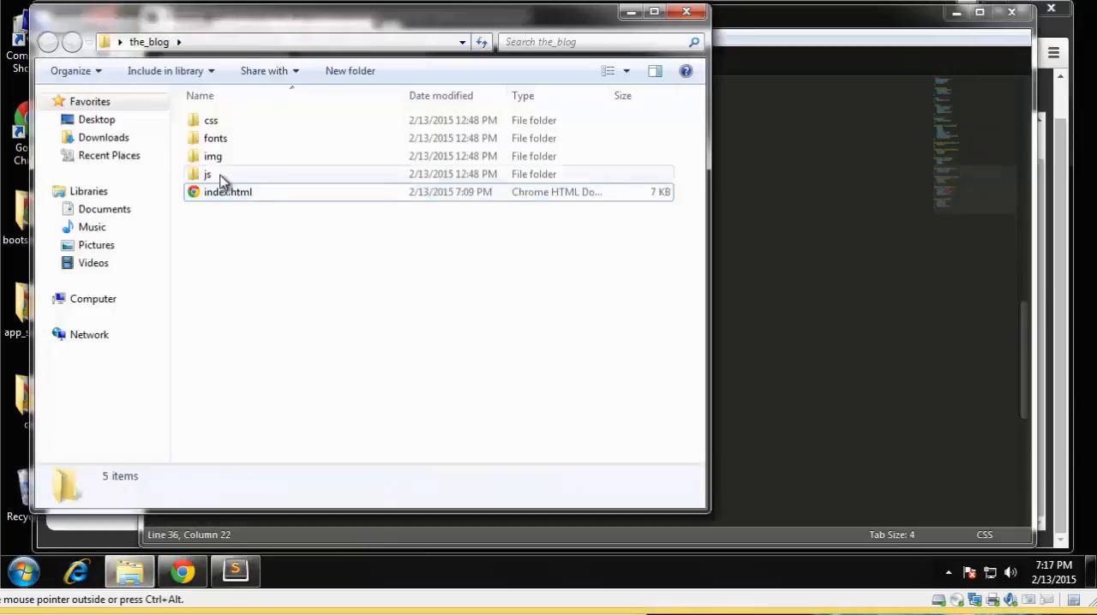
- Create a new main.js text document inside the_blog's js folder
double_click(207, 174)
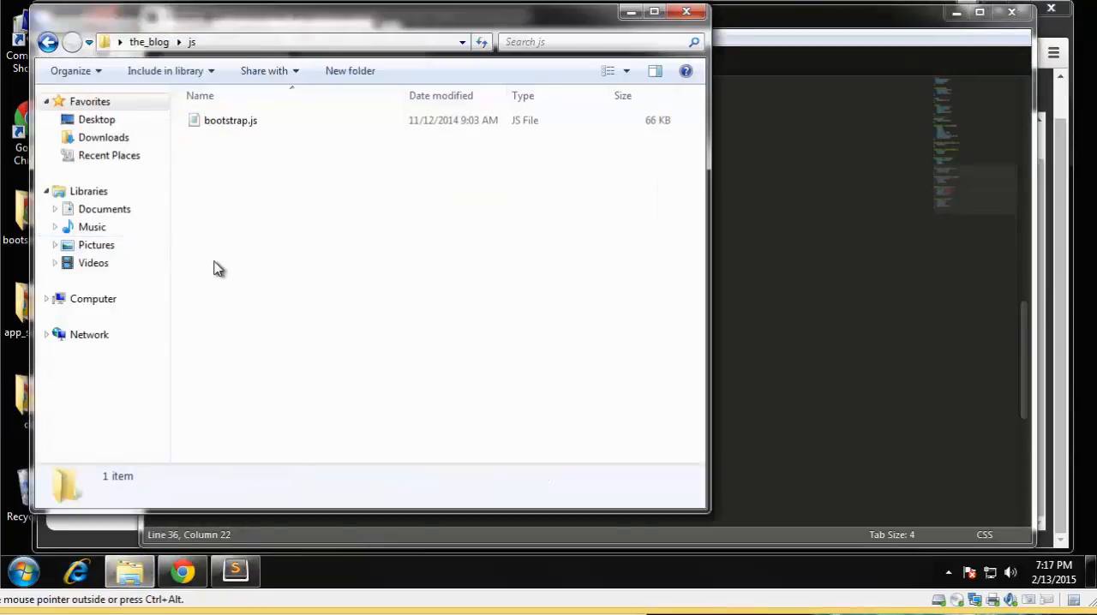
right_click(214, 268)
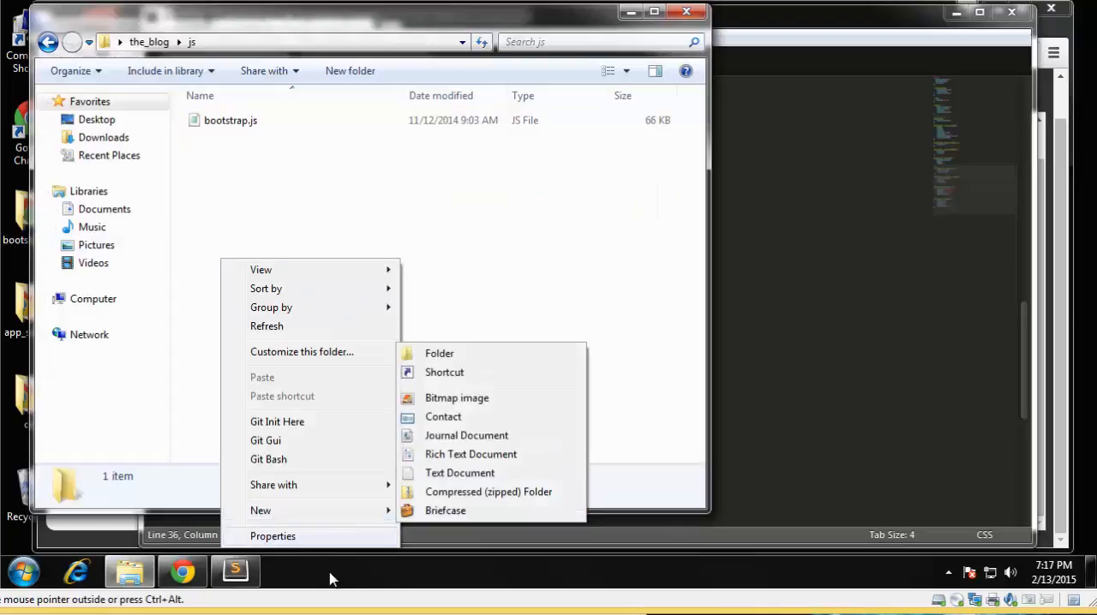
mouse_move(459, 472)
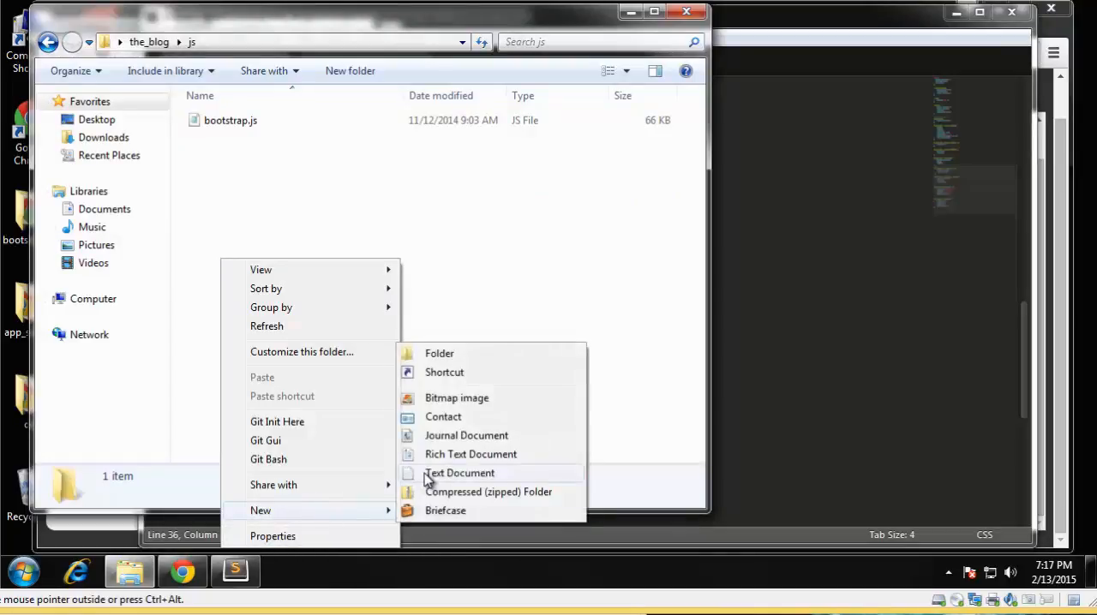
left_click(460, 472)
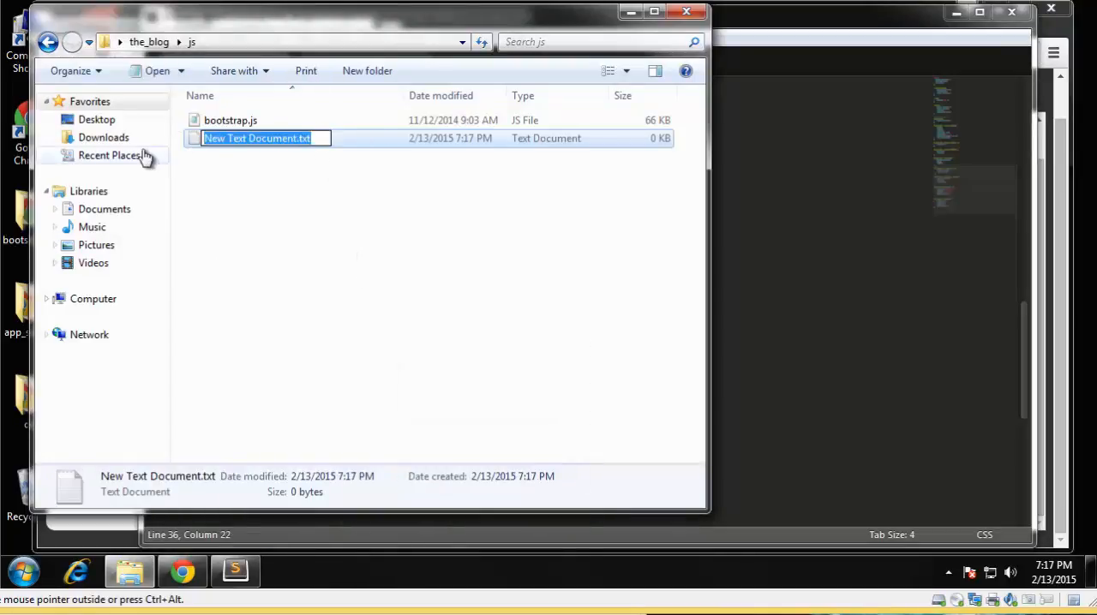
type("main.js")
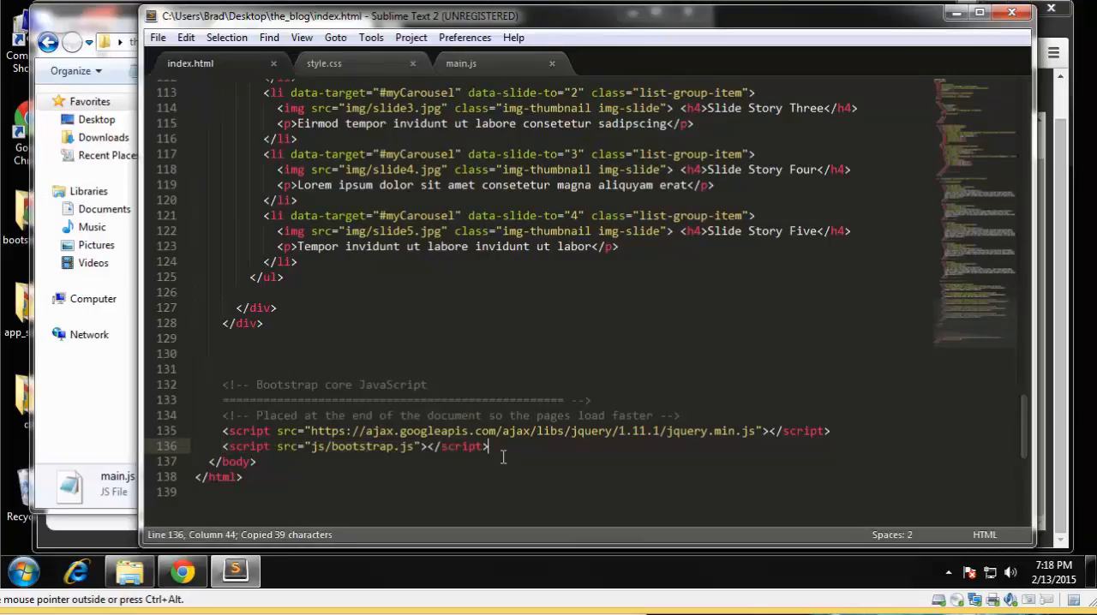
- Duplicate the bootstrap.js script line in index.html, change it to main.js, and save
key("ctrl+v")
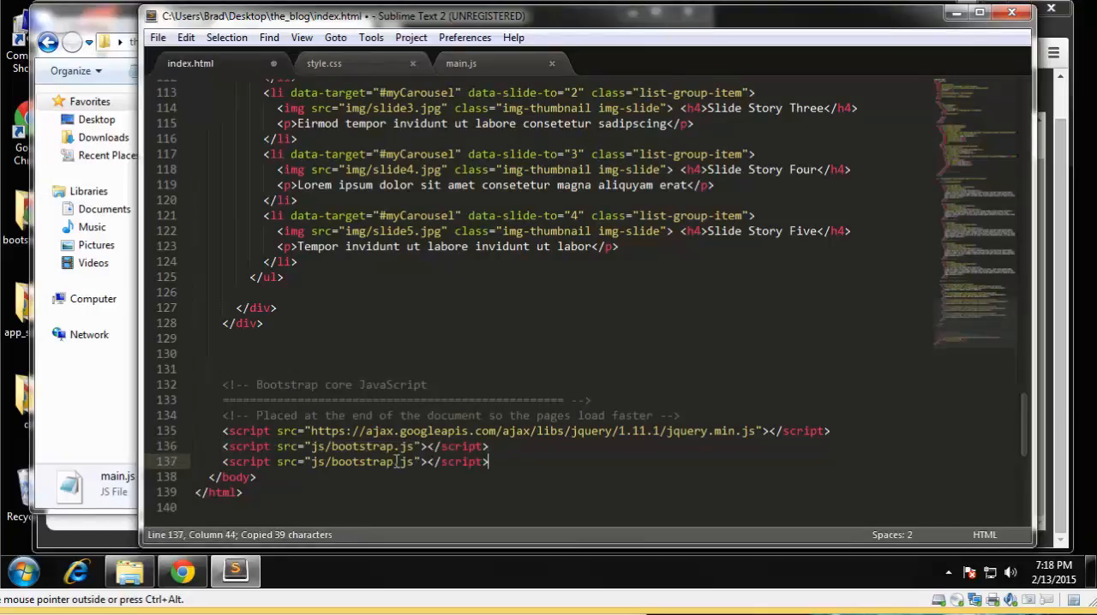
double_click(360, 461)
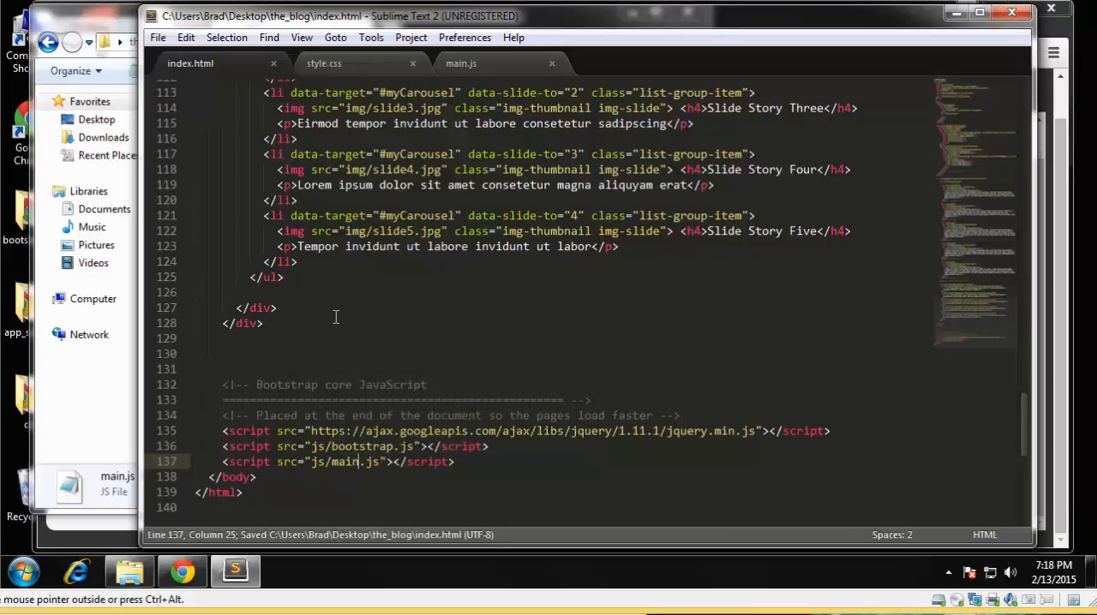
left_click(460, 63)
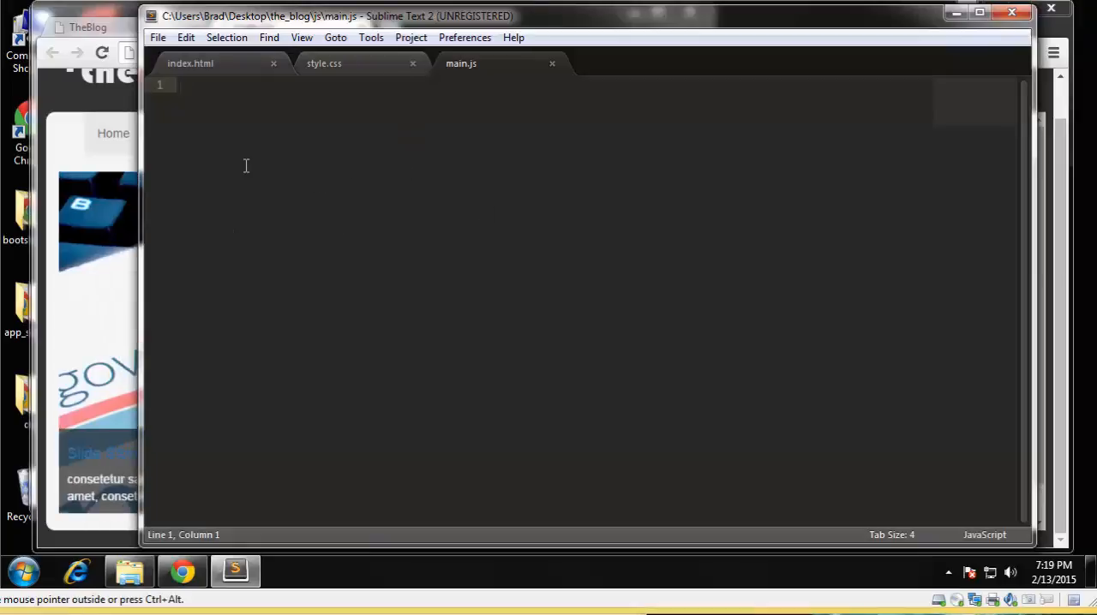
- Paste the carousel script into main.js: 4000ms interval, active-item handlers, and thumbnail height sizing
right_click(246, 165)
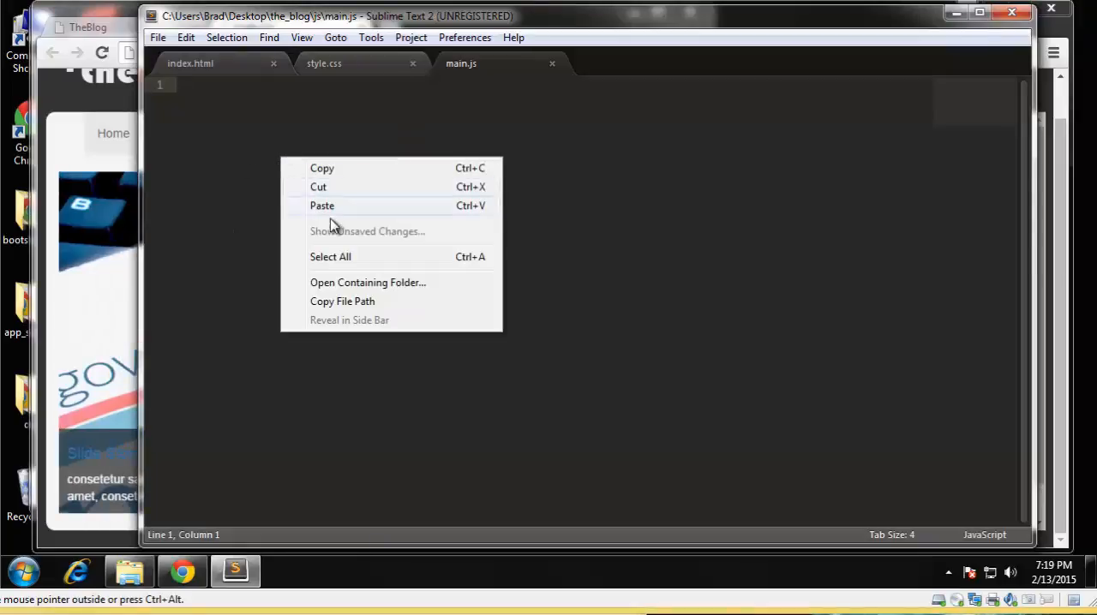
left_click(322, 206)
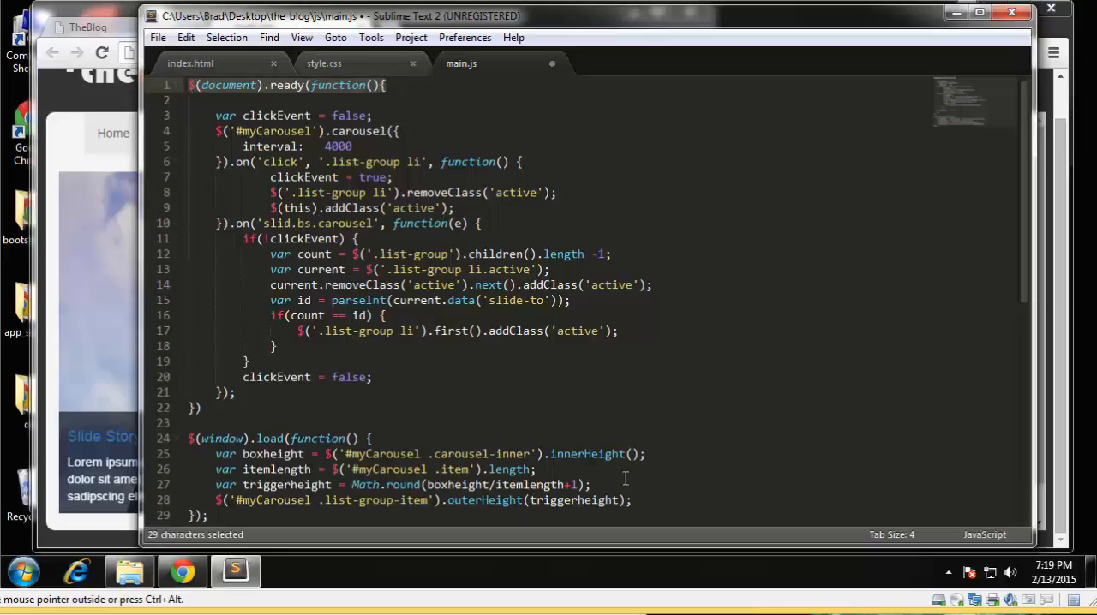
left_click(396, 131)
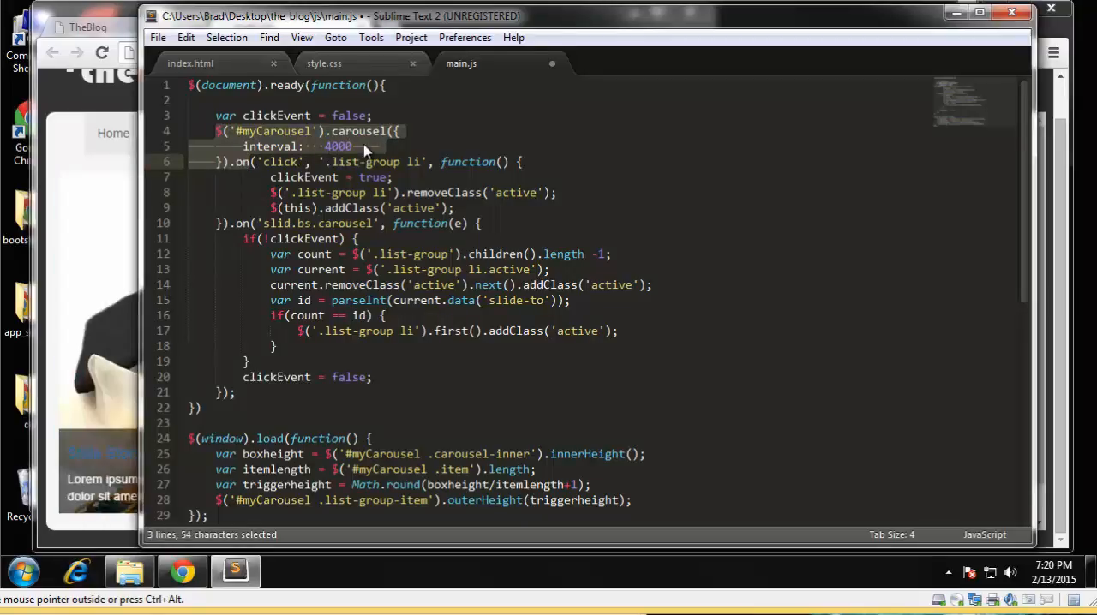
left_click(325, 145)
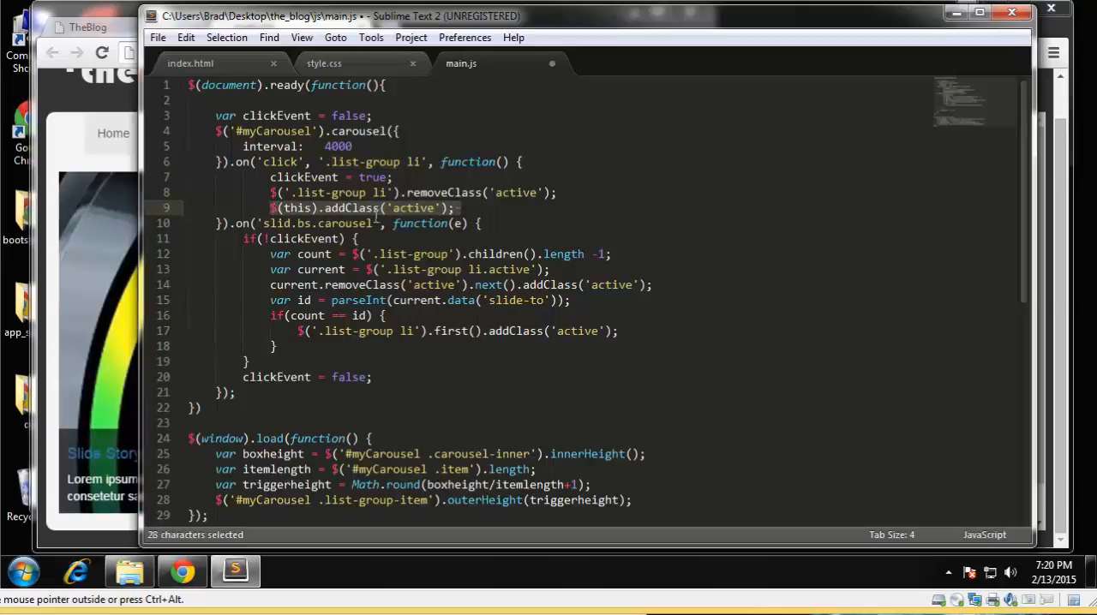
mouse_move(370, 221)
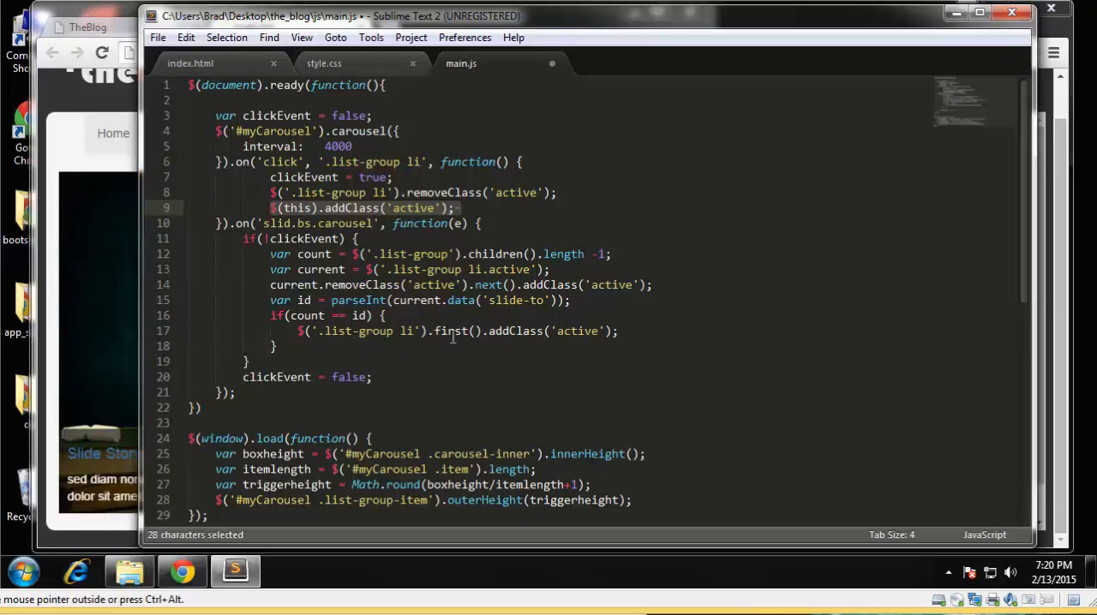
mouse_move(363, 276)
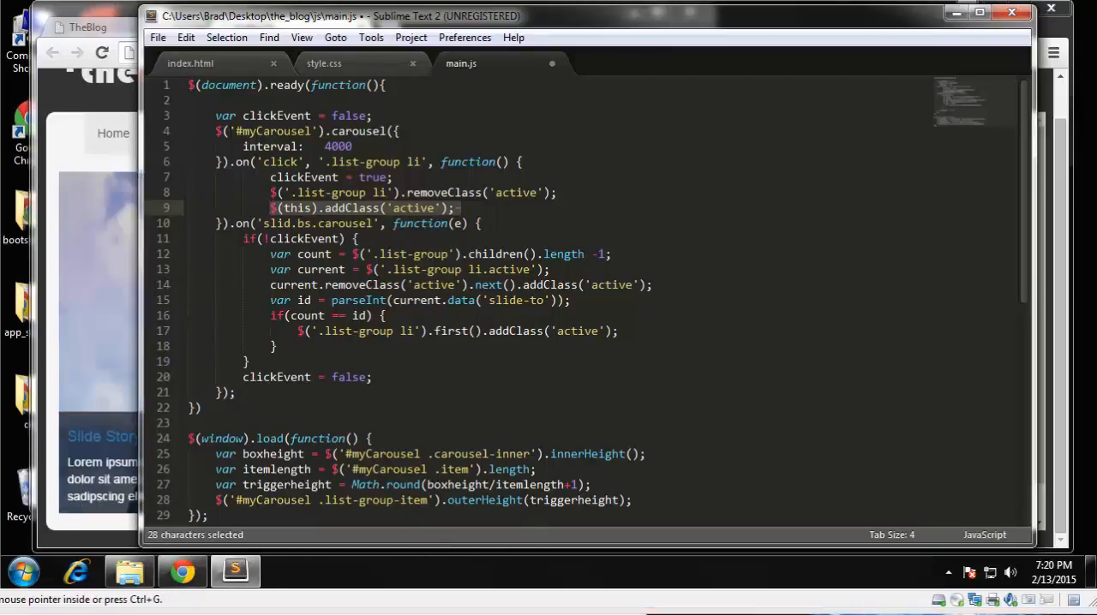
mouse_move(672, 357)
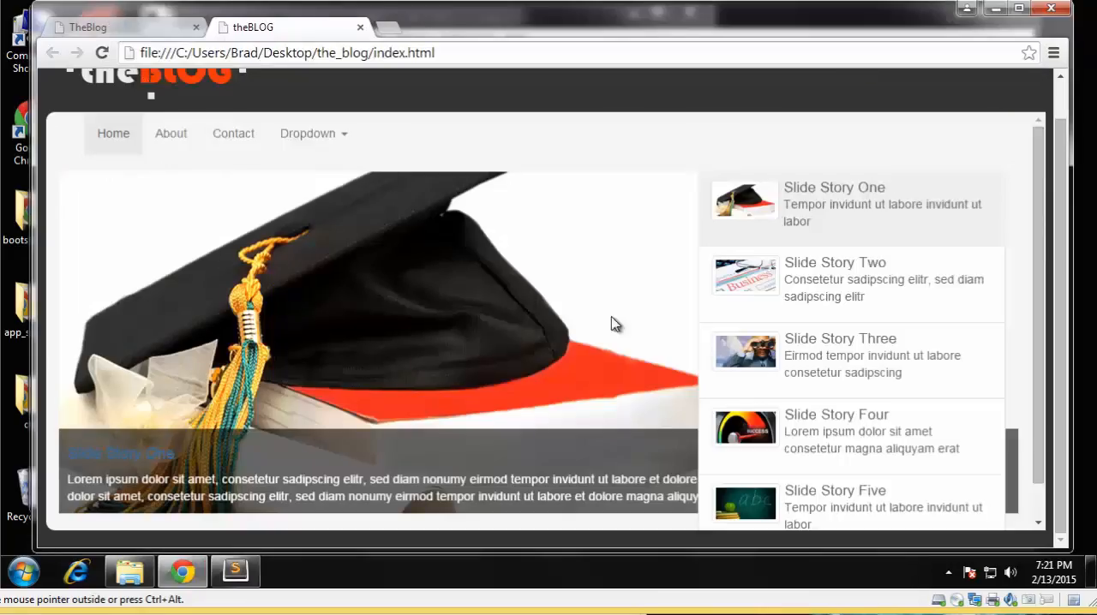
- Reload the blog preview in Chrome and test the carousel by selecting Slide Story Three
scroll("down", 3)
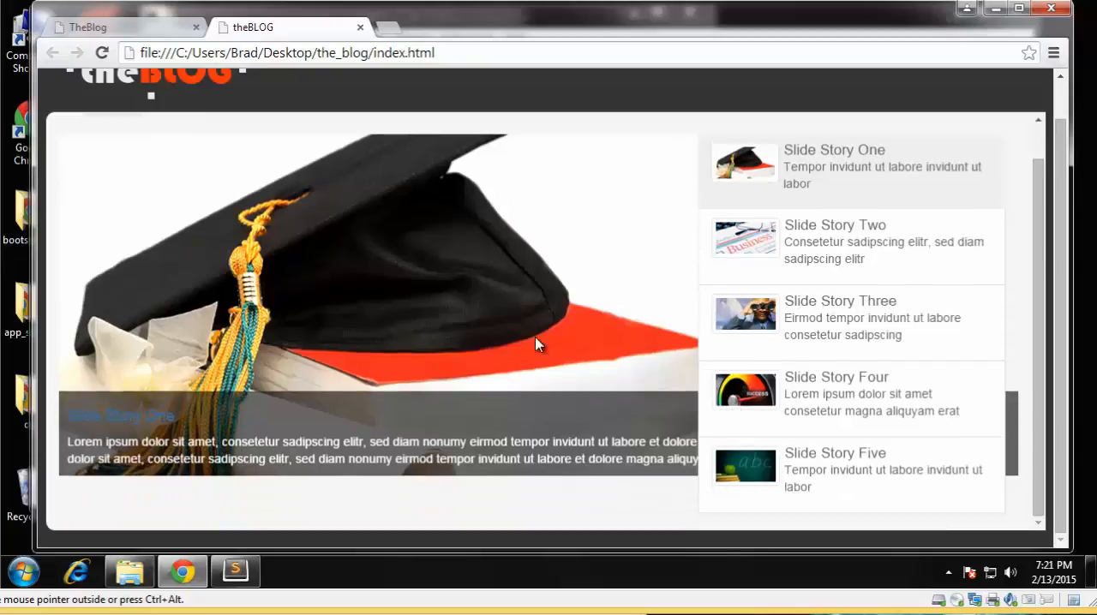
mouse_move(248, 386)
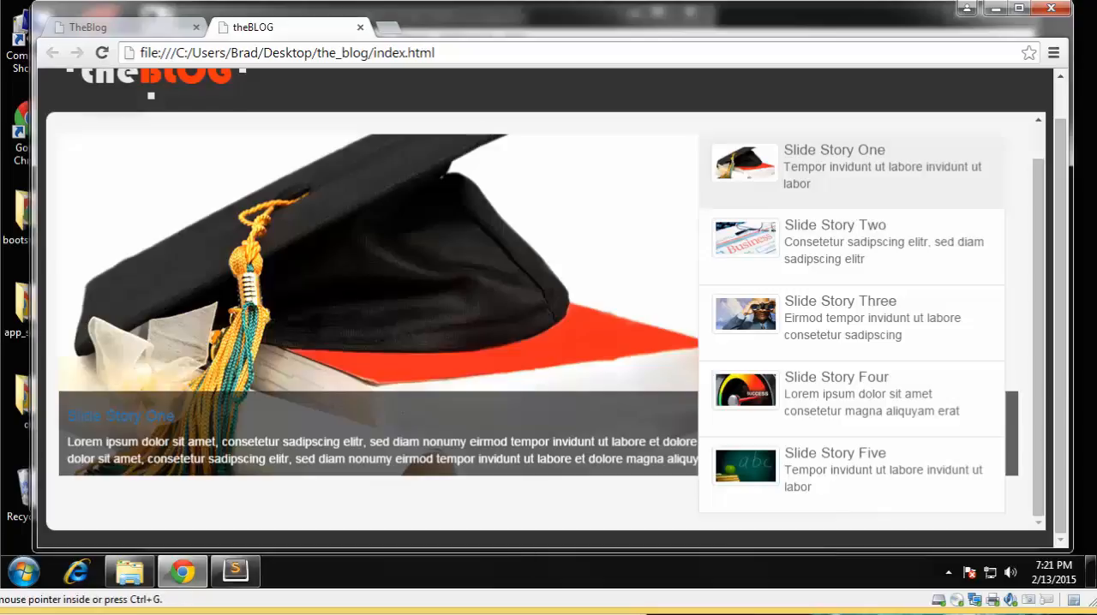
left_click(234, 570)
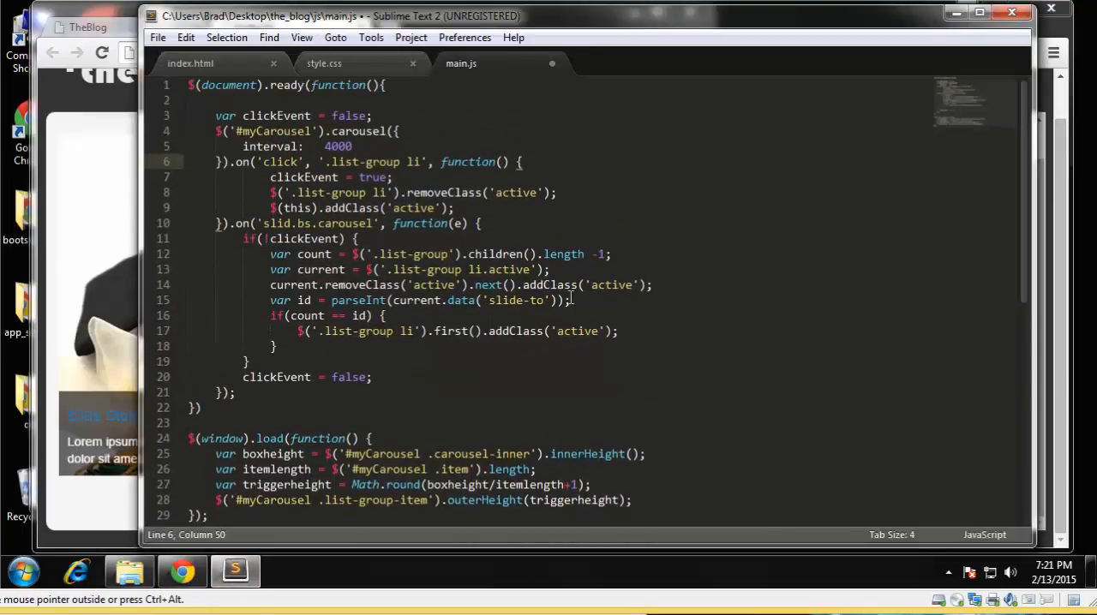
left_click(181, 570)
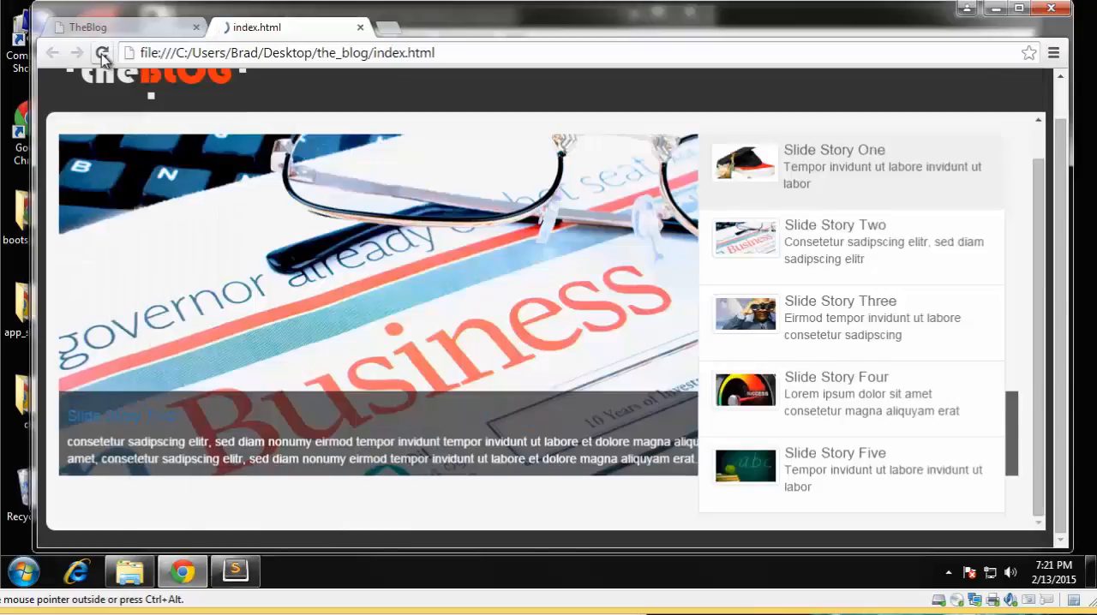
left_click(102, 52)
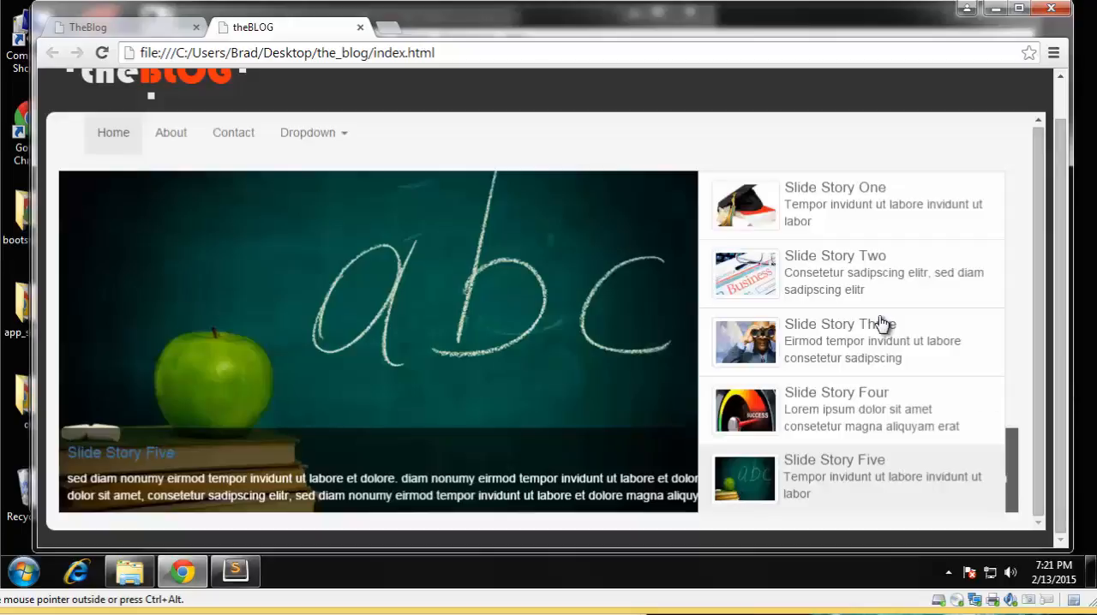
left_click(839, 341)
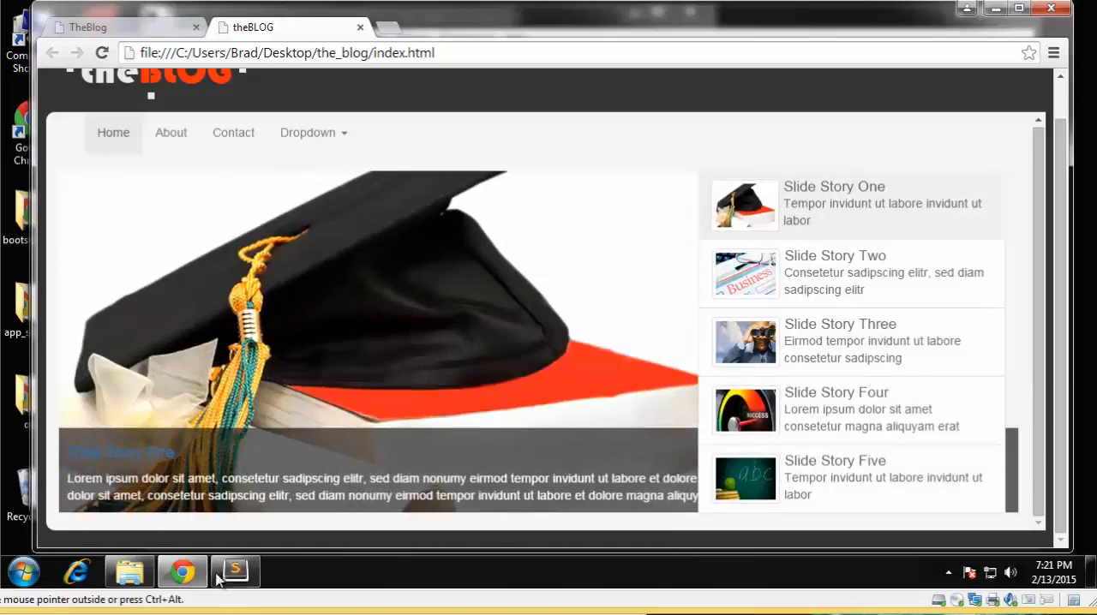
left_click(234, 571)
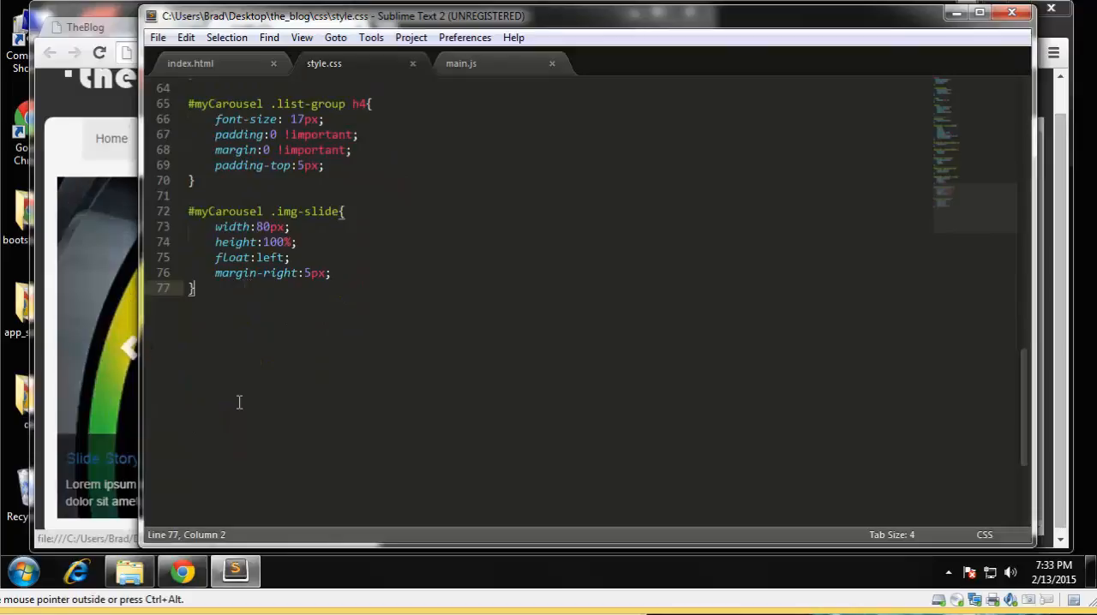
mouse_move(414, 423)
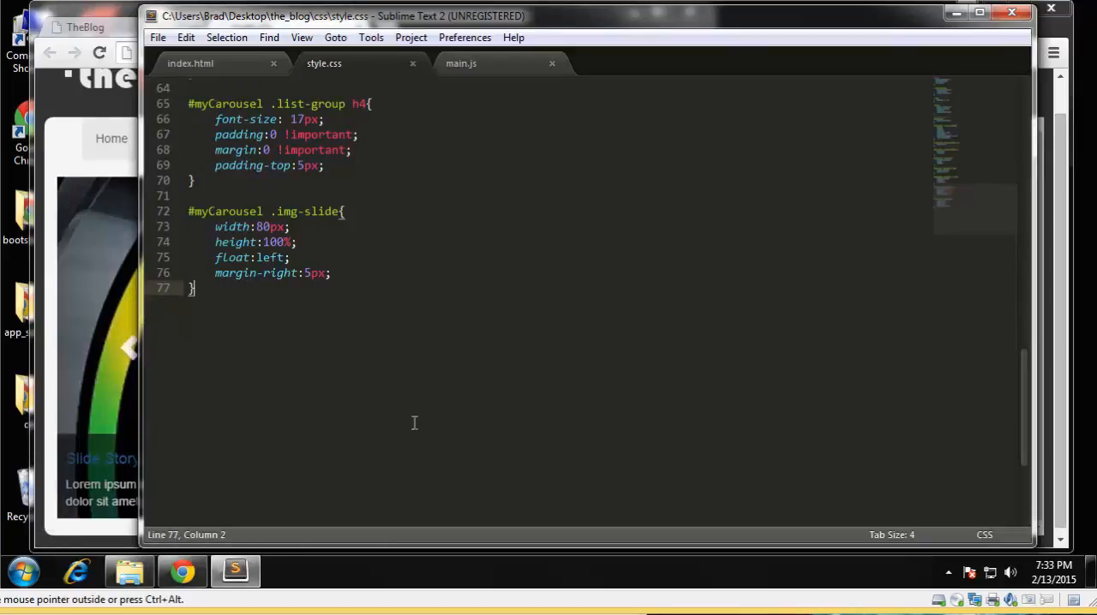
- Start a min-width 992px media query giving #myCarousel padding-right 33.3333%
key("enter")
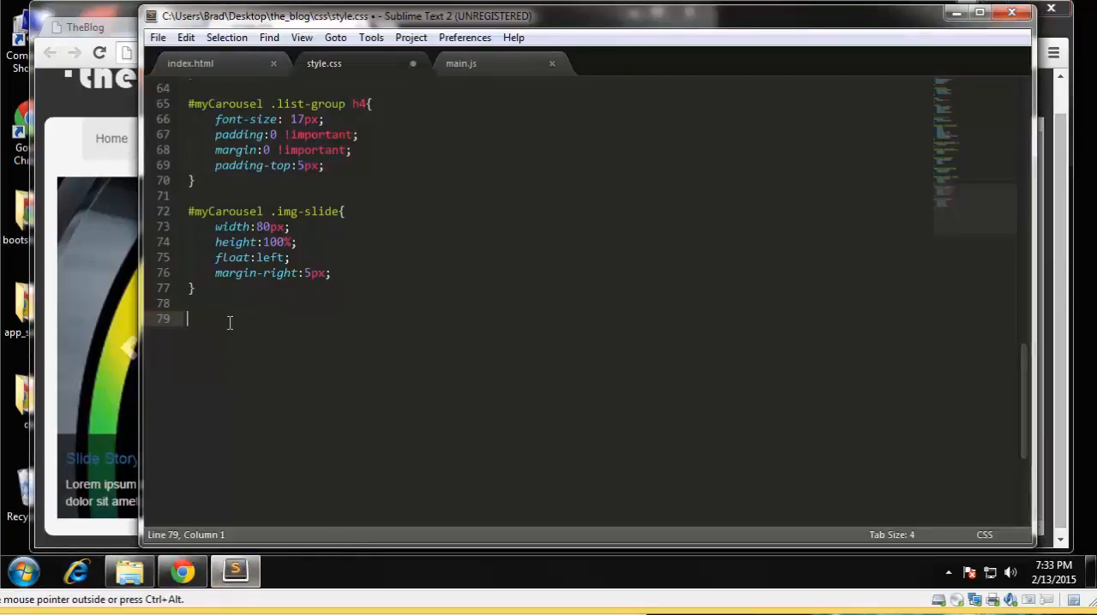
type("@")
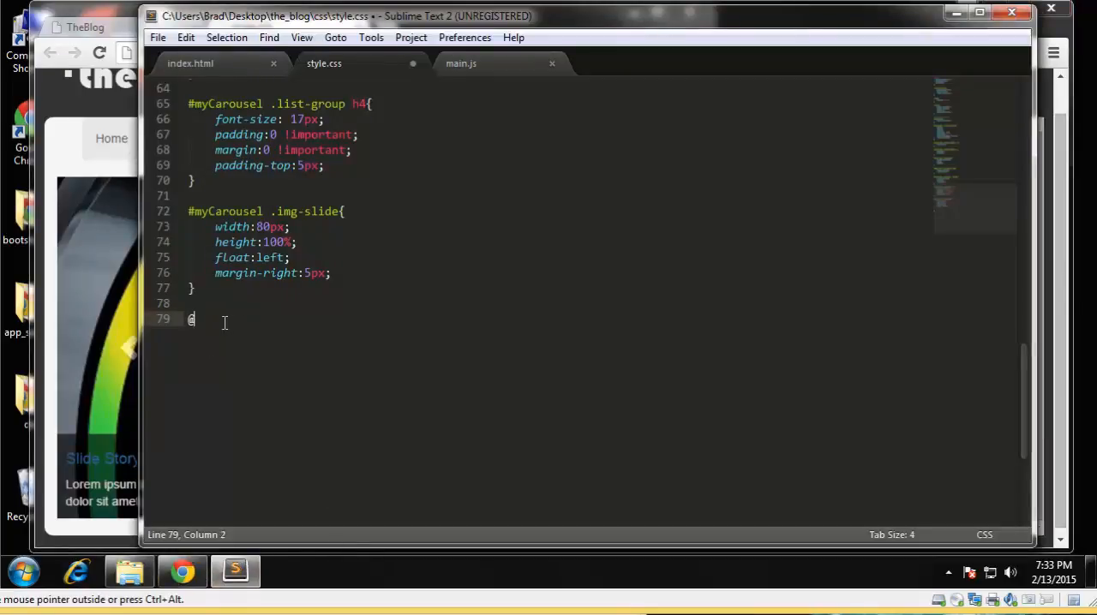
type("media")
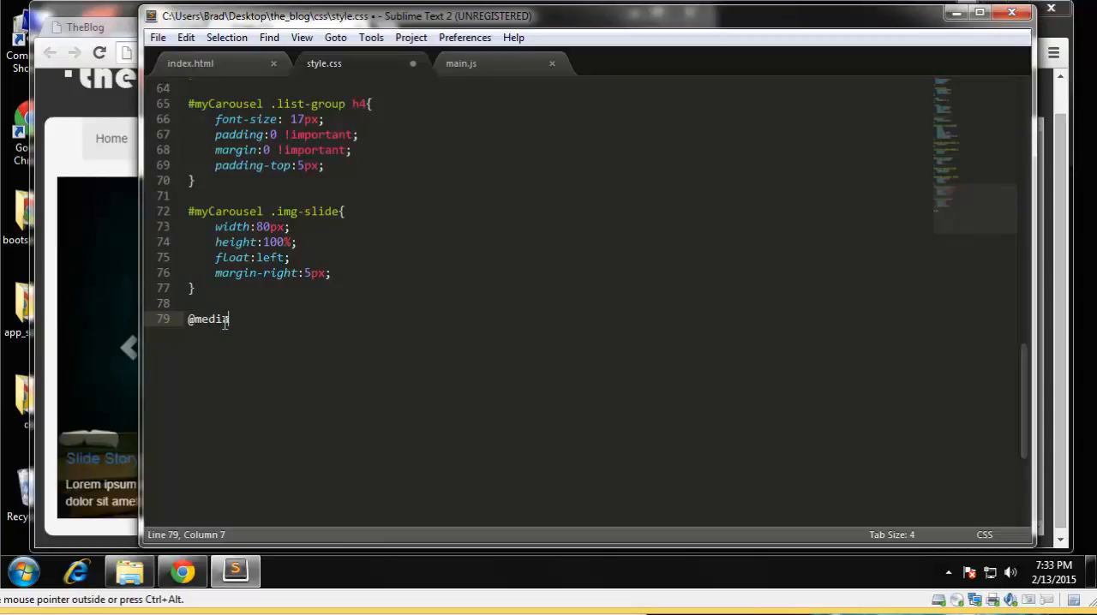
type("()")
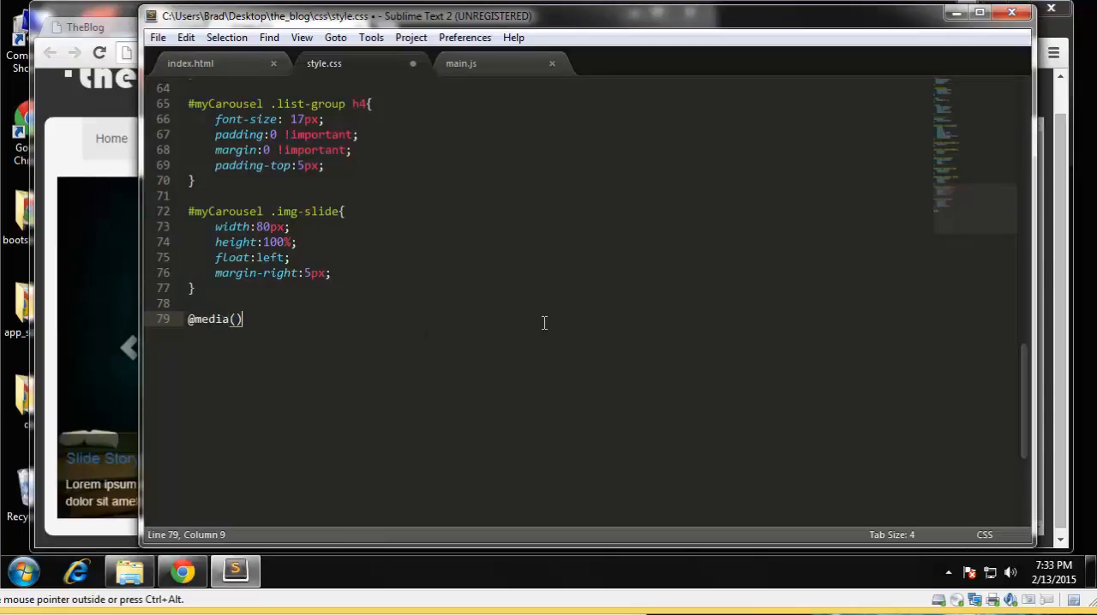
type("min-width")
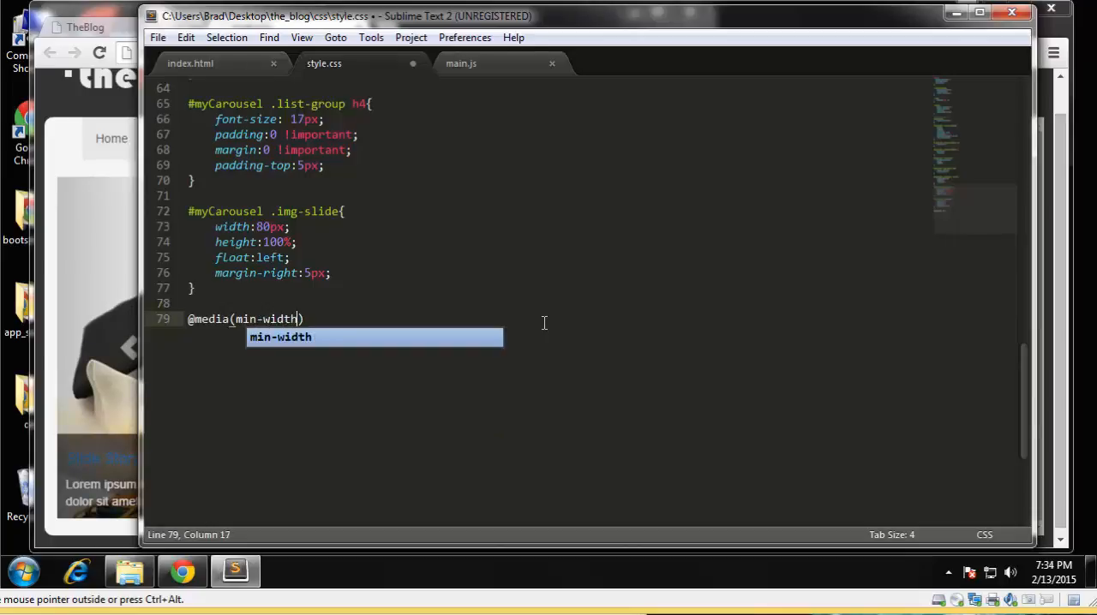
type(":")
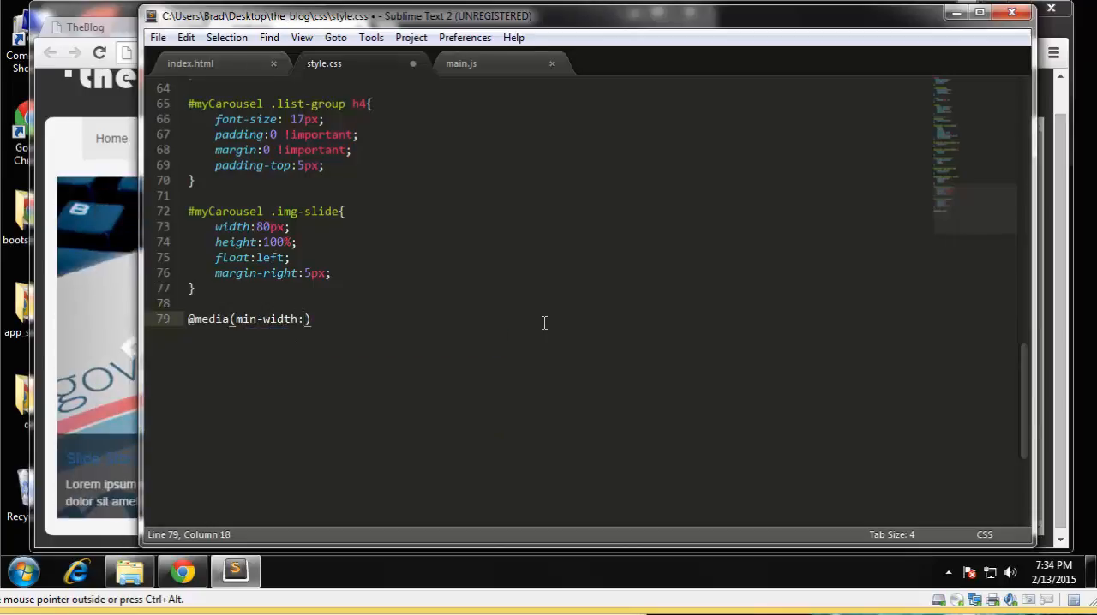
type("992px")
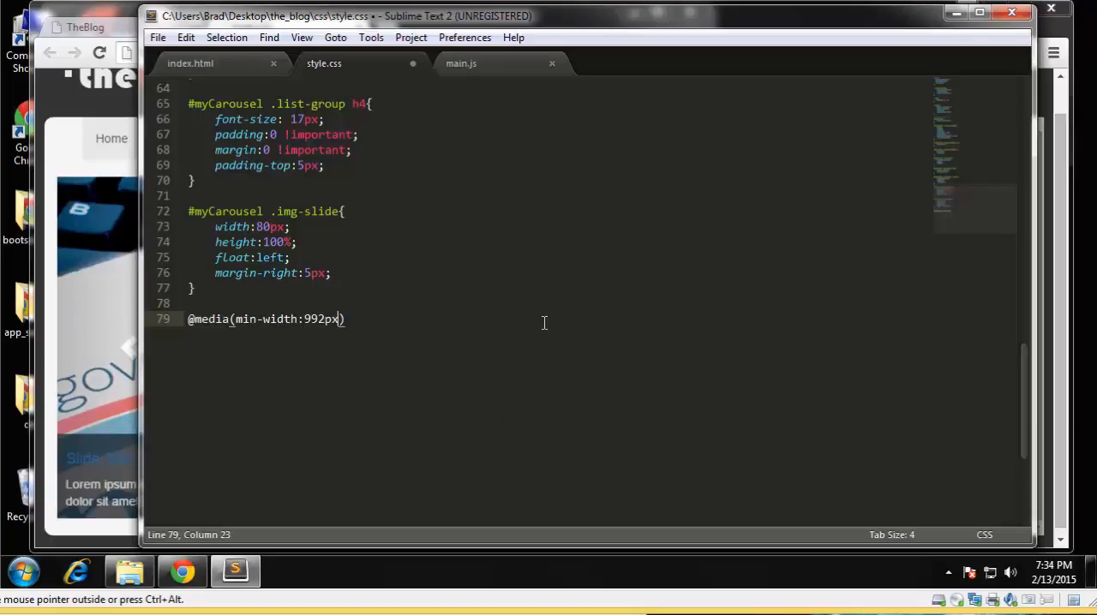
type("{}")
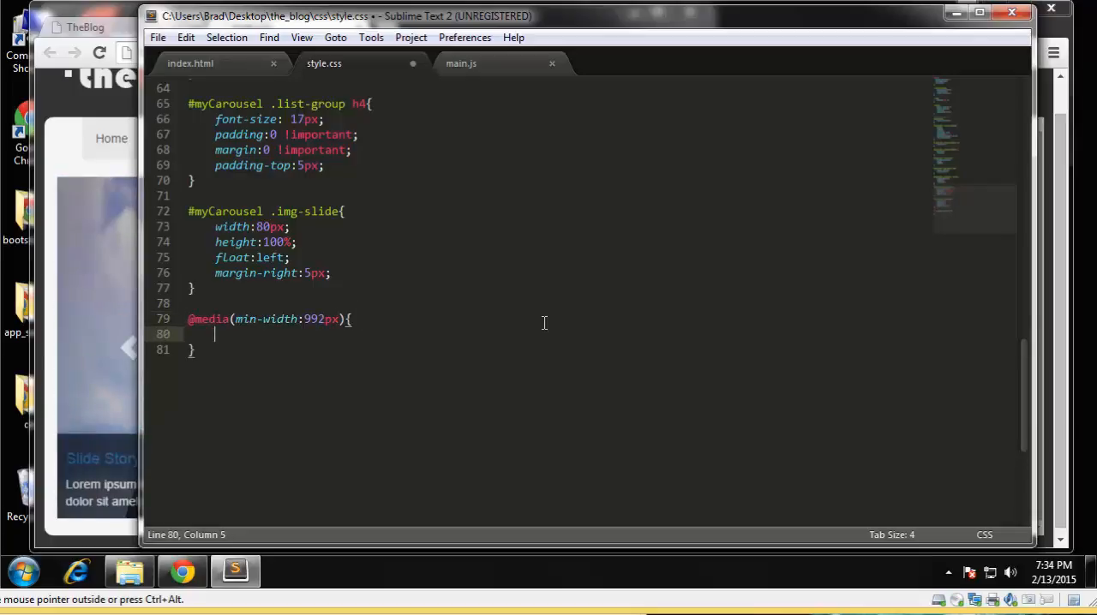
type("#my")
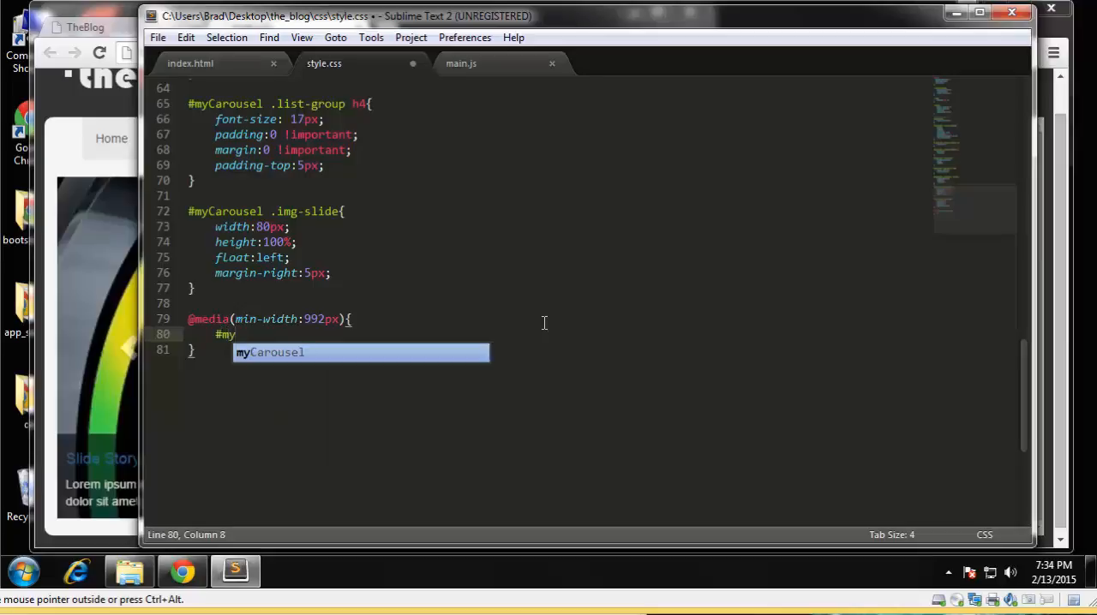
key("Tab")
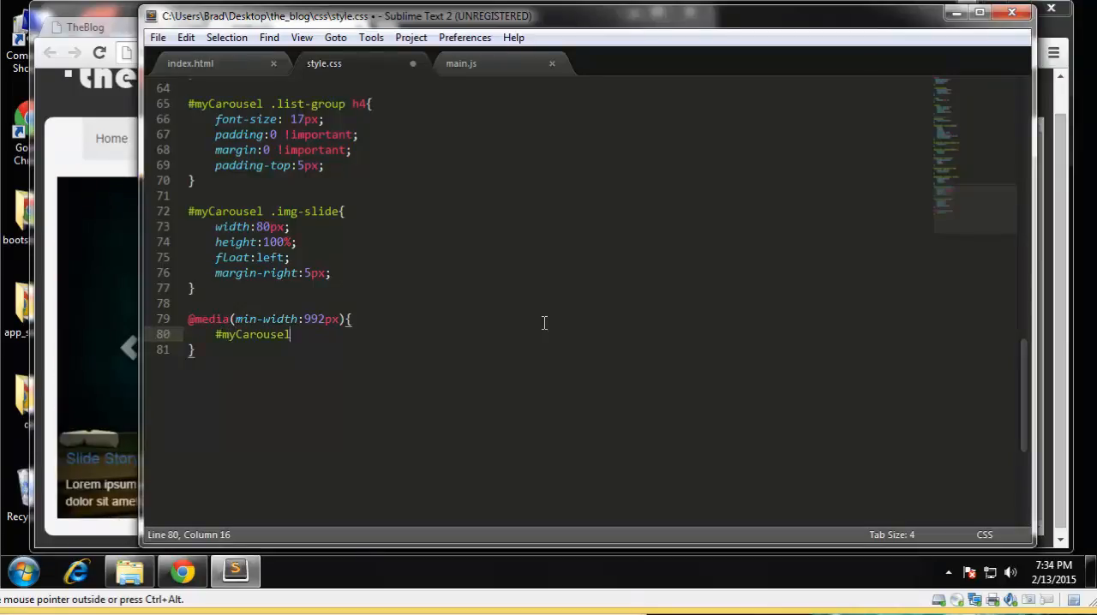
type("{")
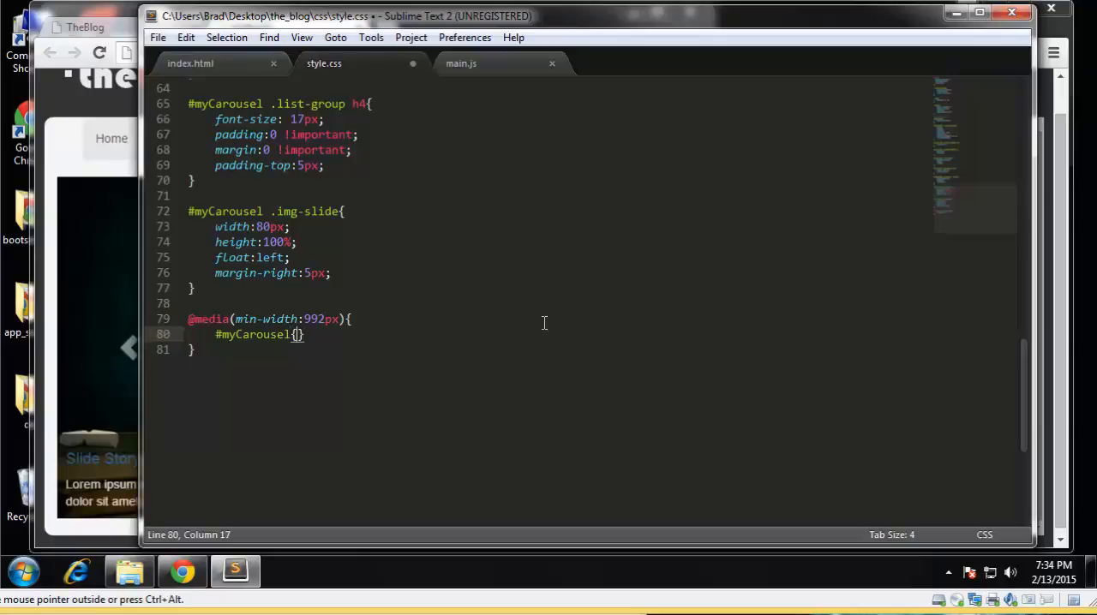
type("padding-right:;")
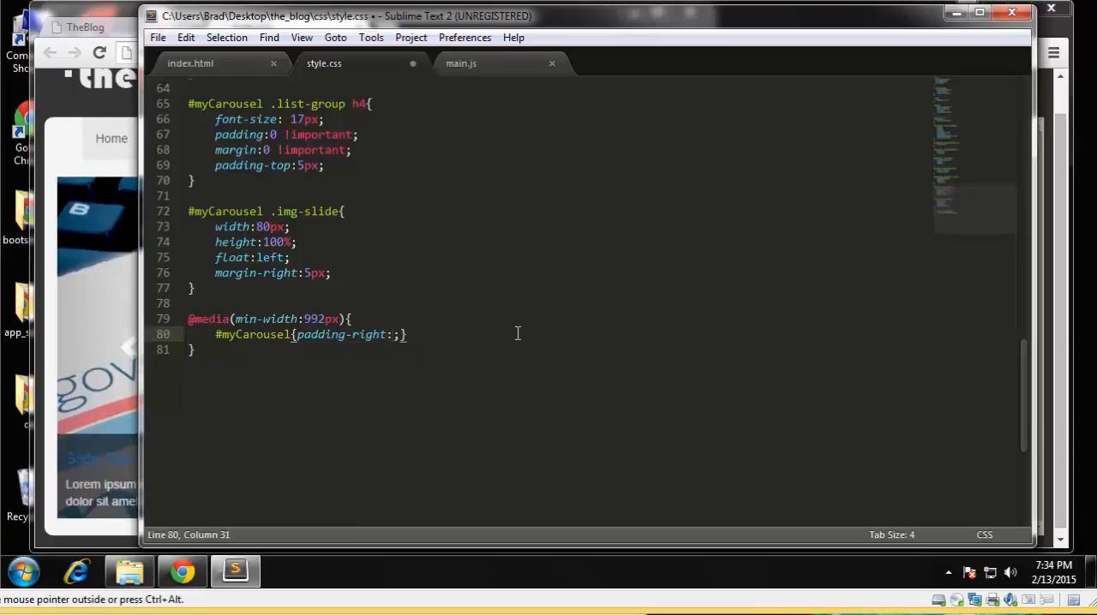
double_click(314, 319)
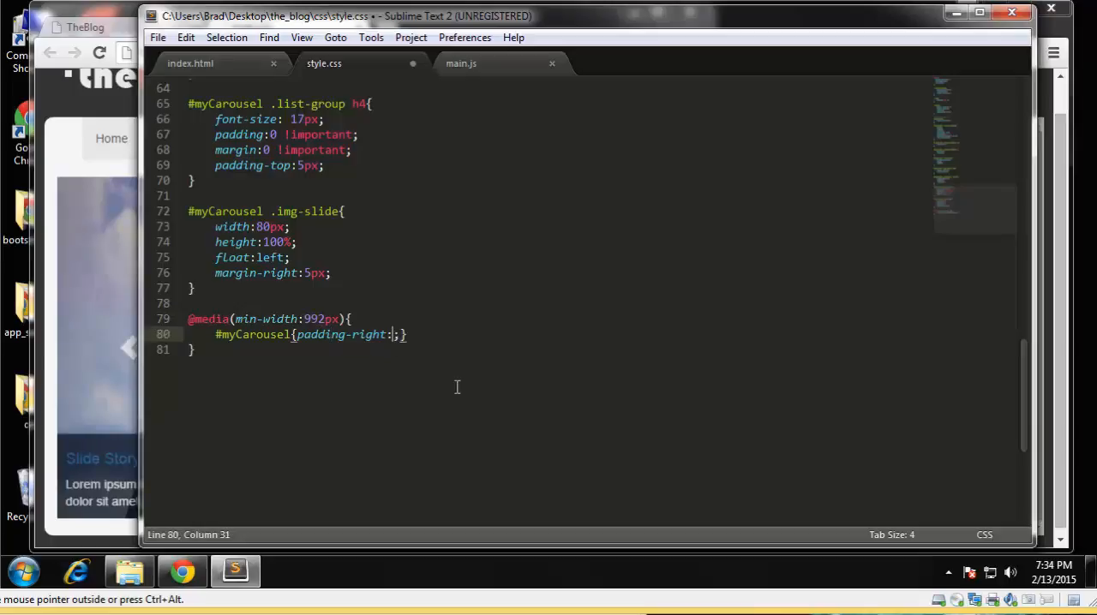
type("33.")
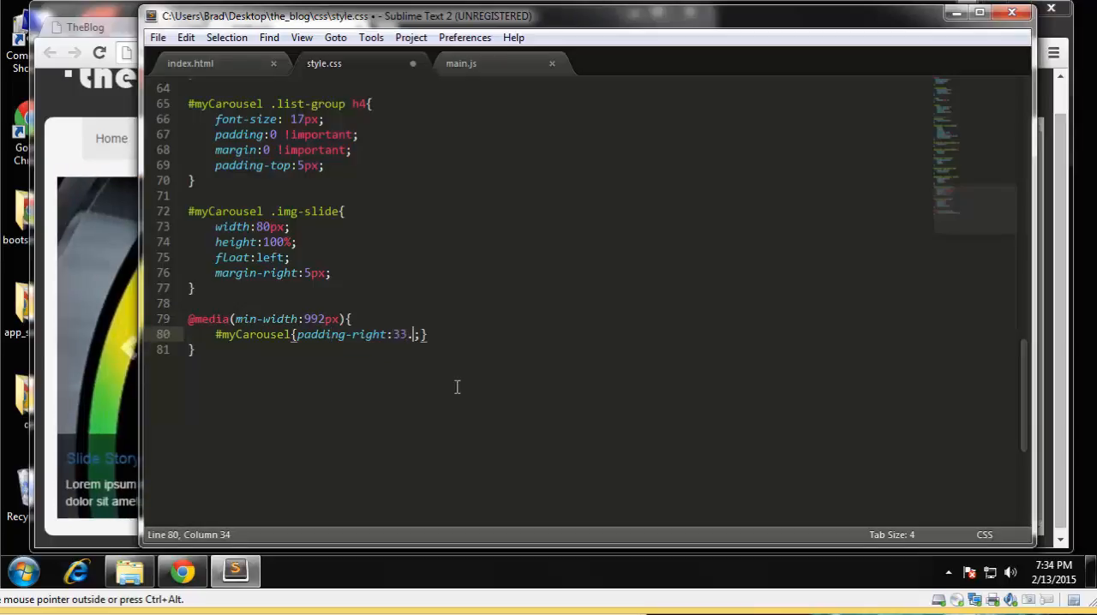
type("3333")
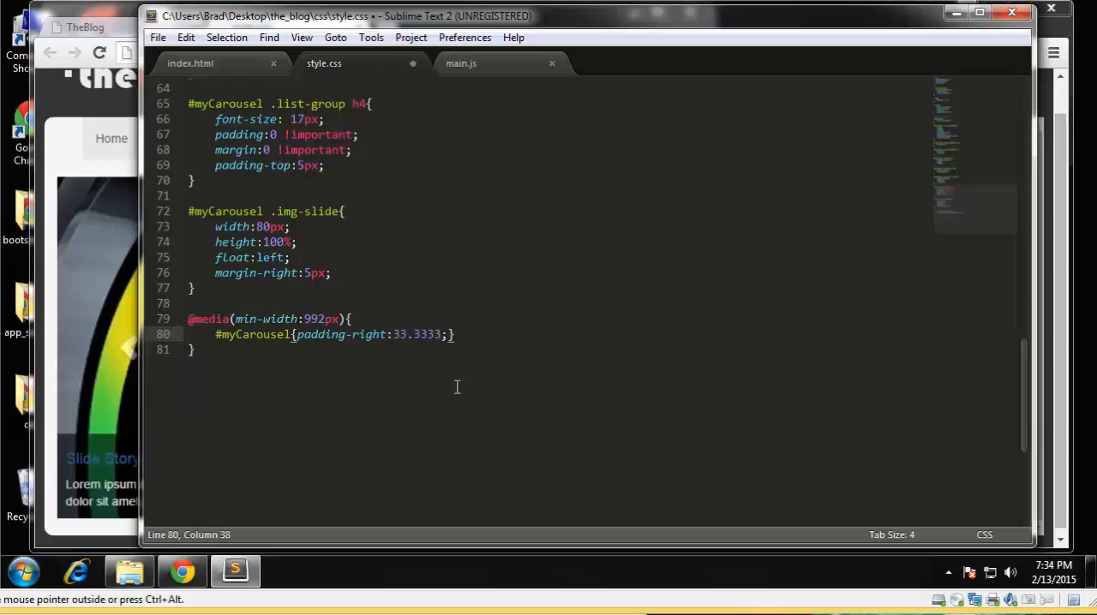
type("%")
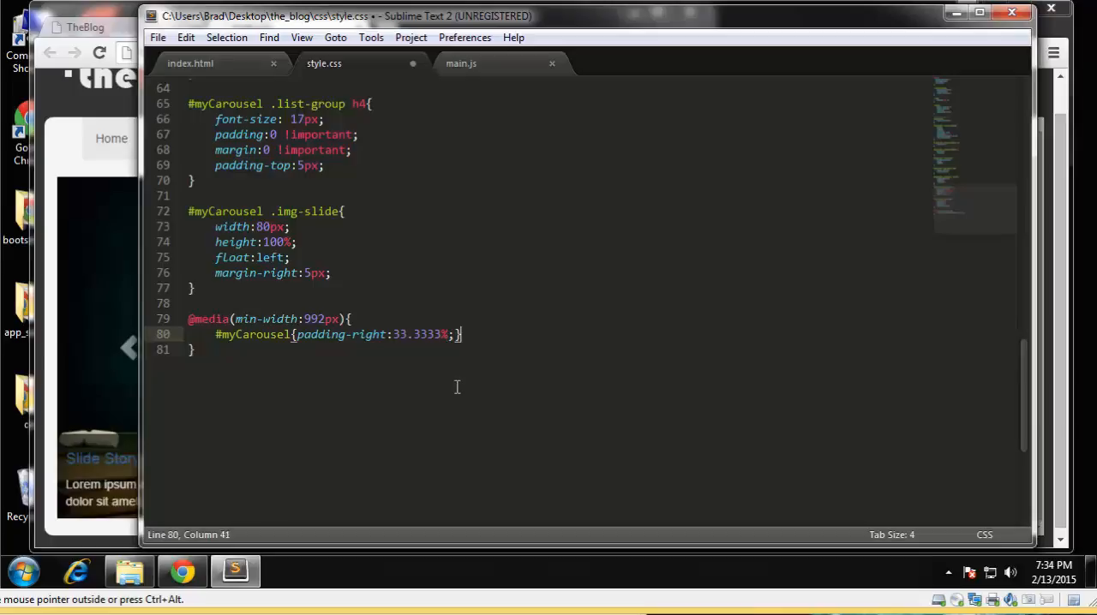
- Inside the 992px query, set #myCarousel .carousel-controls to display:none
key("enter")
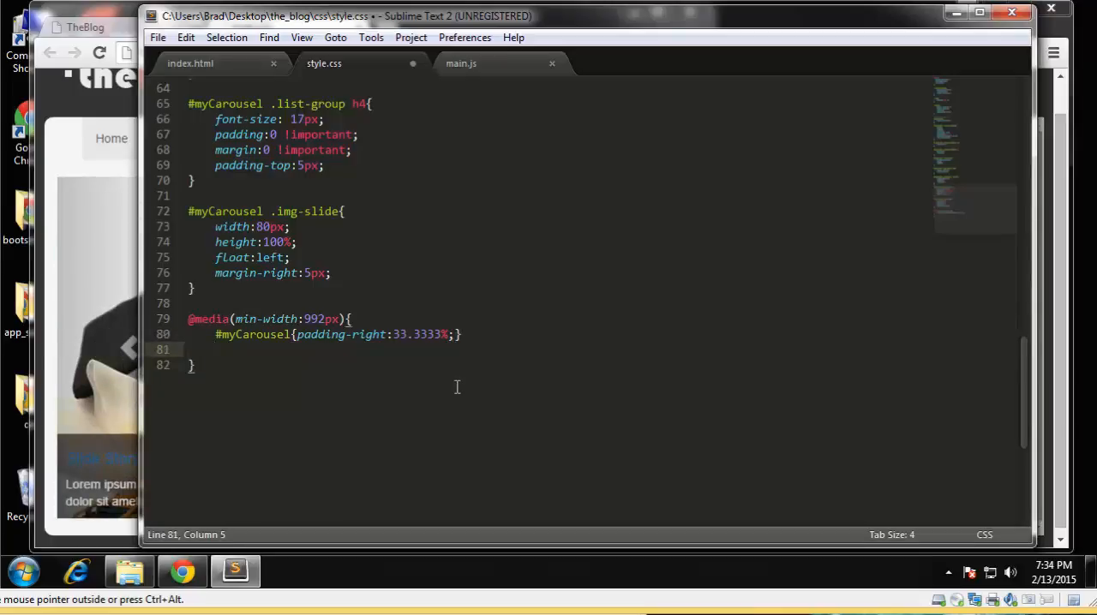
type("#myCarousel .ca")
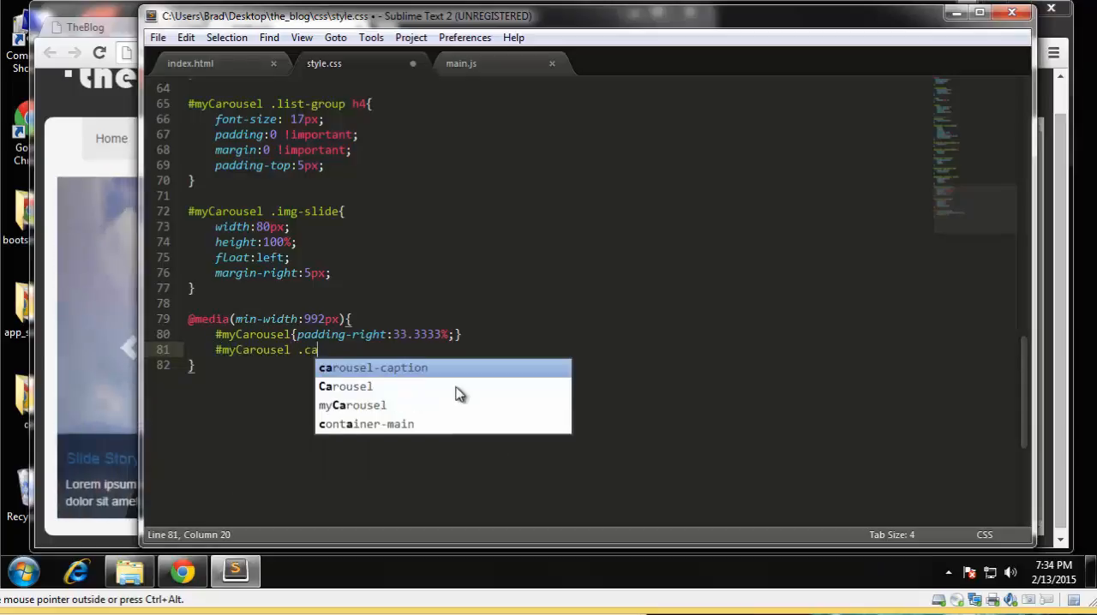
type("rousel")
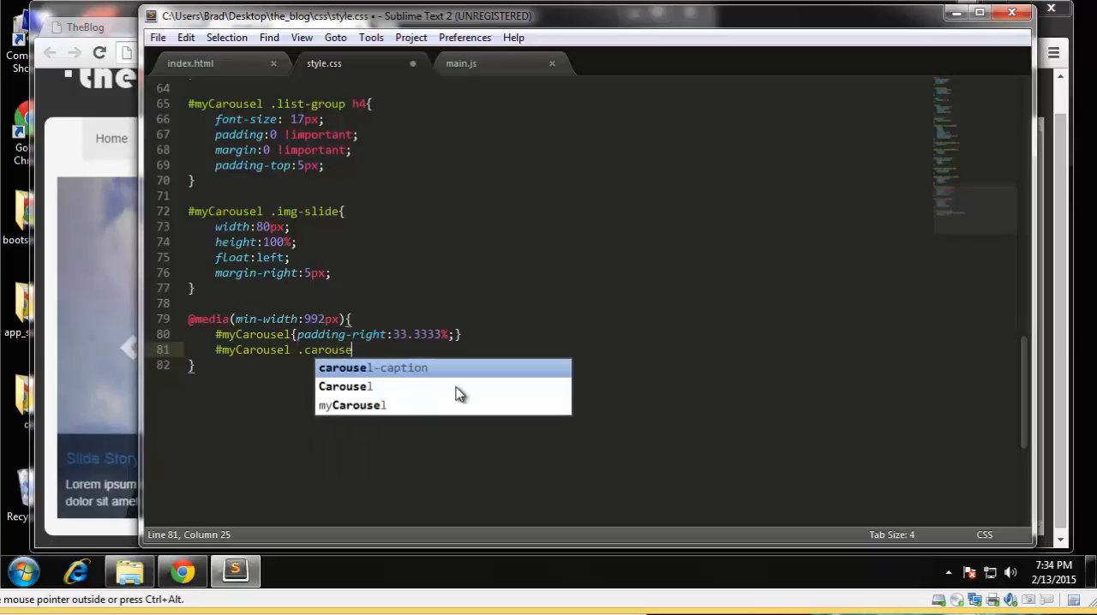
type("l-cont")
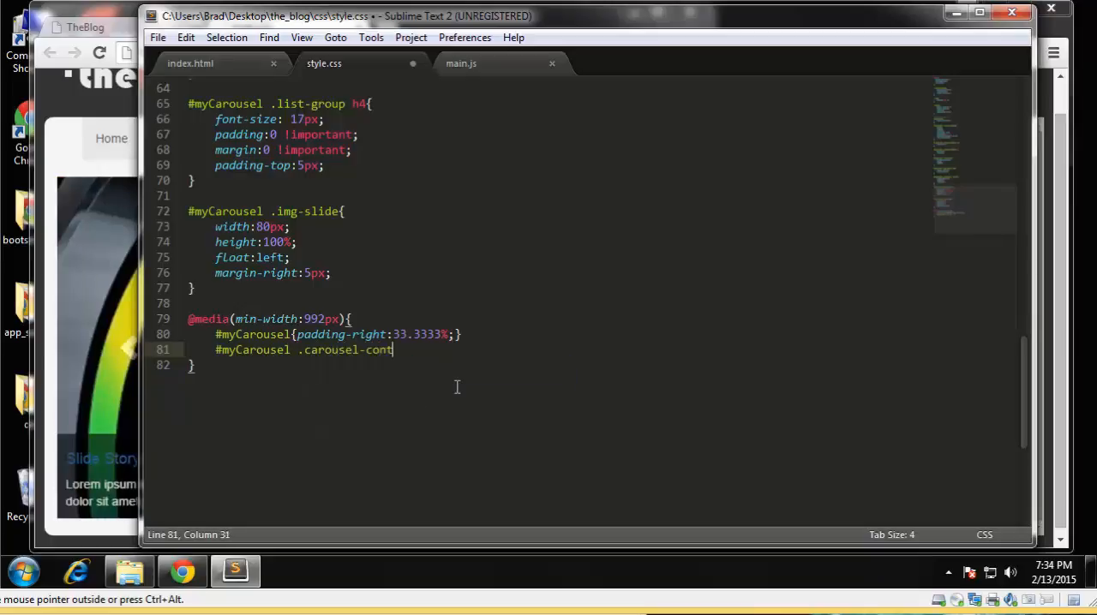
type("rols{}")
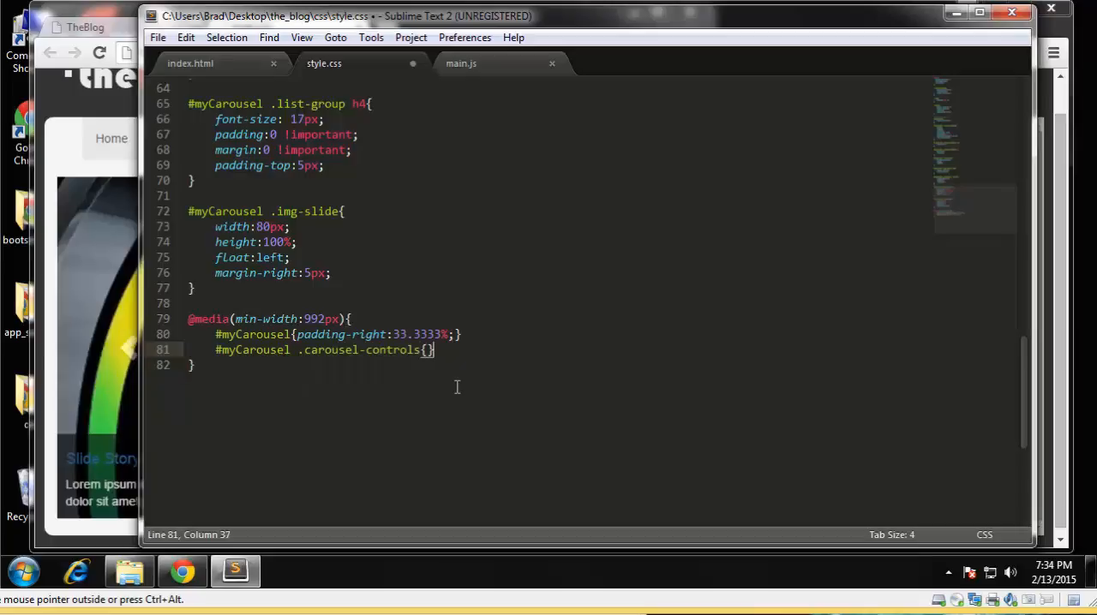
type("display:none;")
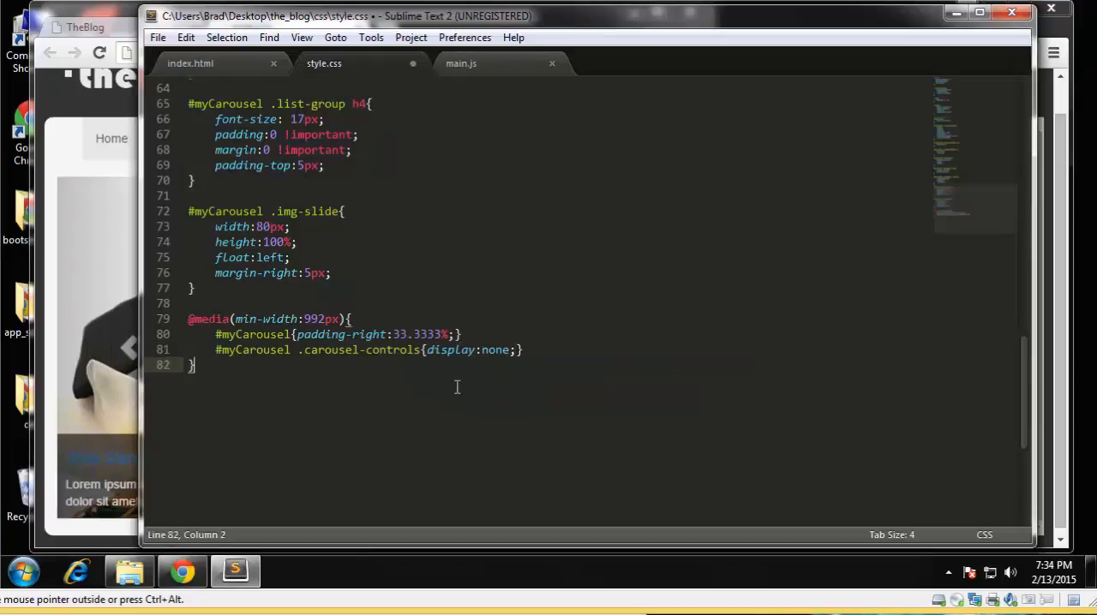
key("Enter")
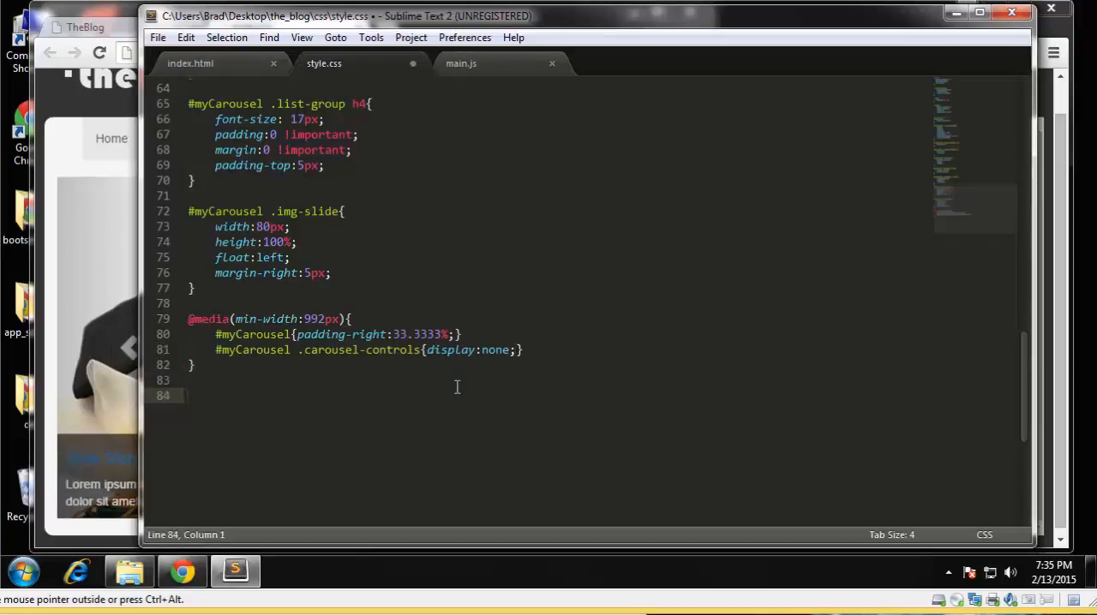
type("@m")
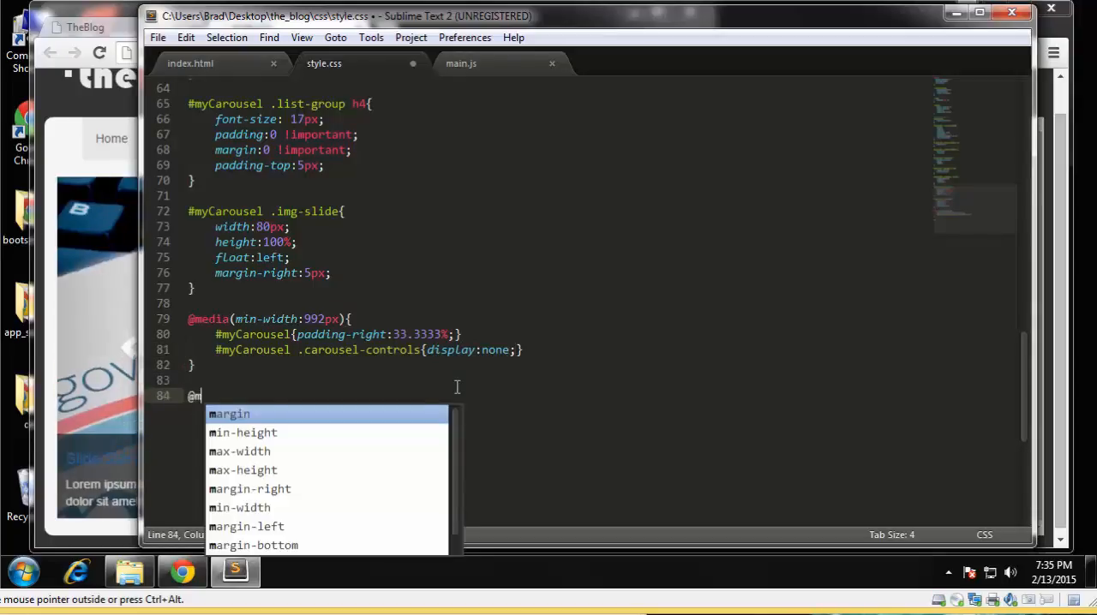
type("edia()")
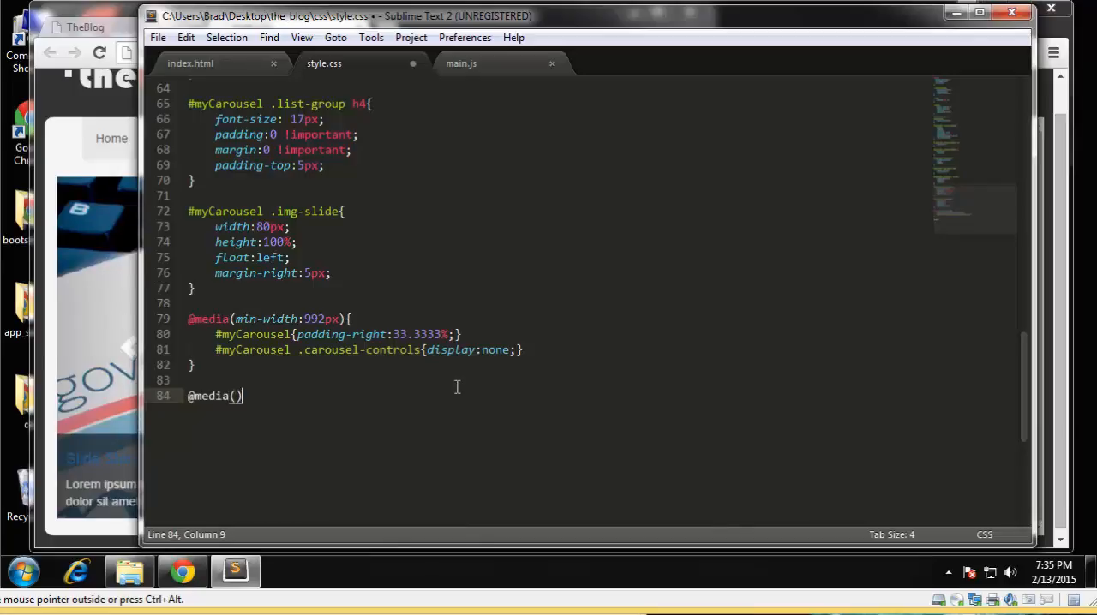
type("{}")
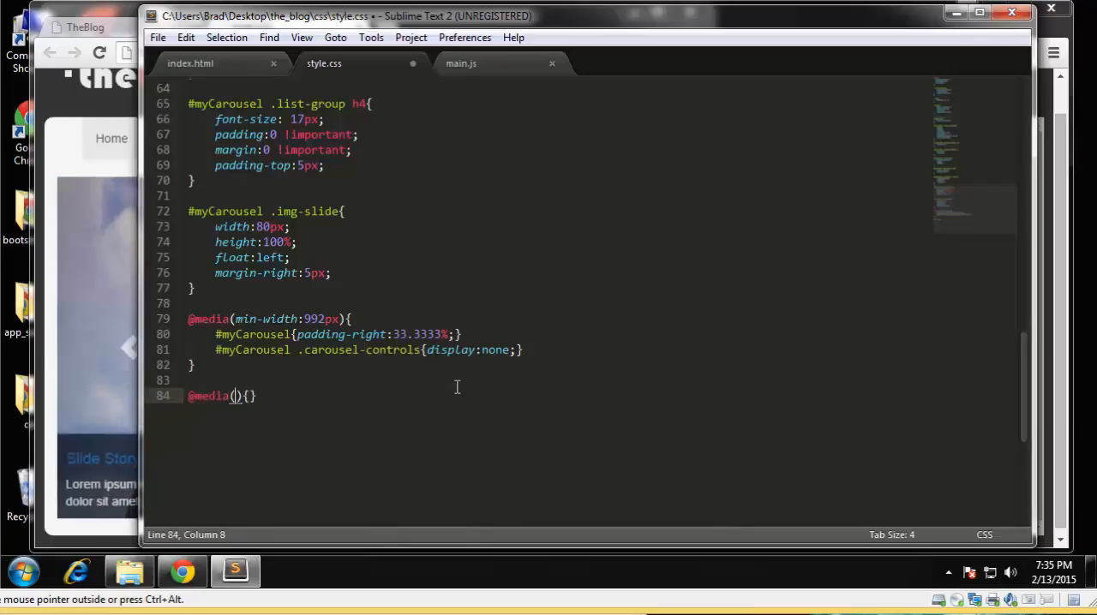
type("ma")
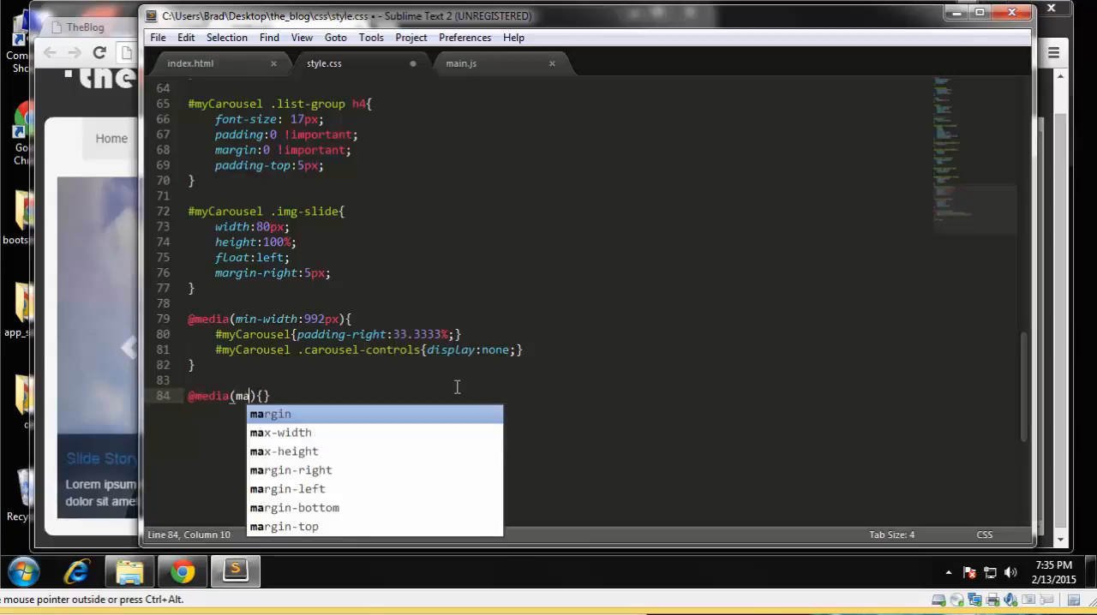
type("x-width")
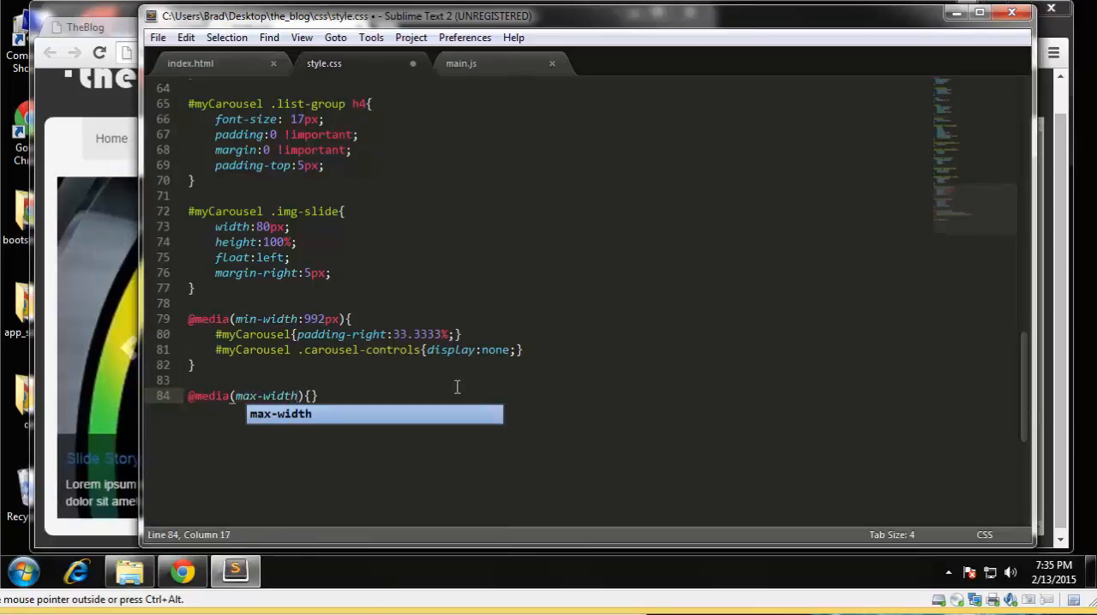
type(":991px")
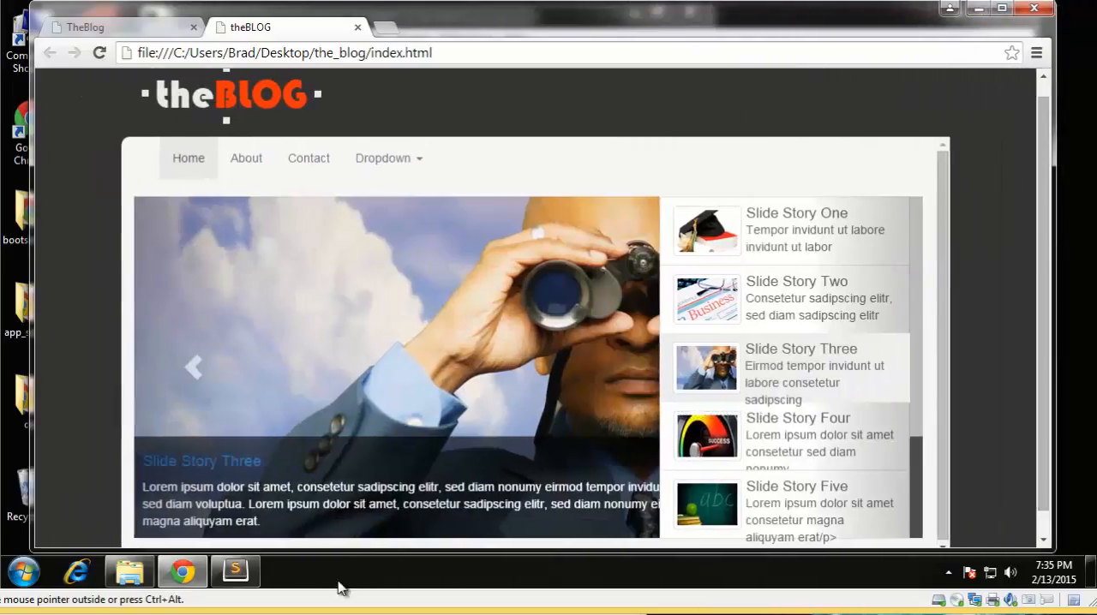
- Set .carousel-caption p and #myCarousel .list-group to display:none inside the 991px query
left_click(235, 570)
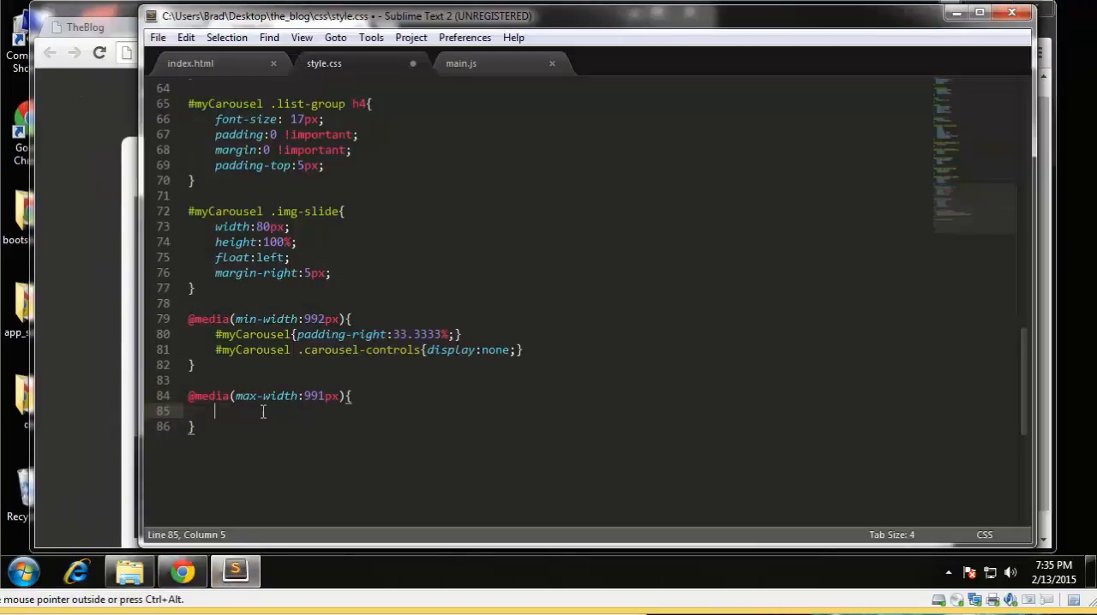
type(".c")
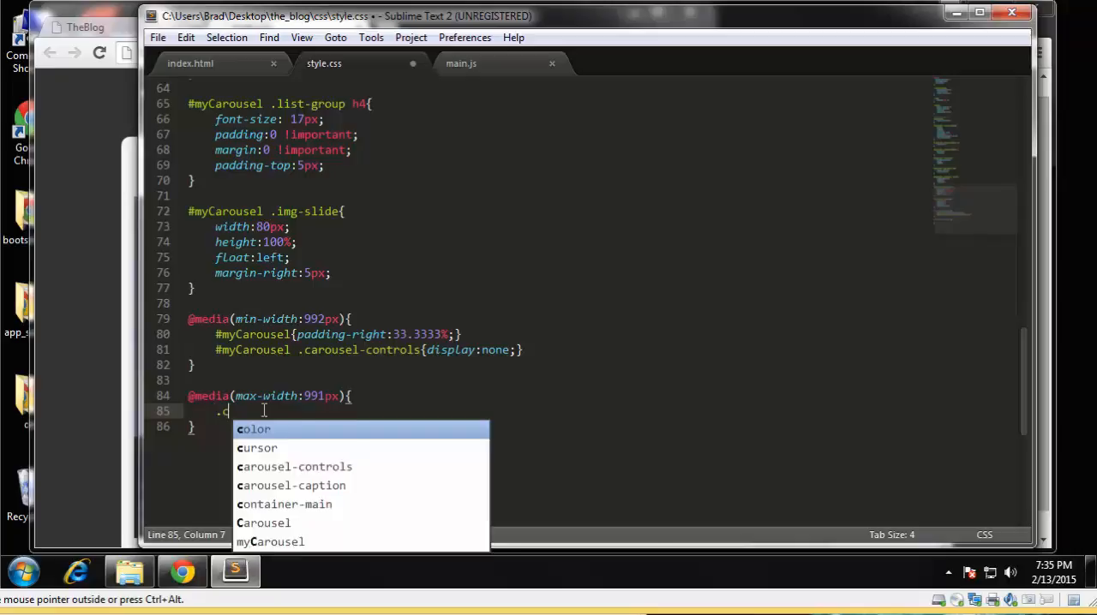
type("arouse")
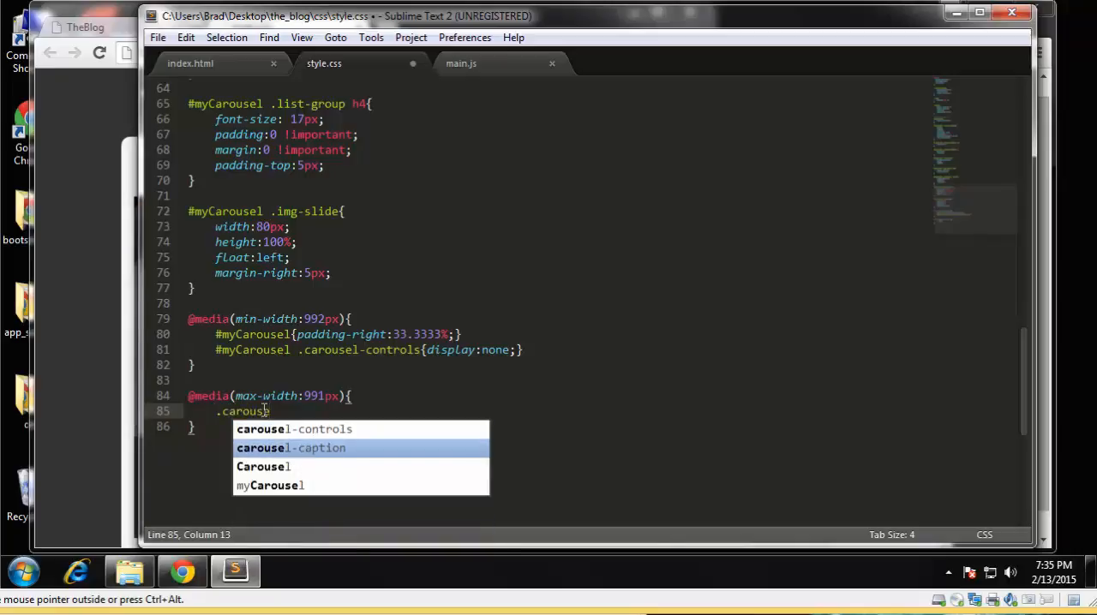
left_click(290, 448)
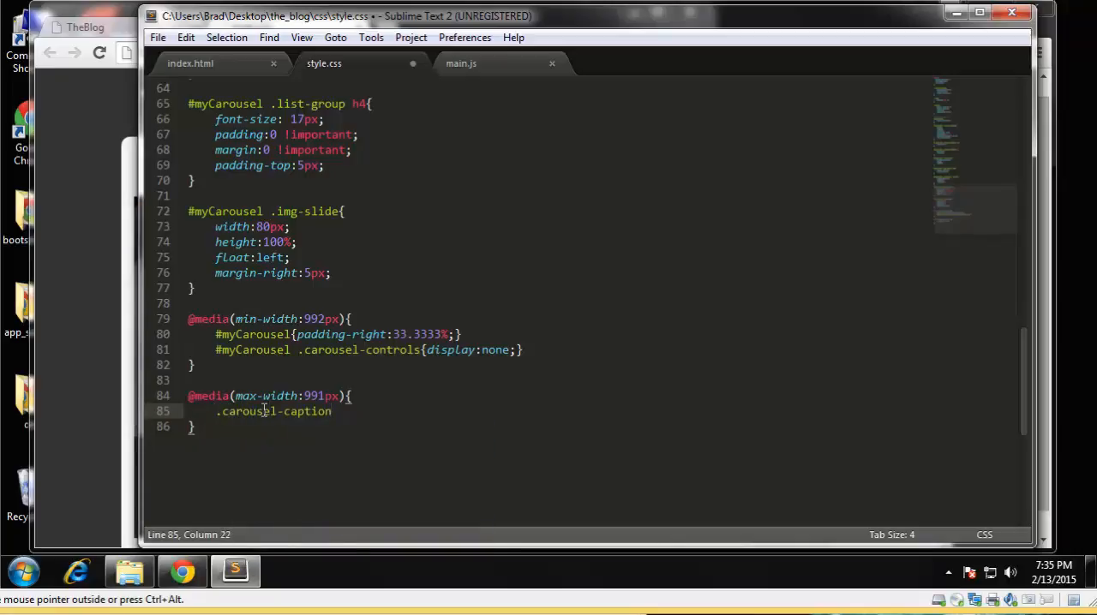
type("{}")
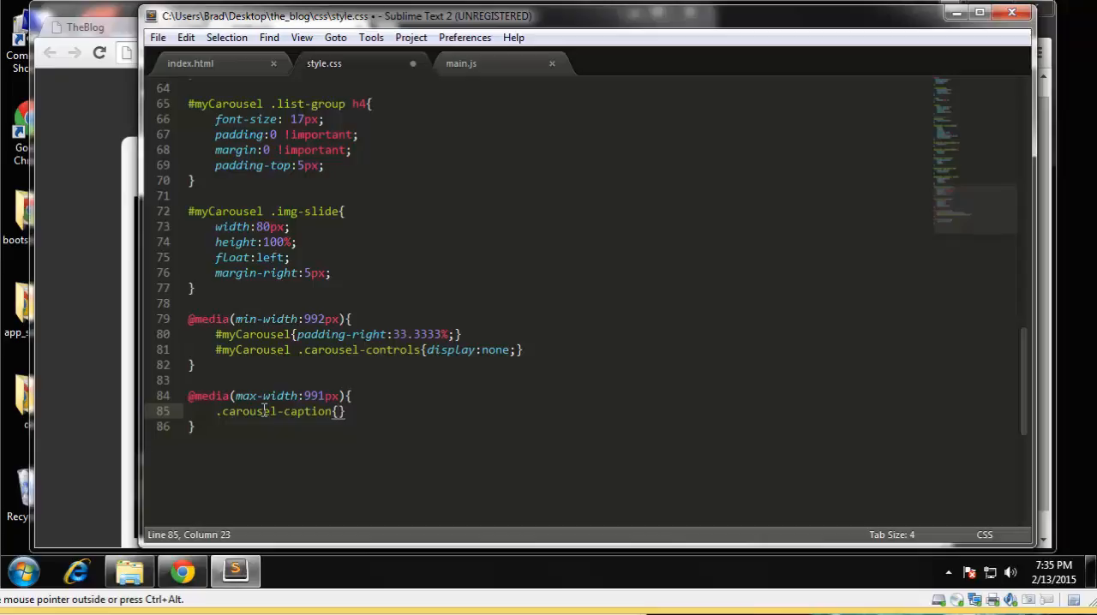
type("p")
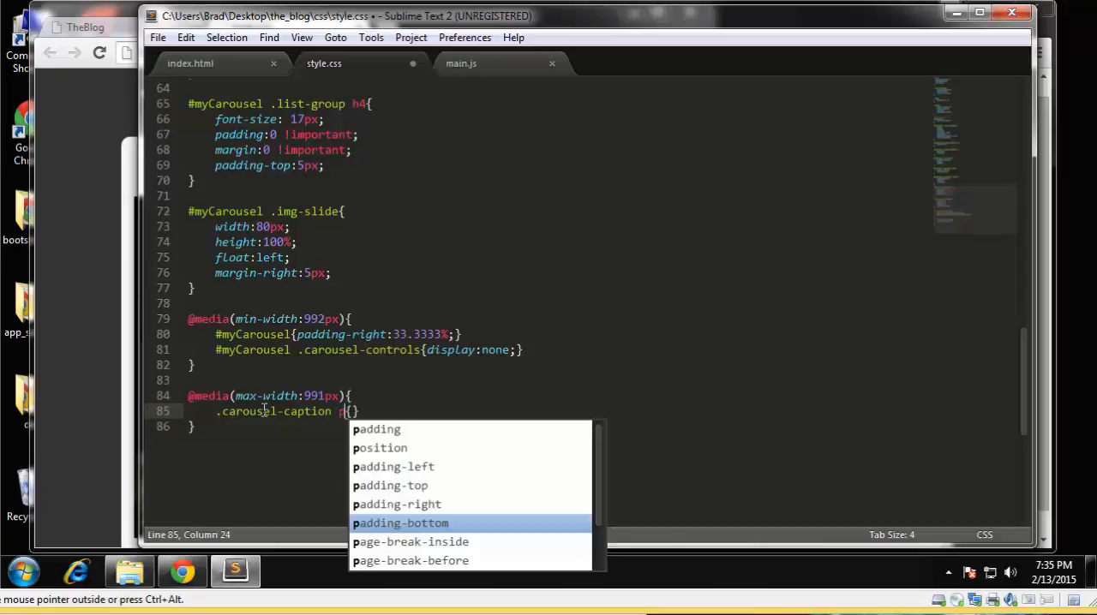
type(",")
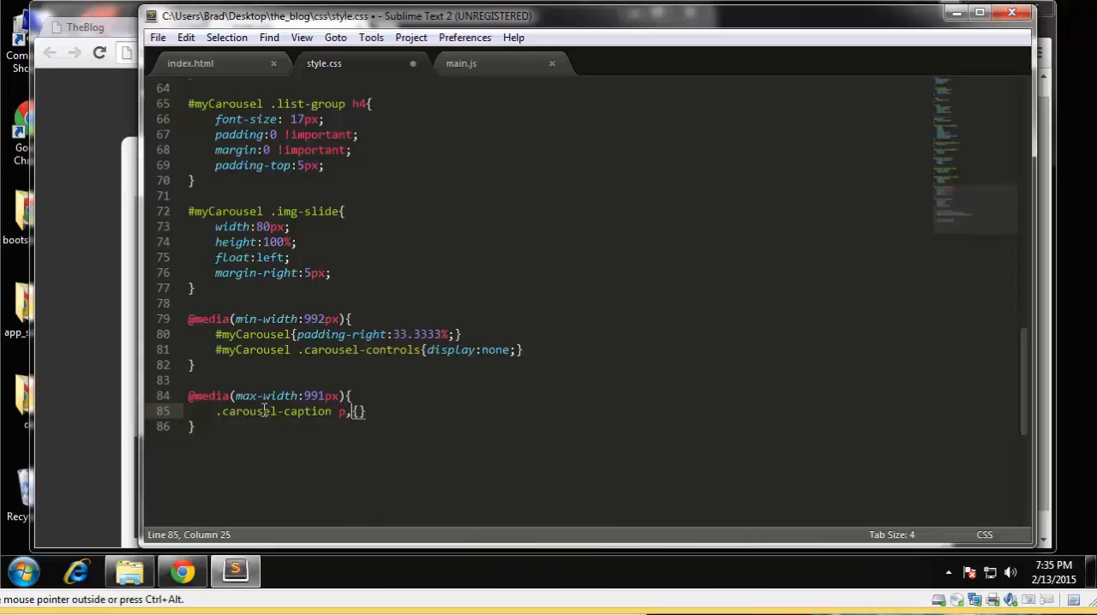
type("\" \"")
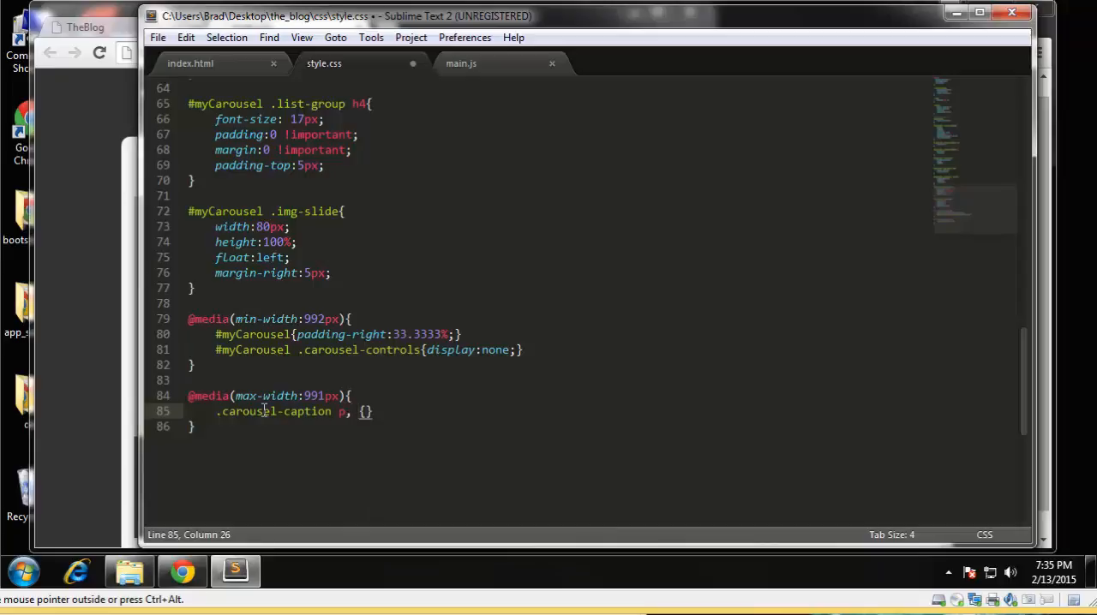
type("#myca")
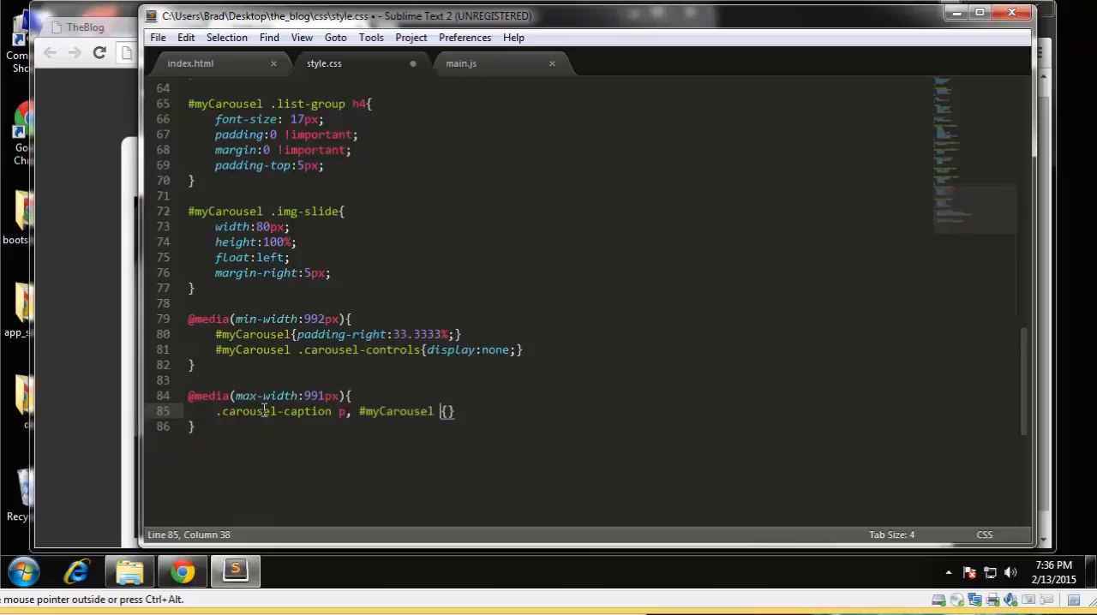
type(".list-g")
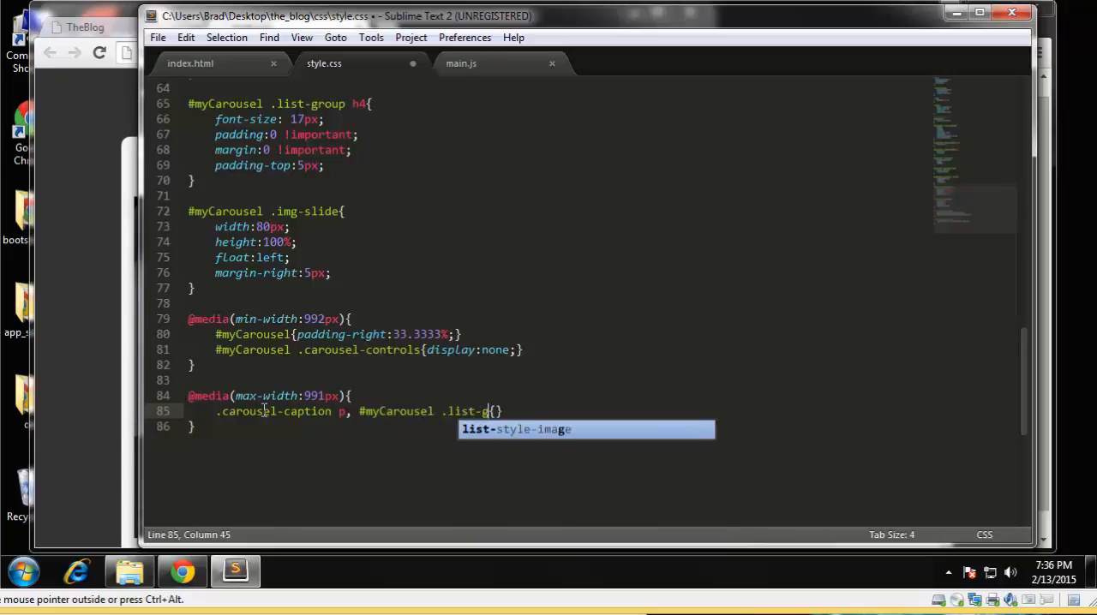
type("roup")
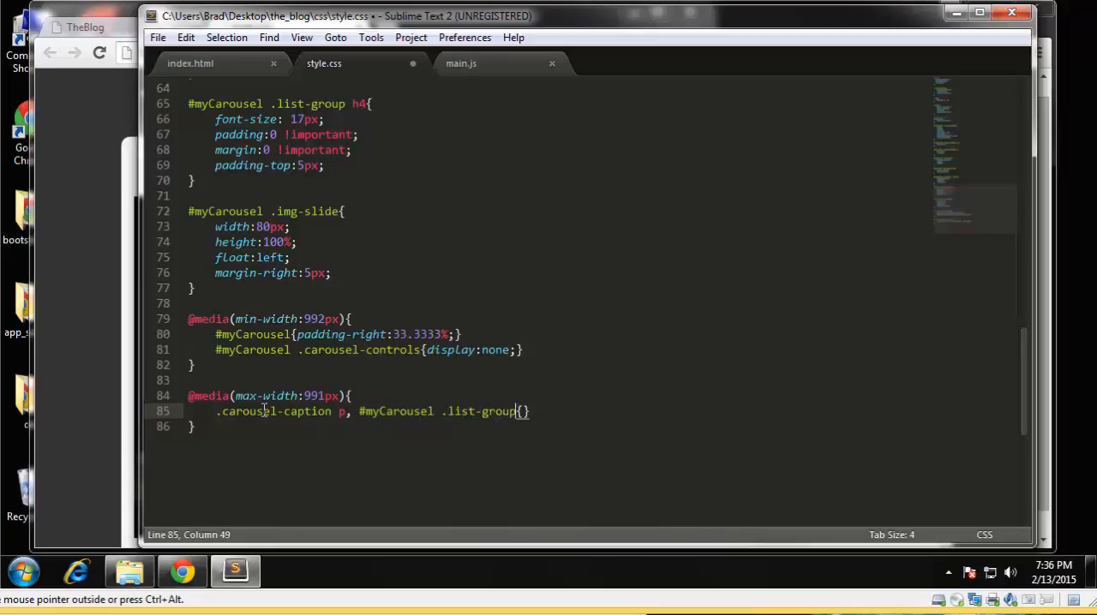
type("display")
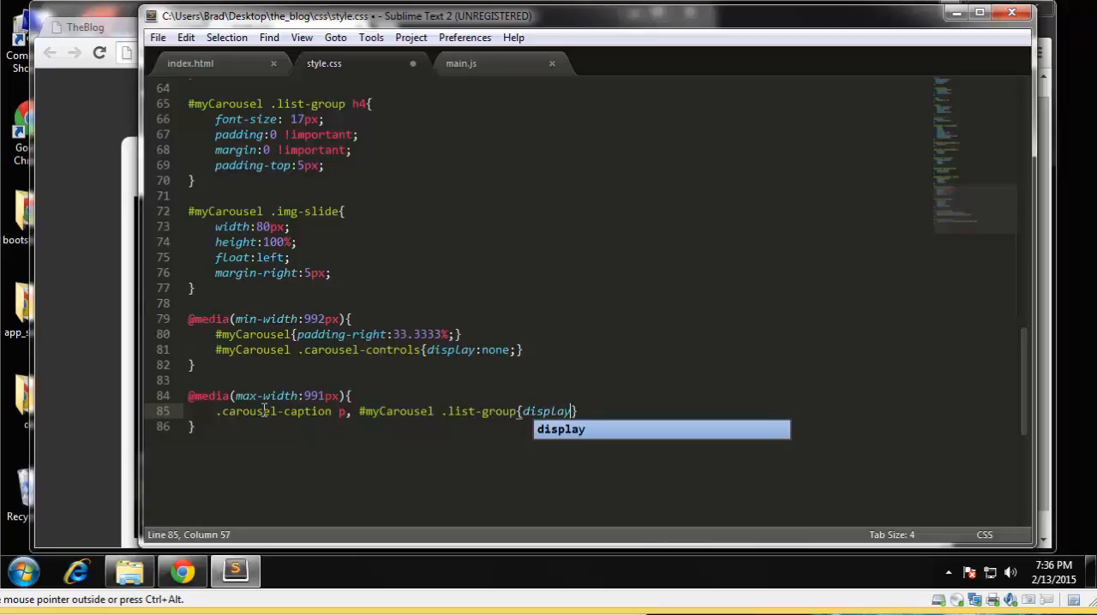
type(":none;")
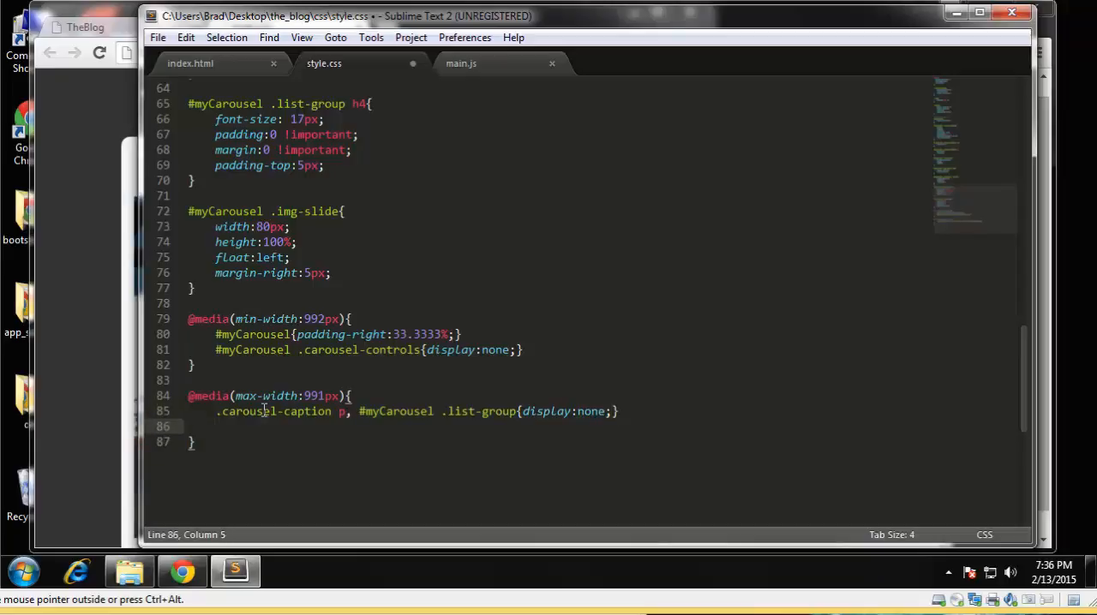
key("Backspace")
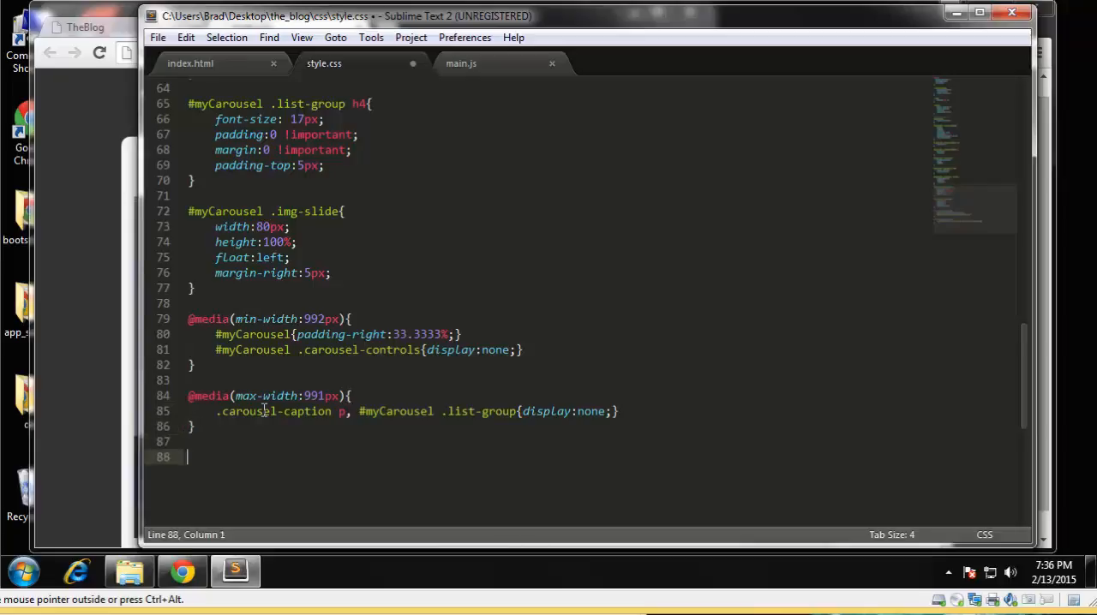
type("@")
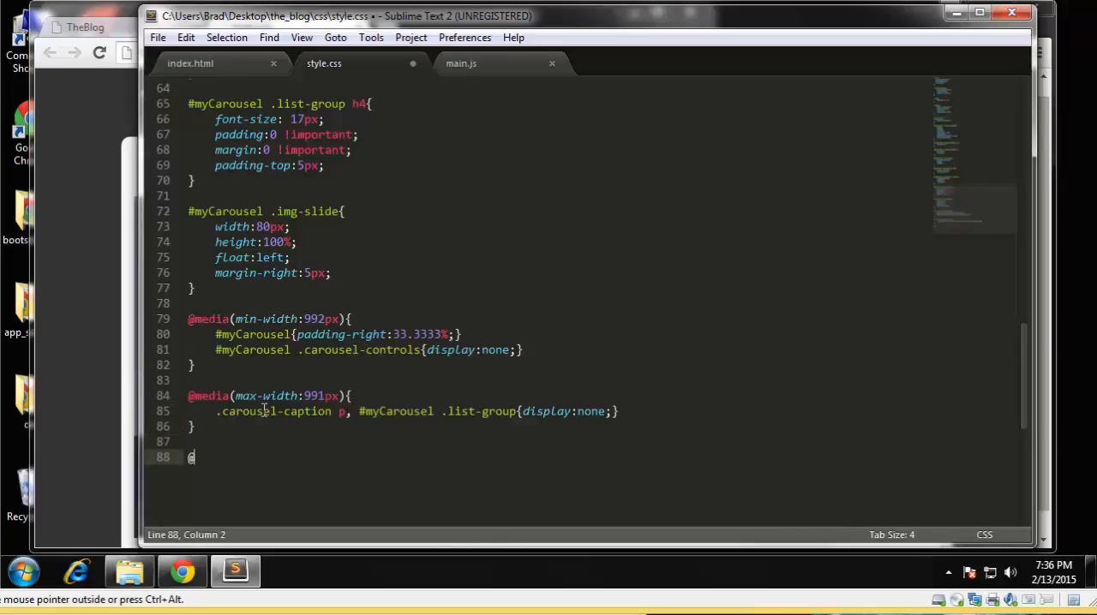
type("media")
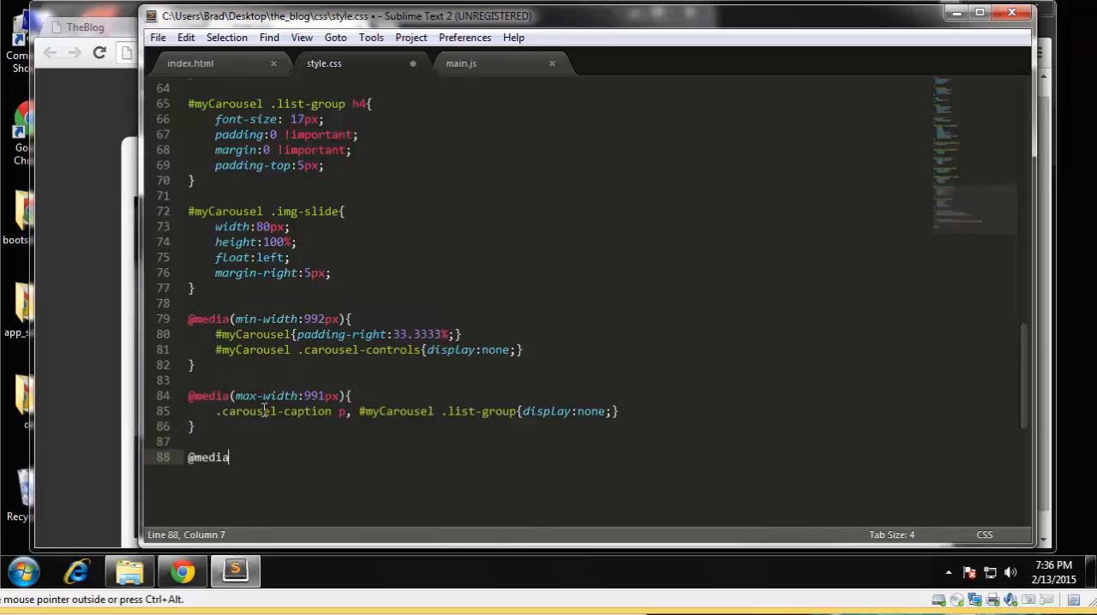
type("()")
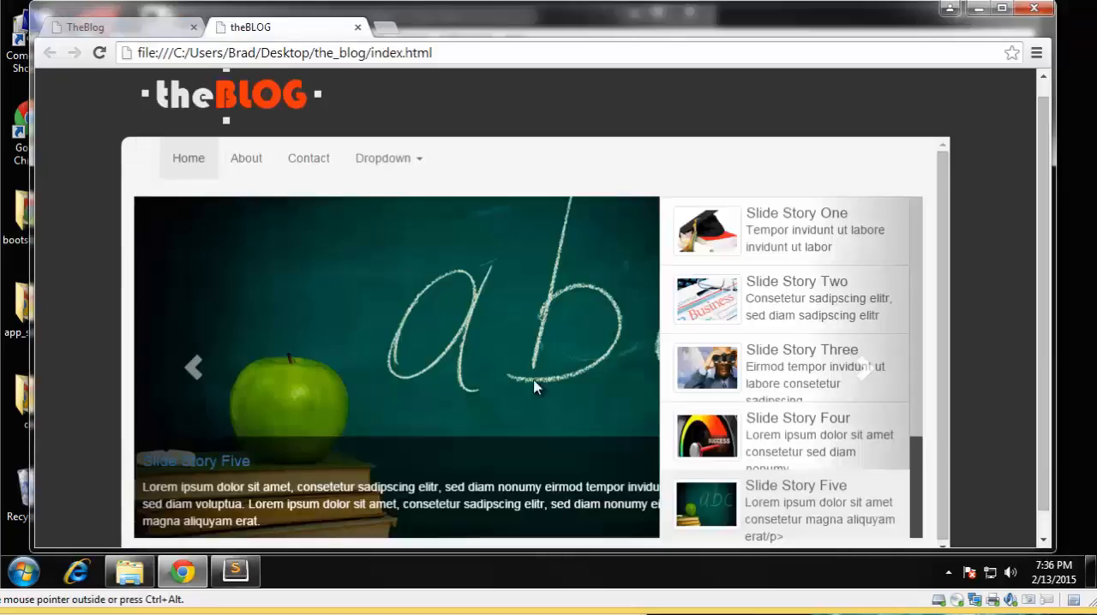
mouse_move(778, 250)
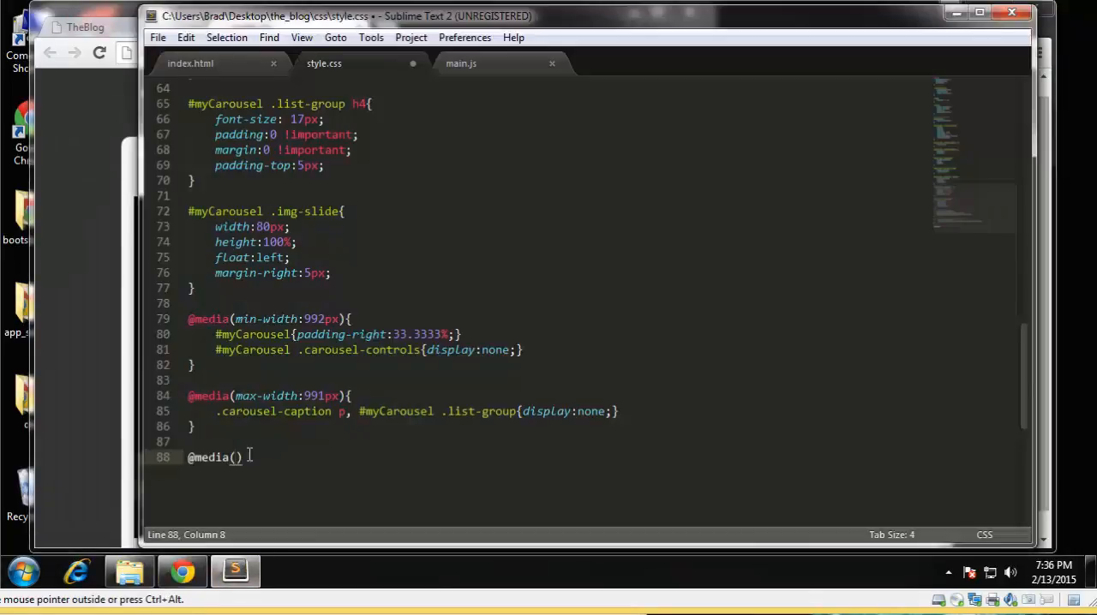
type("max-width:")
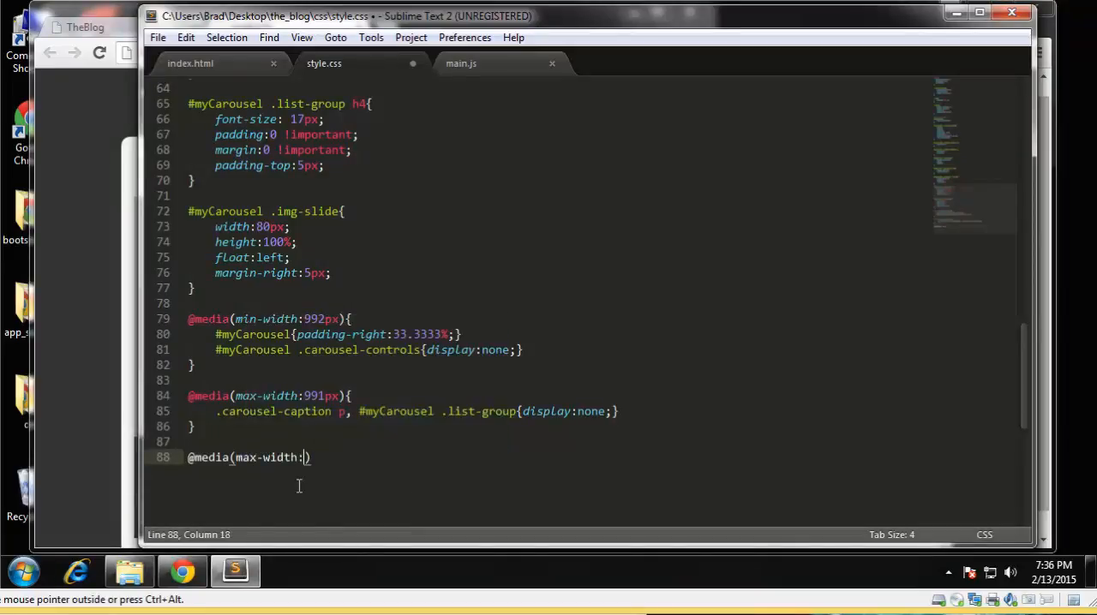
type("1200px)")
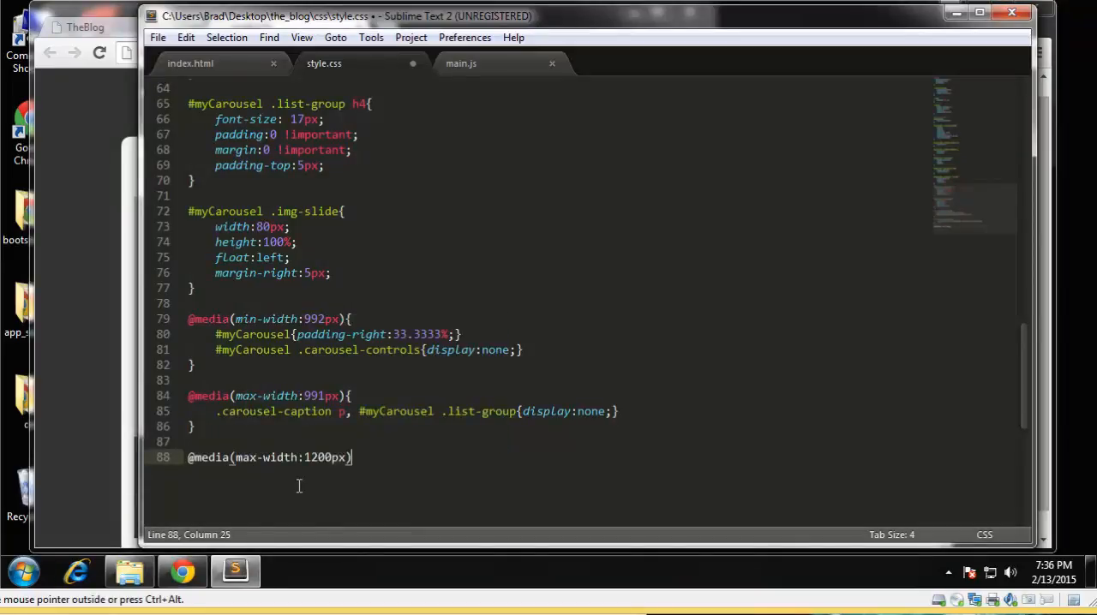
type("{")
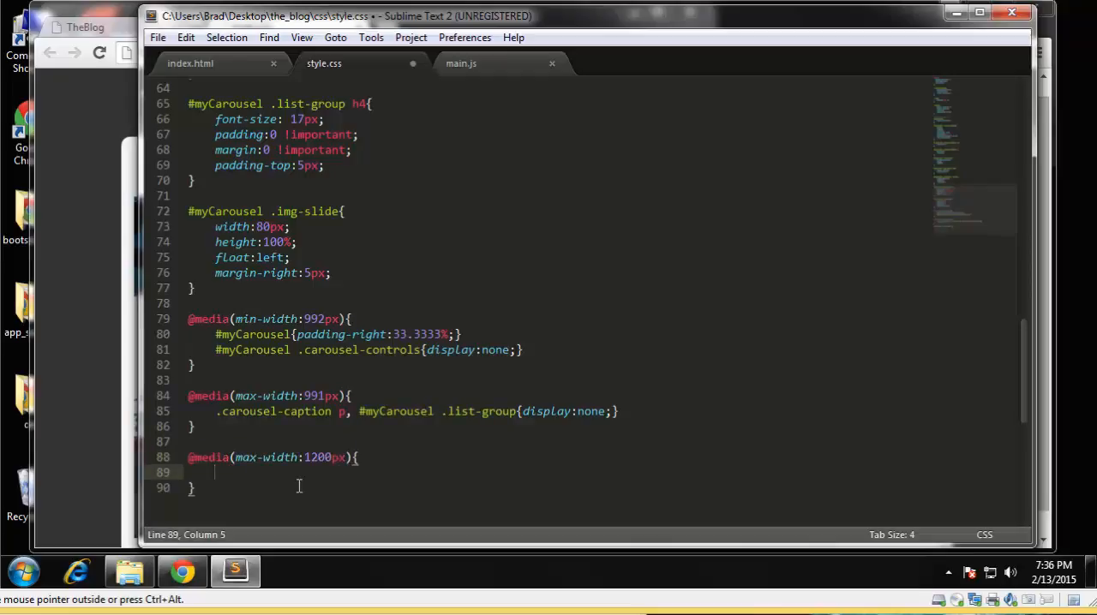
type(".slider-list p{")
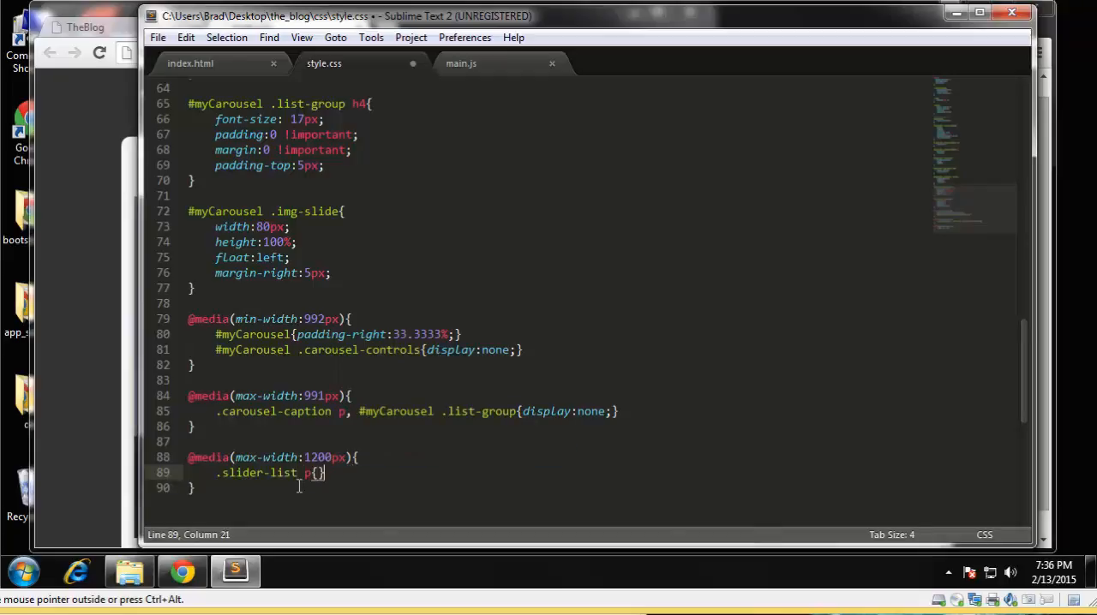
type("displ")
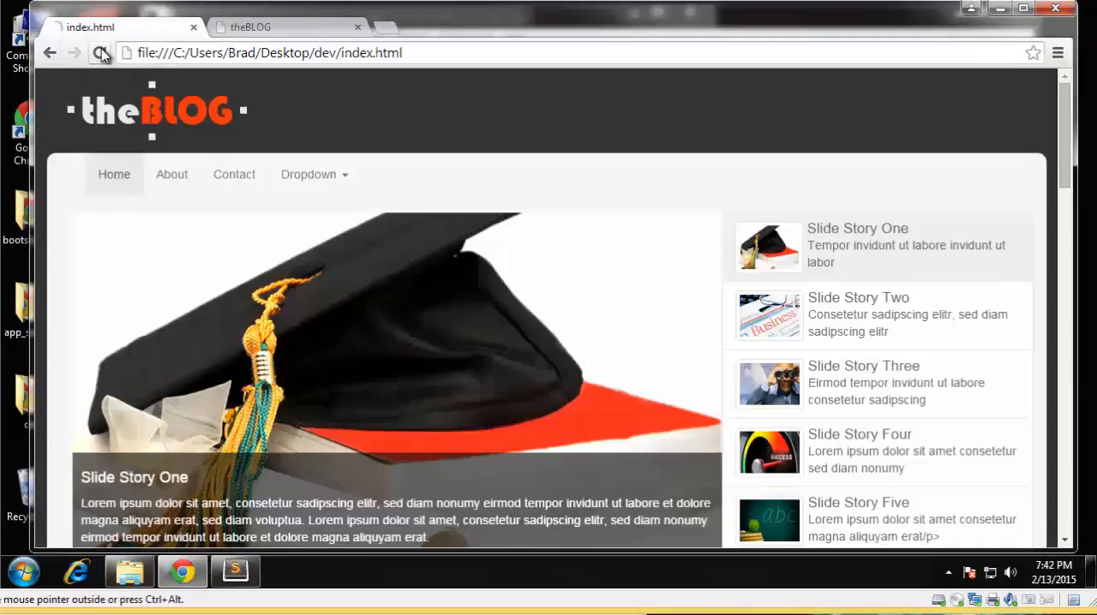
- Reload the blog page in Chrome and scroll down to Blog Post One
left_click(101, 52)
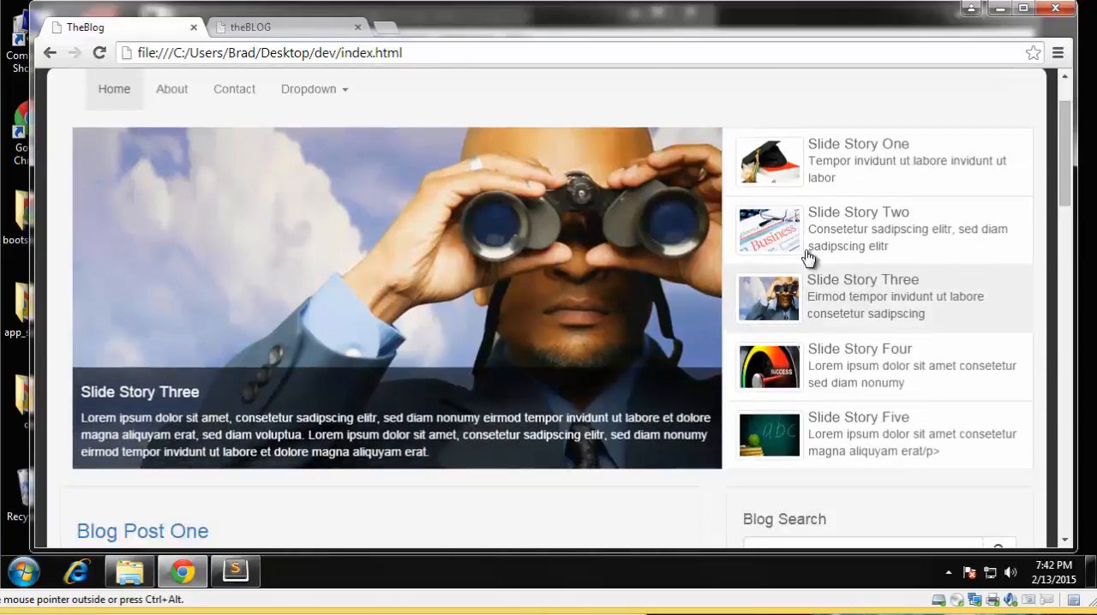
scroll("down", 3)
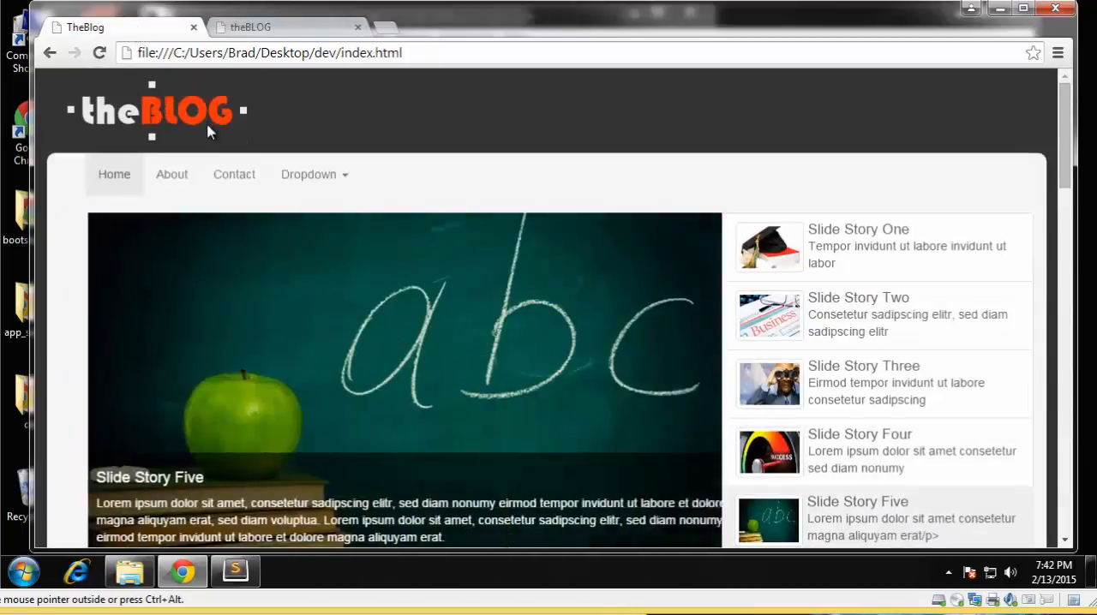
scroll("down", 3)
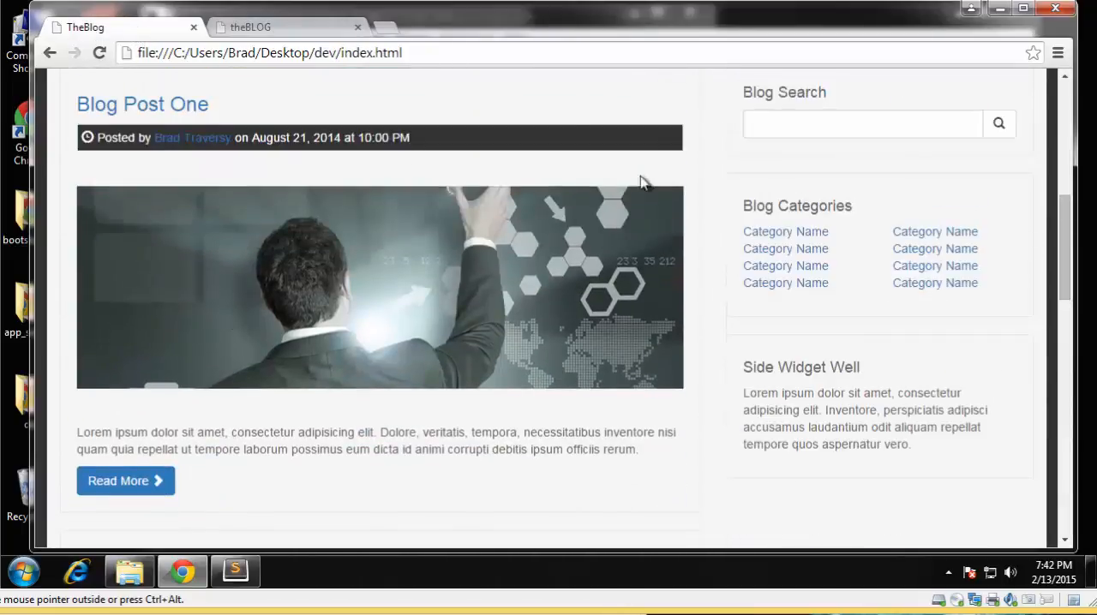